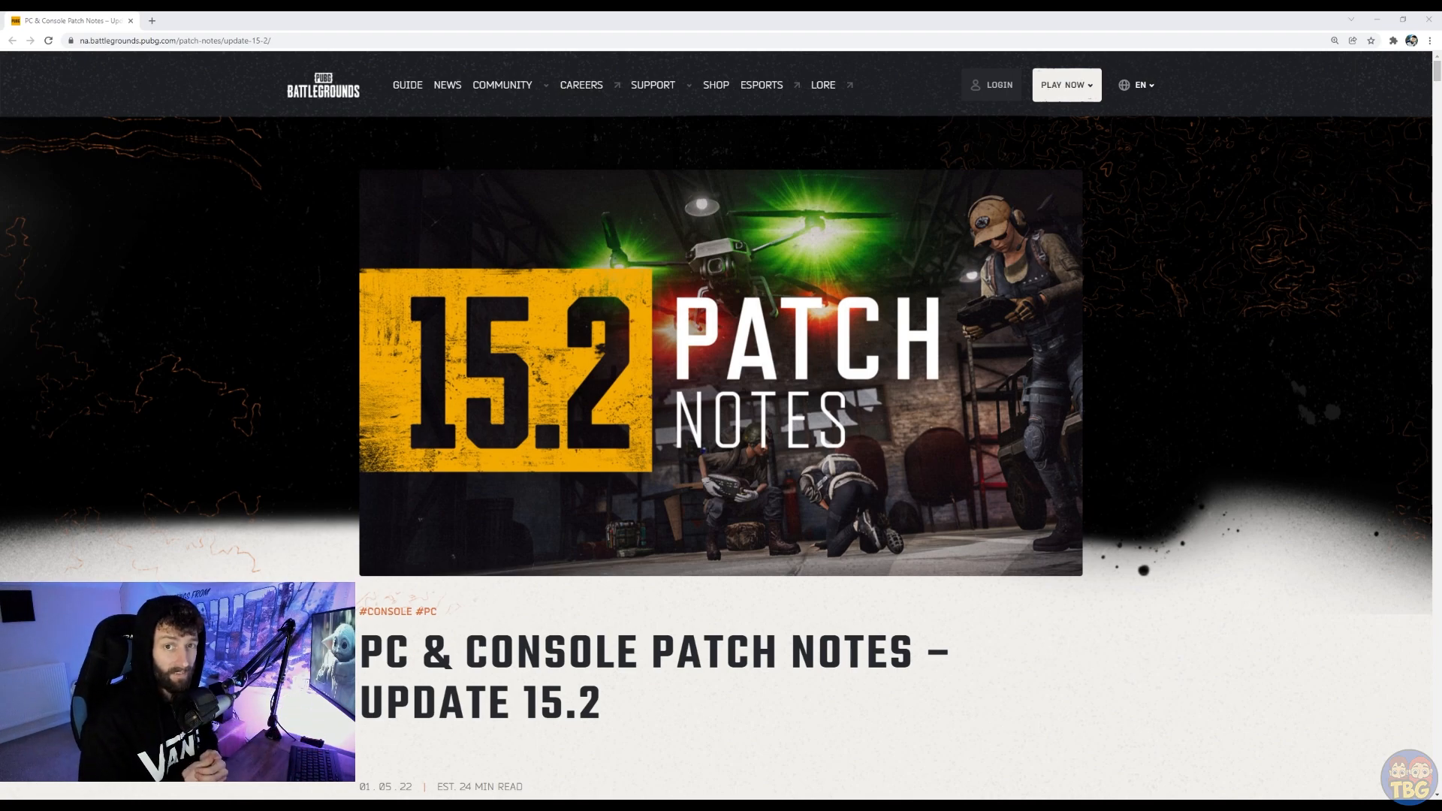
Step: Scroll from the banner past the free-to-play announcement to the Live Maintenance Schedule
scroll(down, 3)
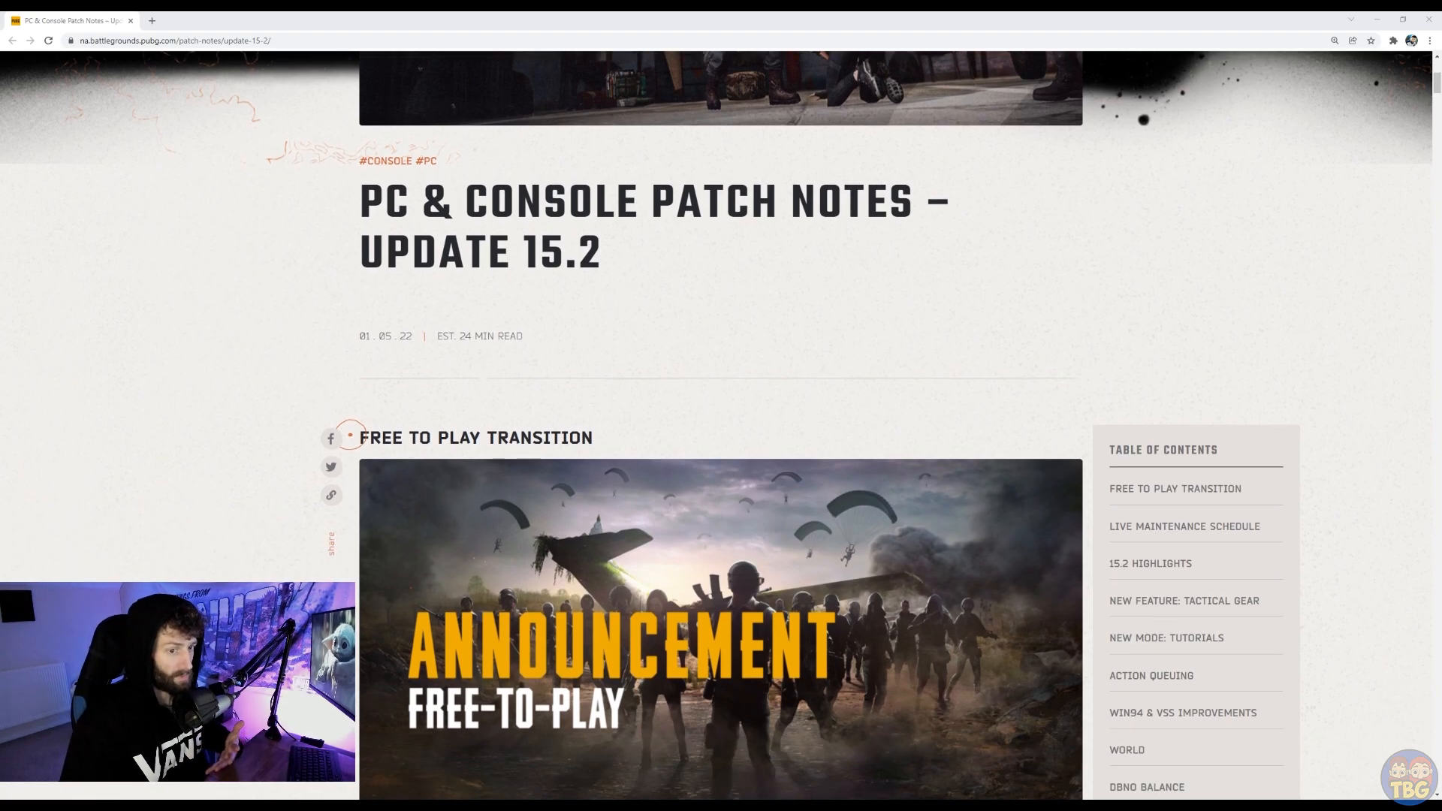
scroll(down, 3)
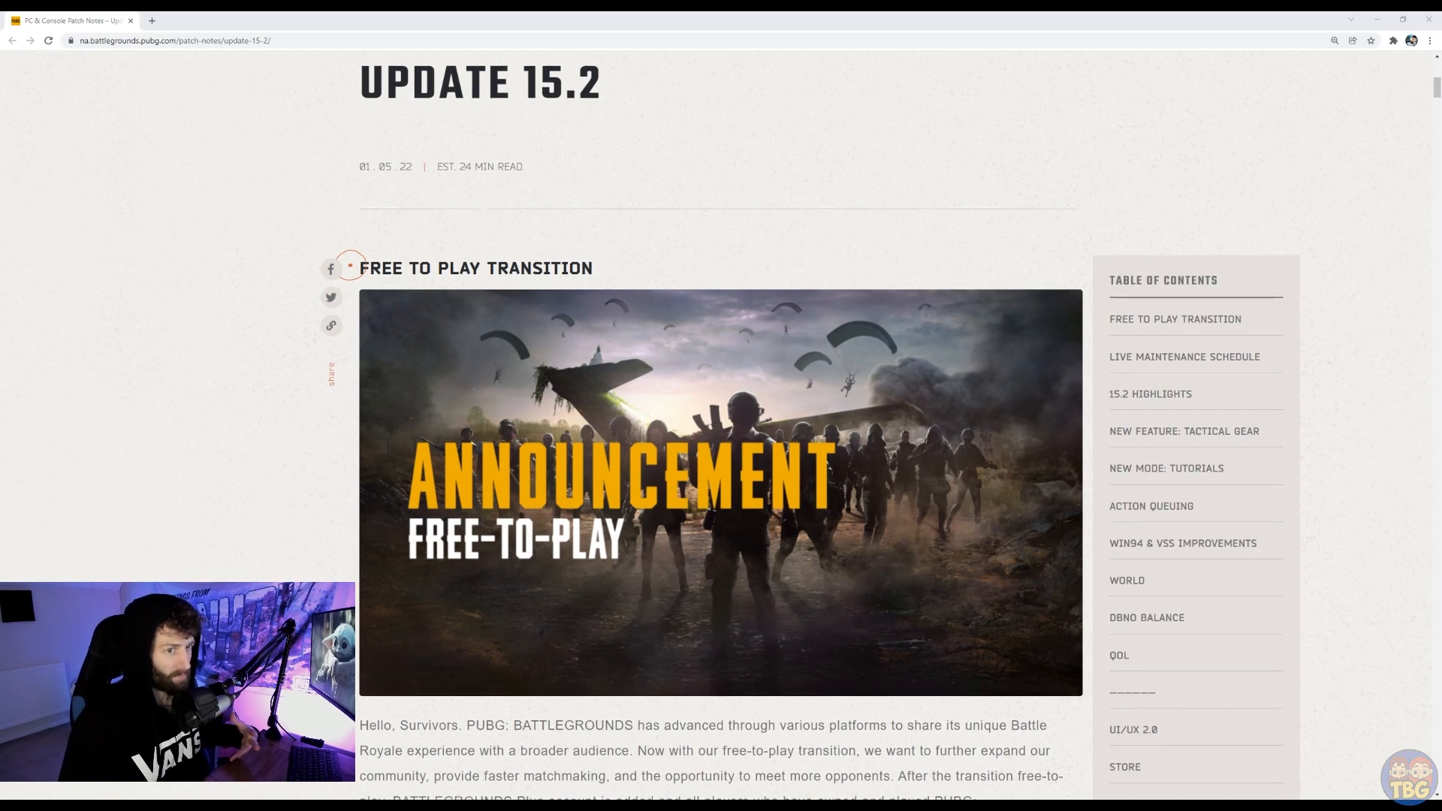
scroll(down, 3)
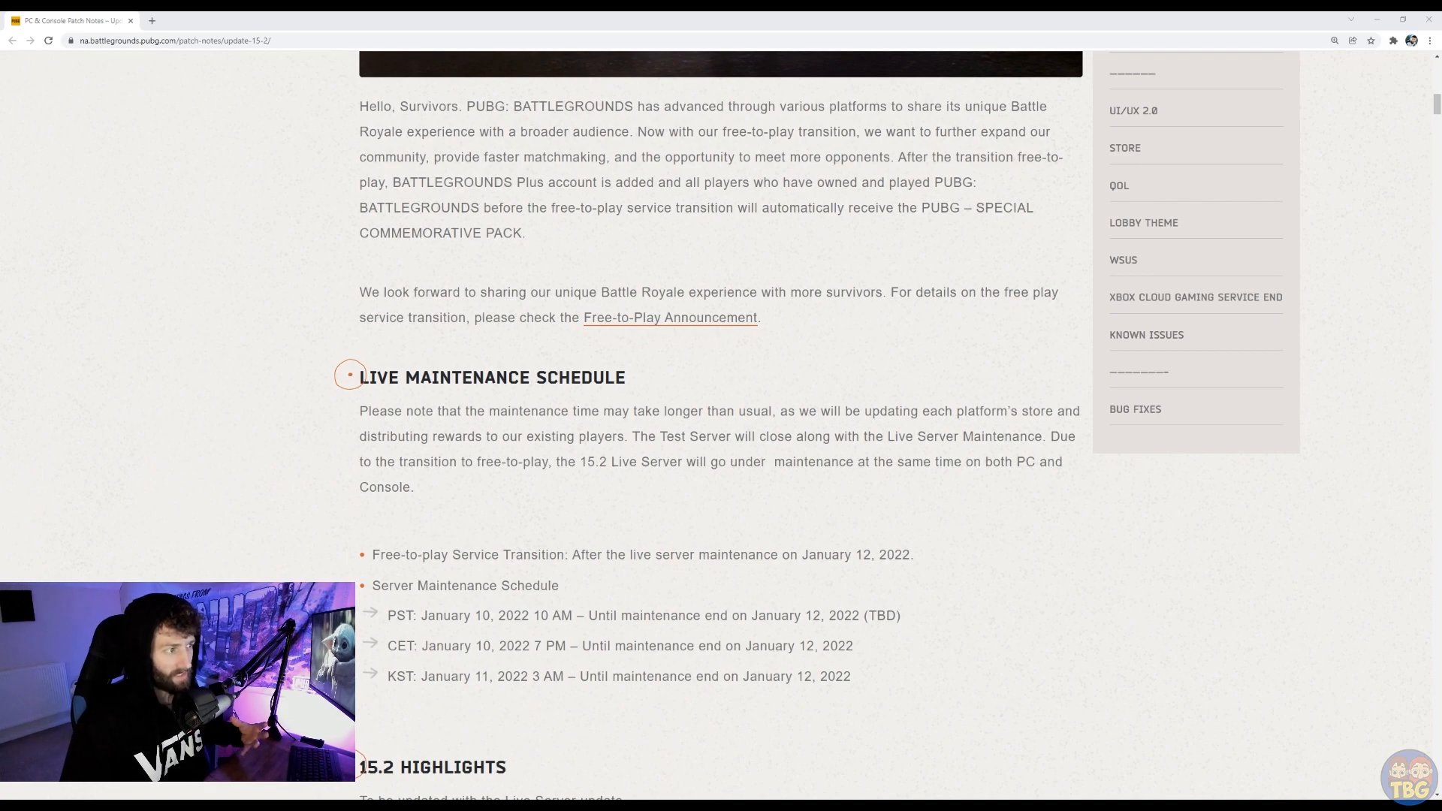
scroll(down, 3)
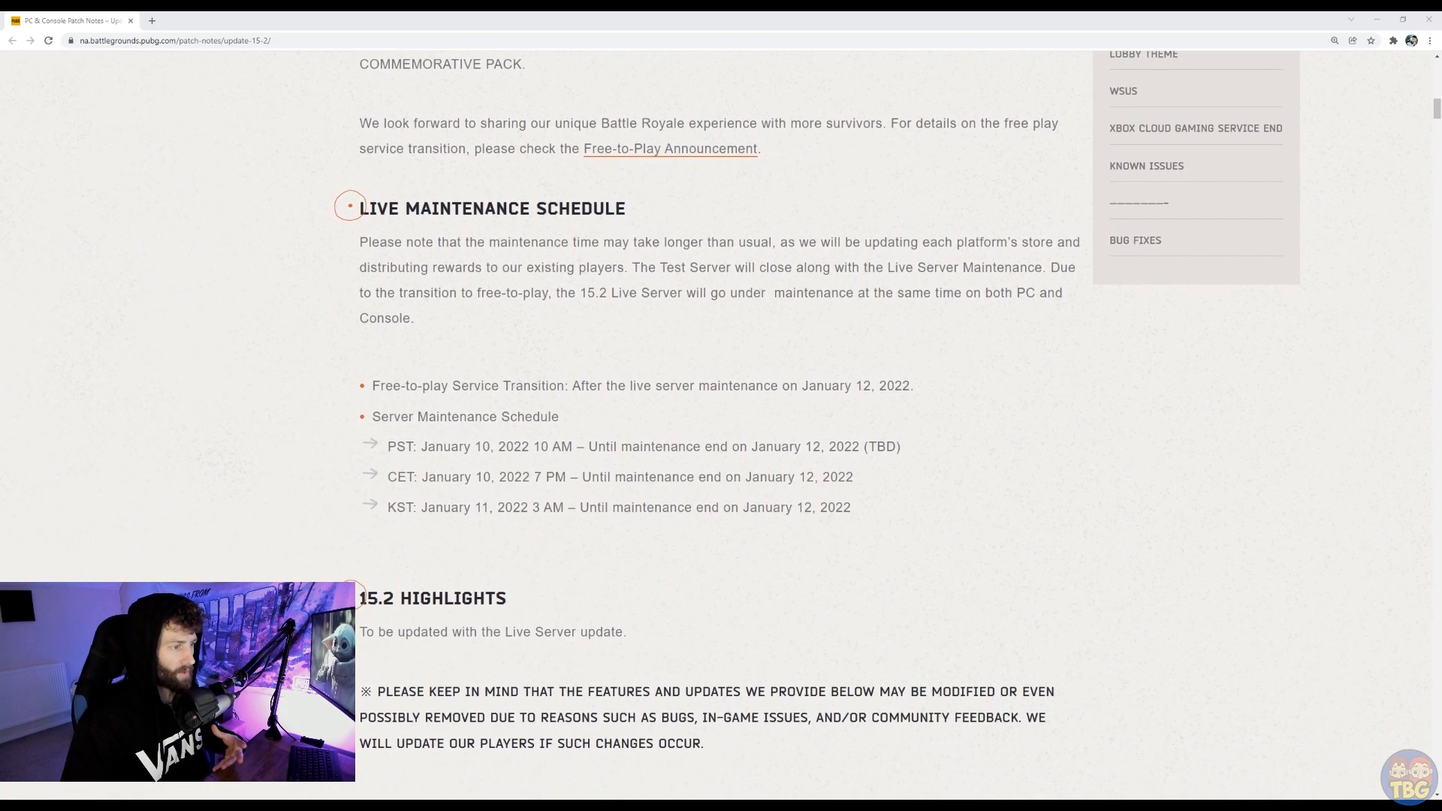
Step: Highlight a highlights line and scroll to the Gameplay Updates and Tactical Gear: Drone section
drag(387, 446, 850, 506)
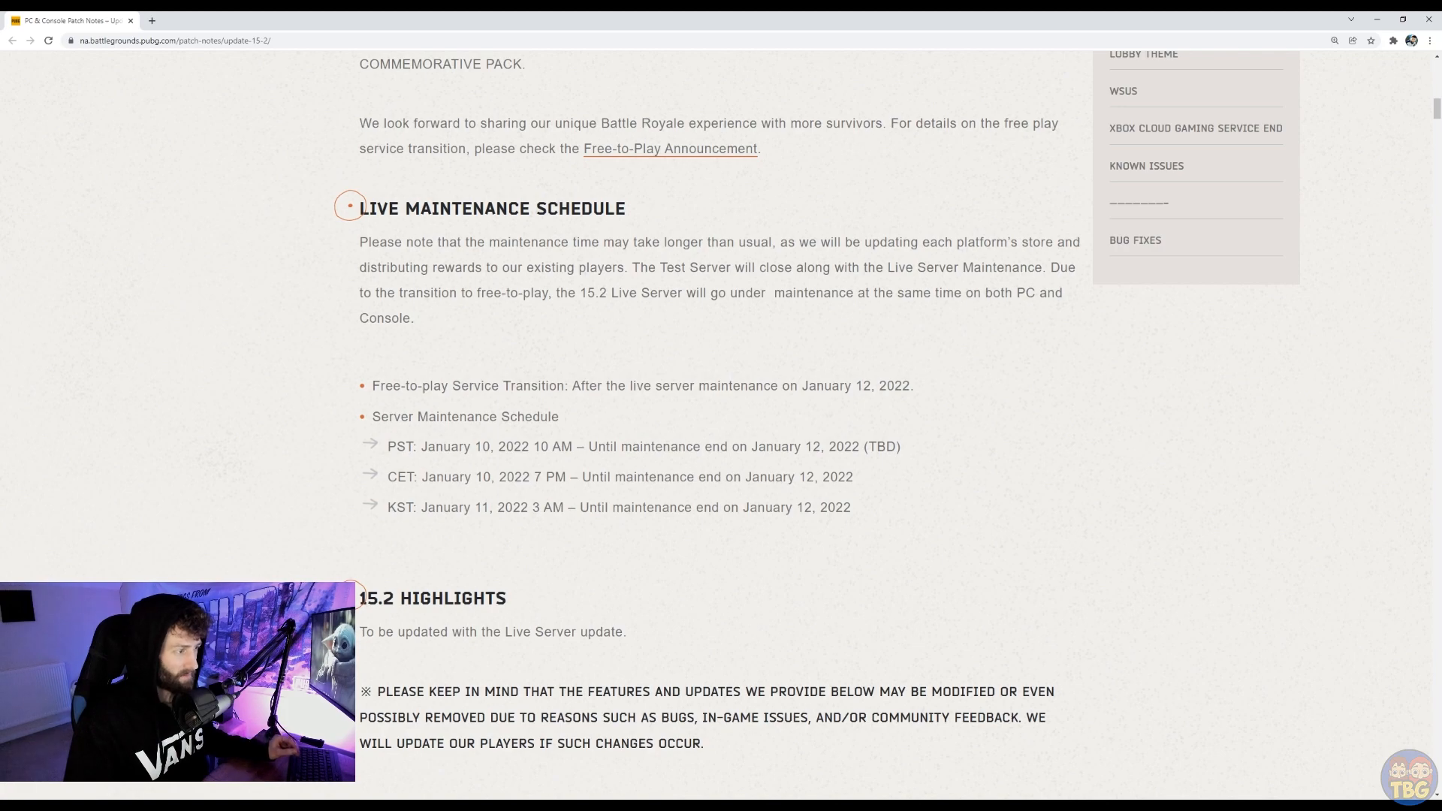
scroll(down, 3)
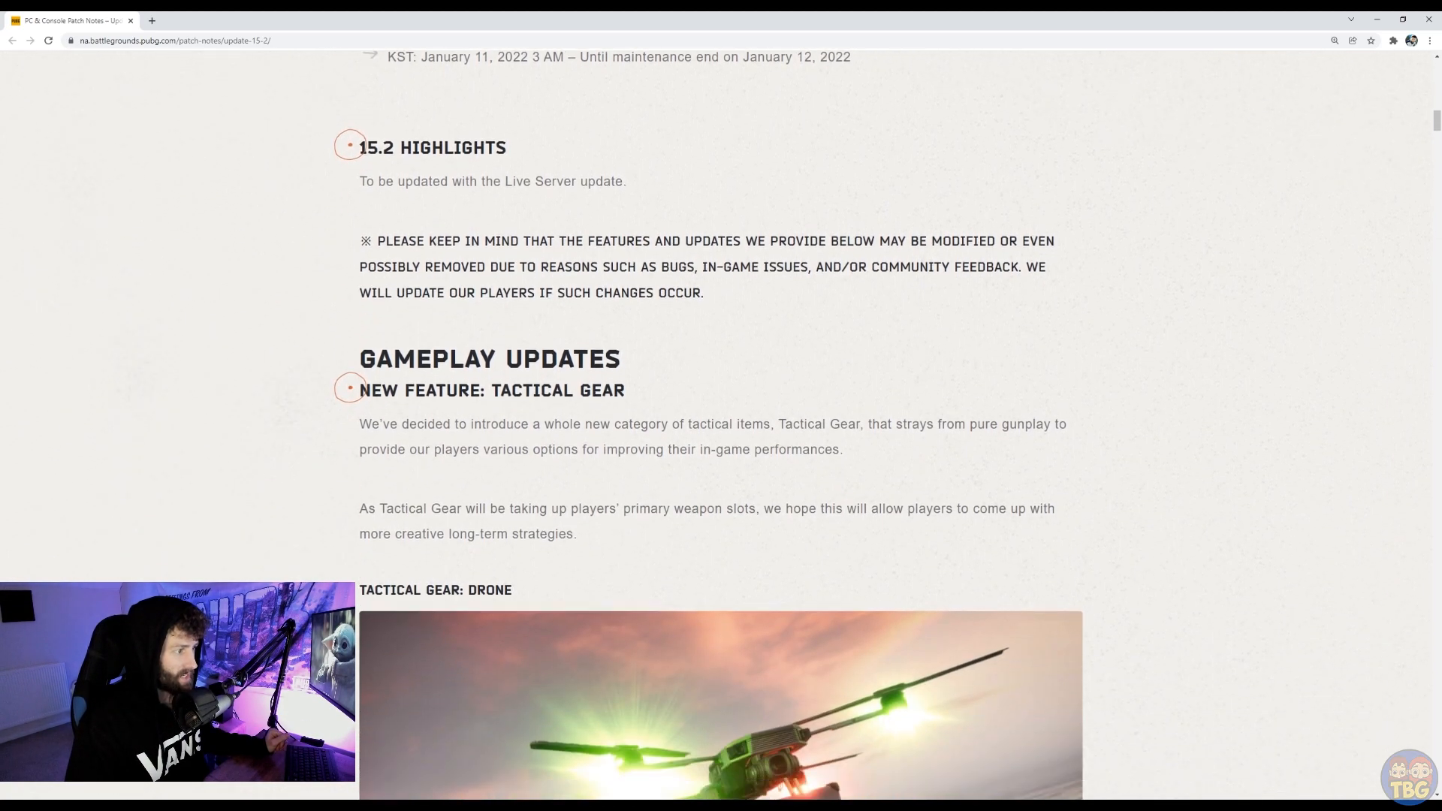
scroll(down, 3)
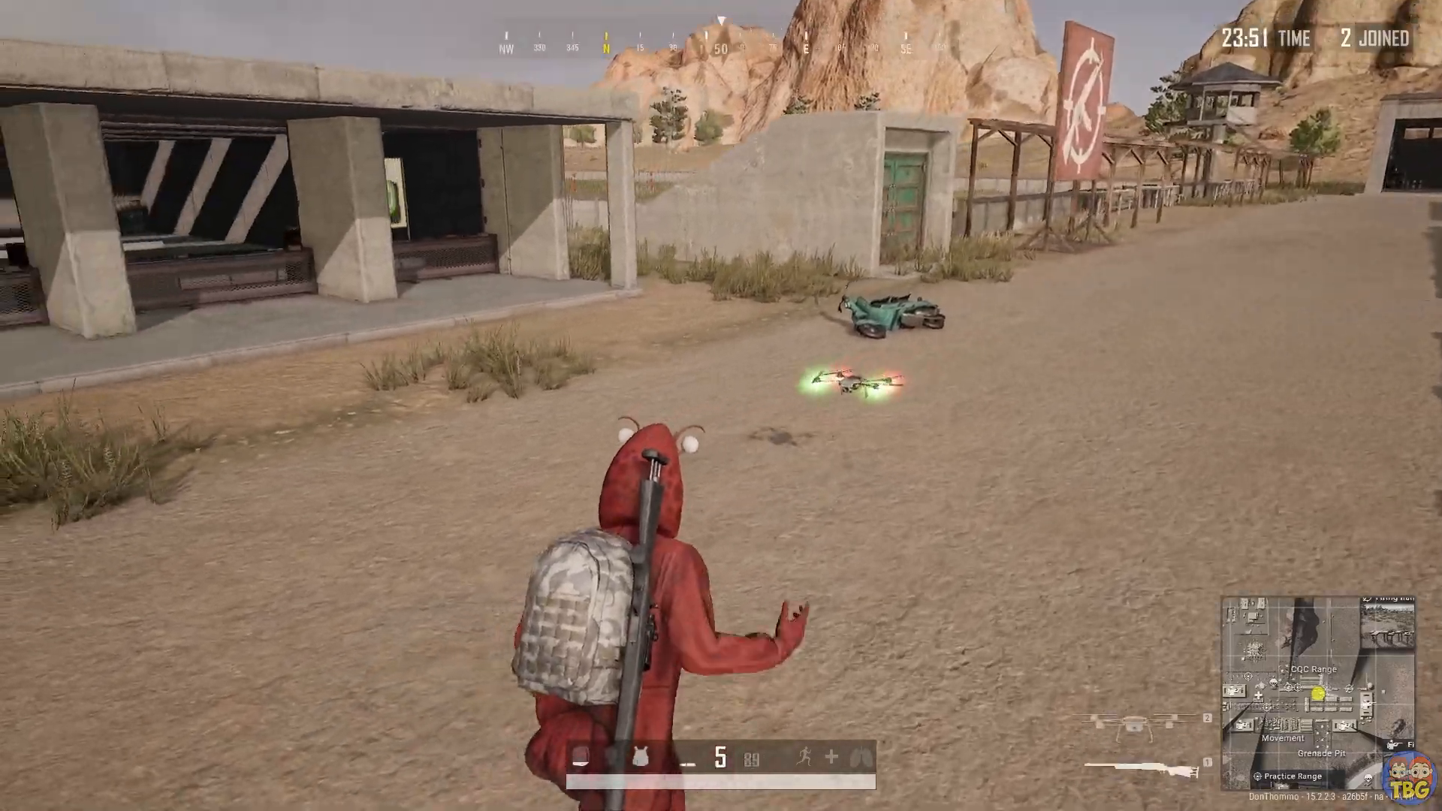
Step: Fly the drone into the hangar and recall it back to the player
right_click(721, 406)
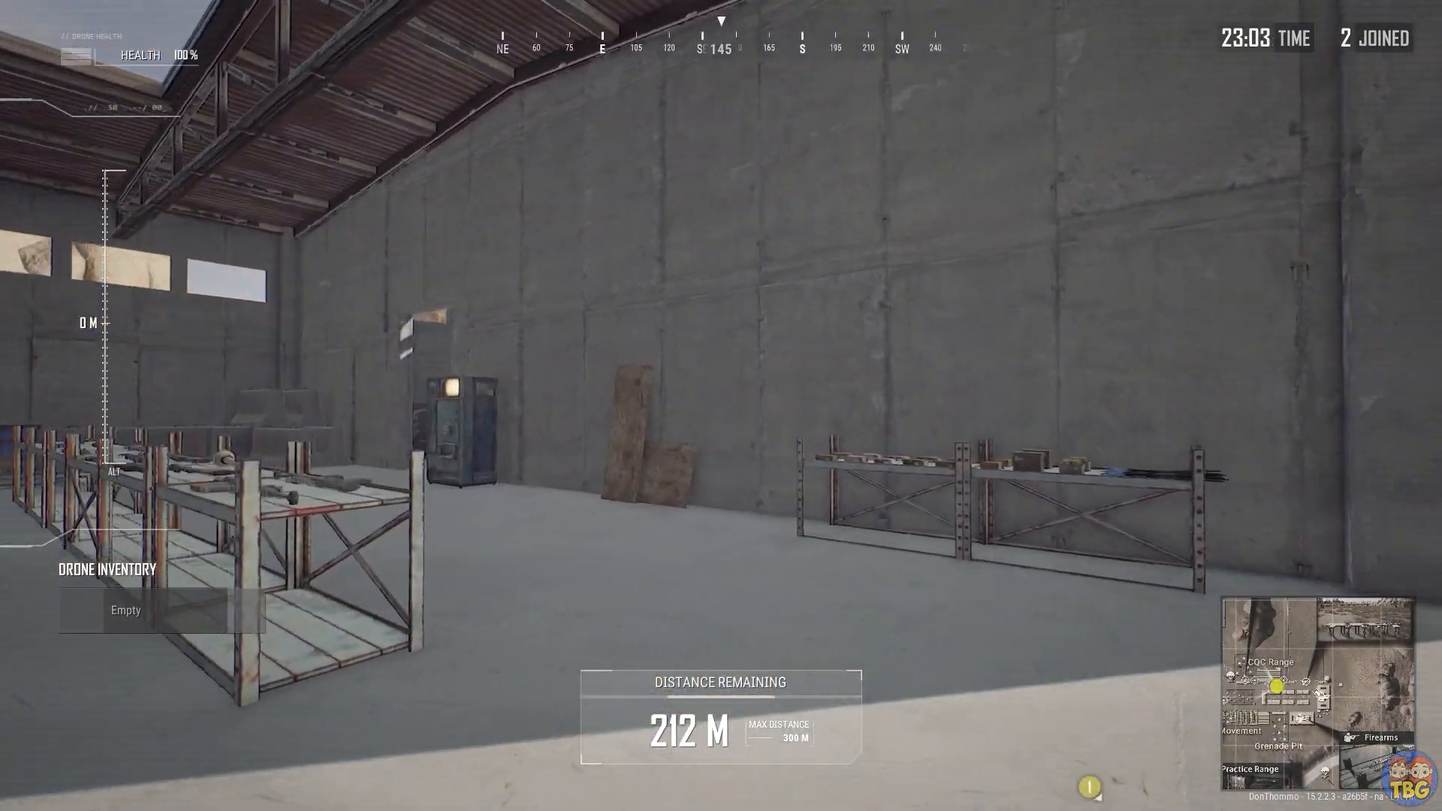
mouse_move(721, 406)
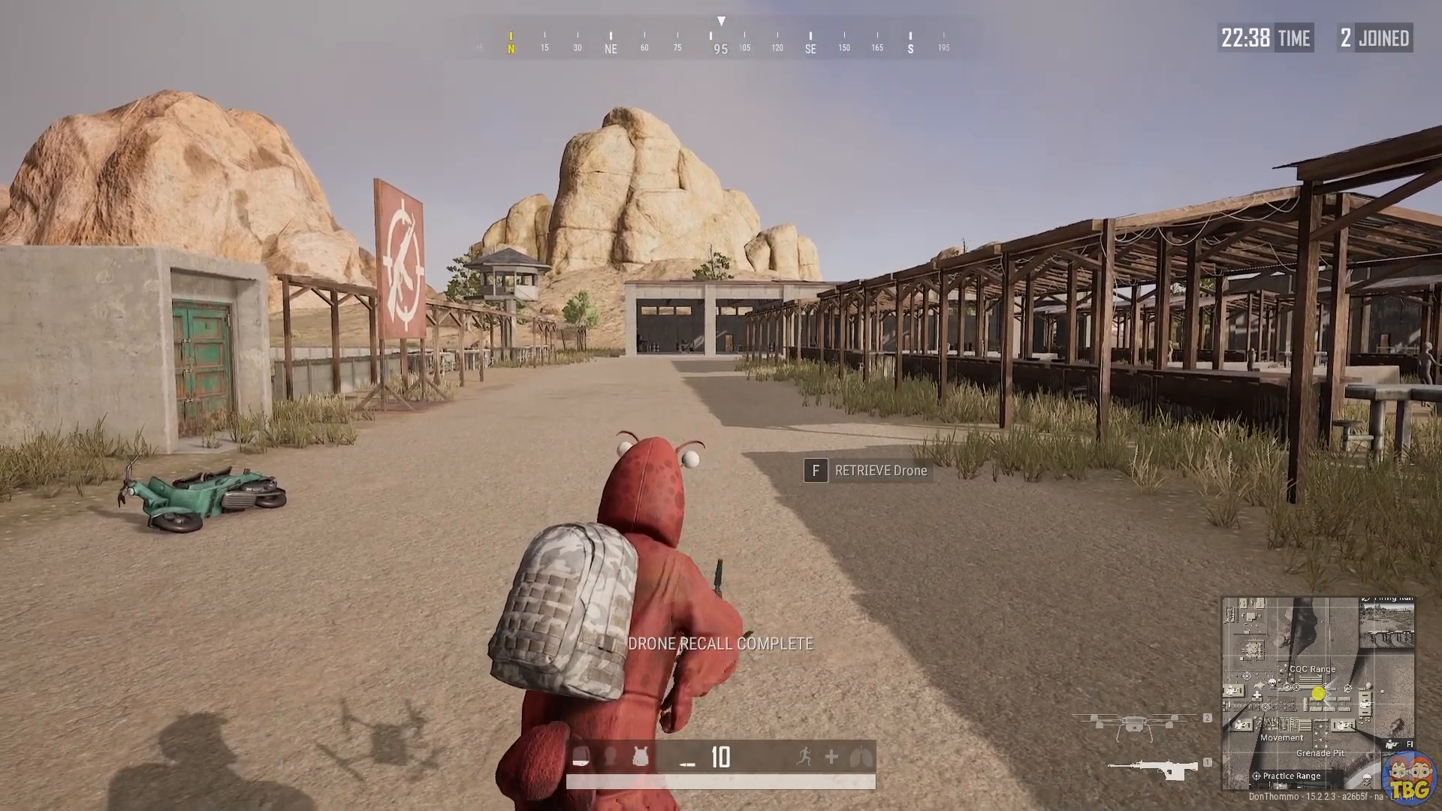
right_click(721, 405)
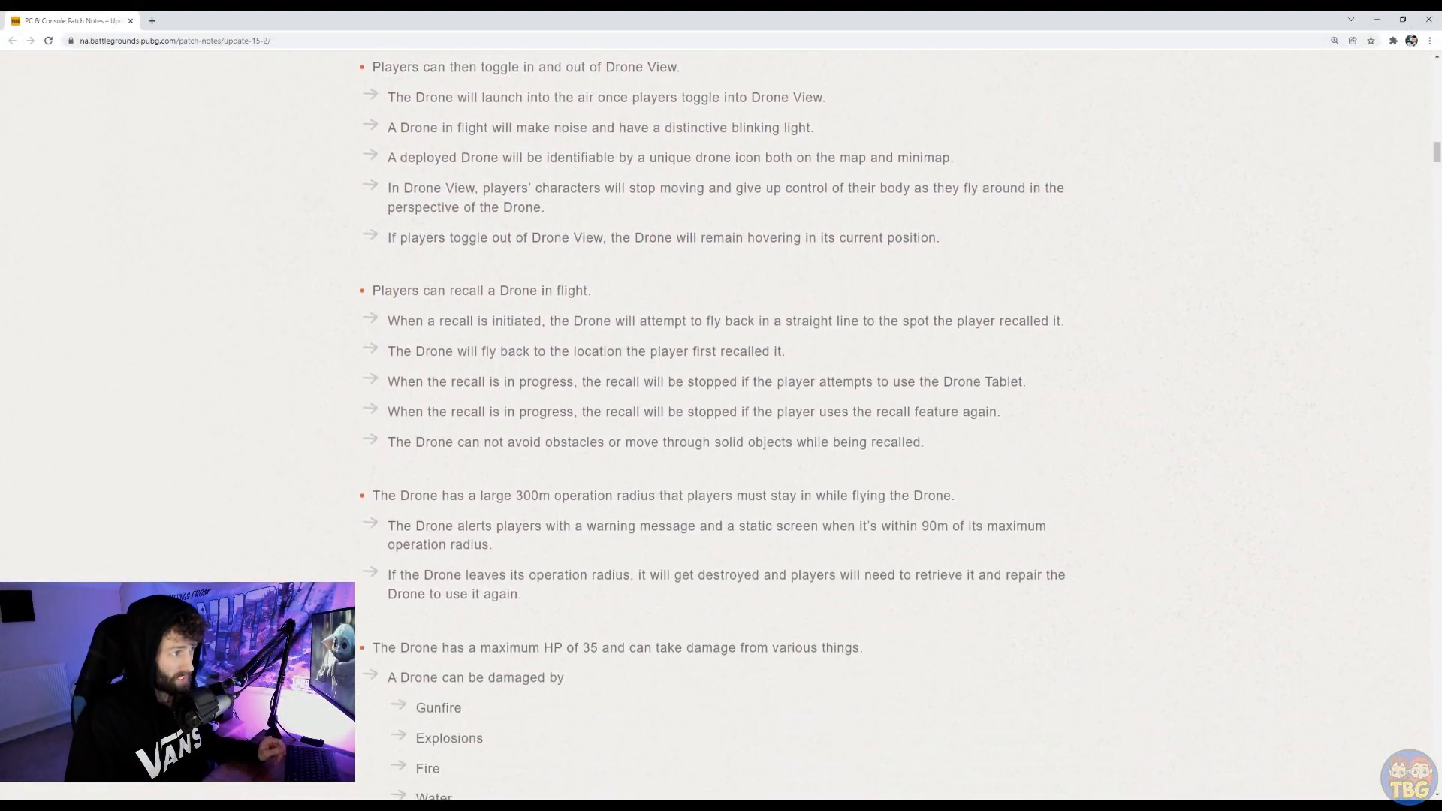
Step: Scroll through the drone rules bullet list to the drone controls table
scroll(down, 3)
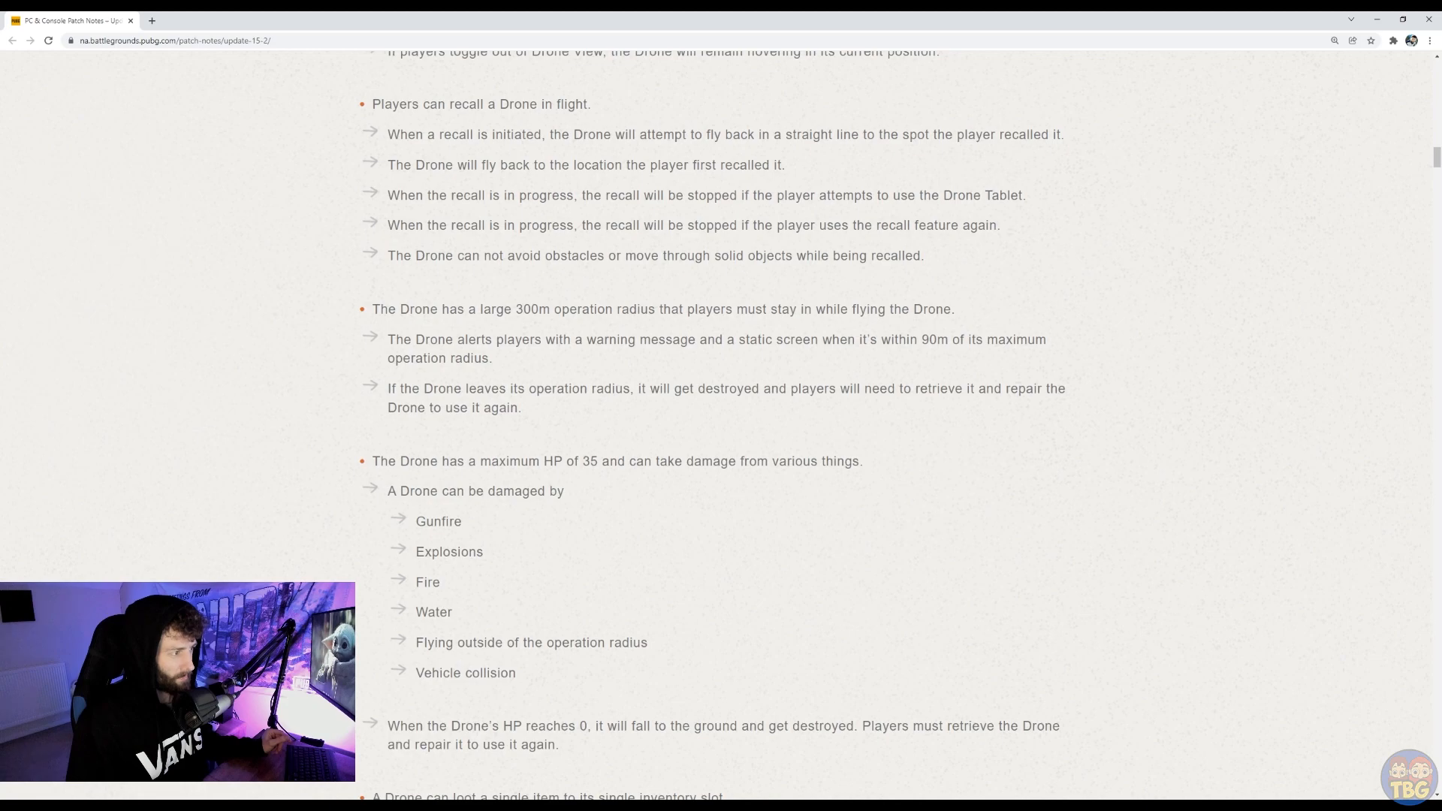
scroll(down, 3)
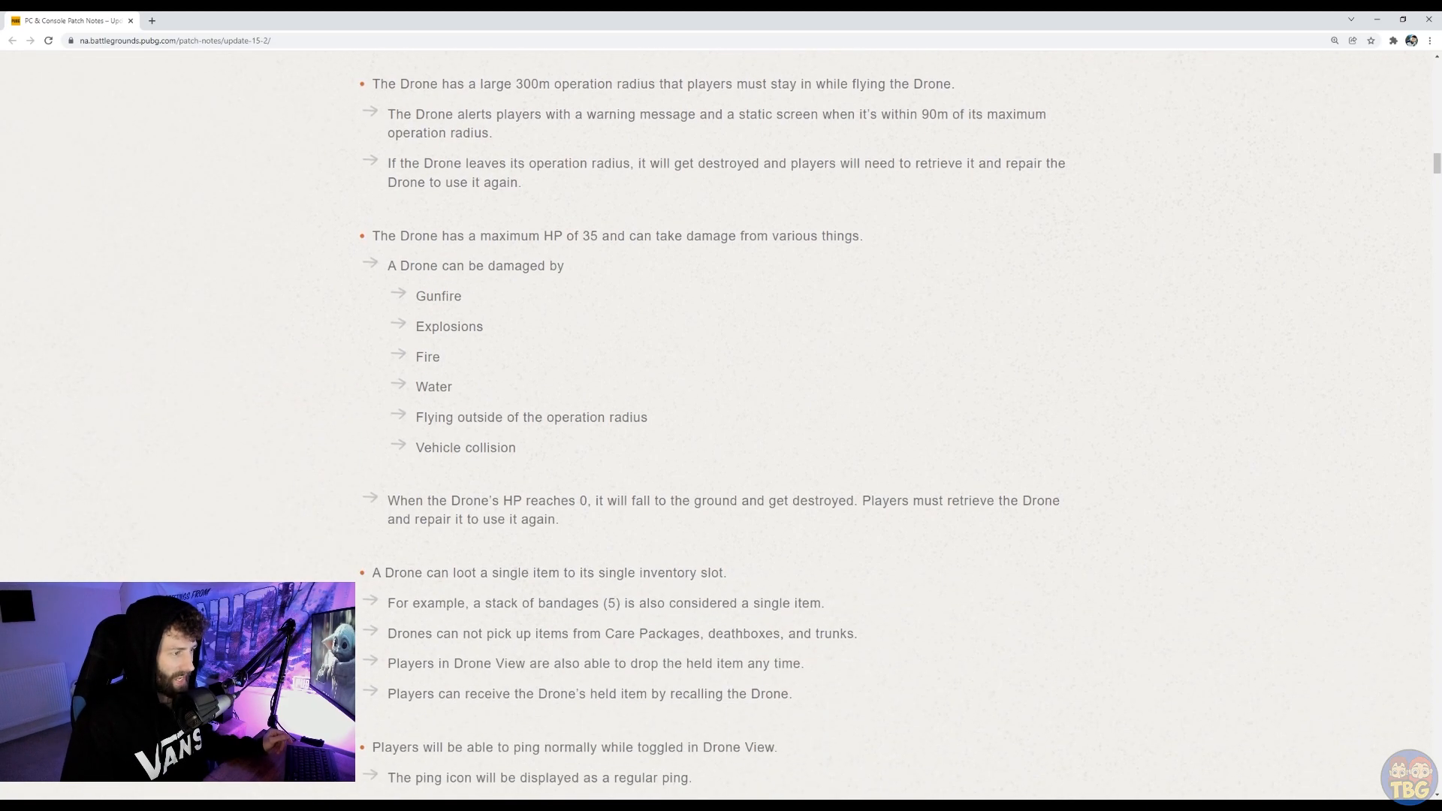
scroll(down, 3)
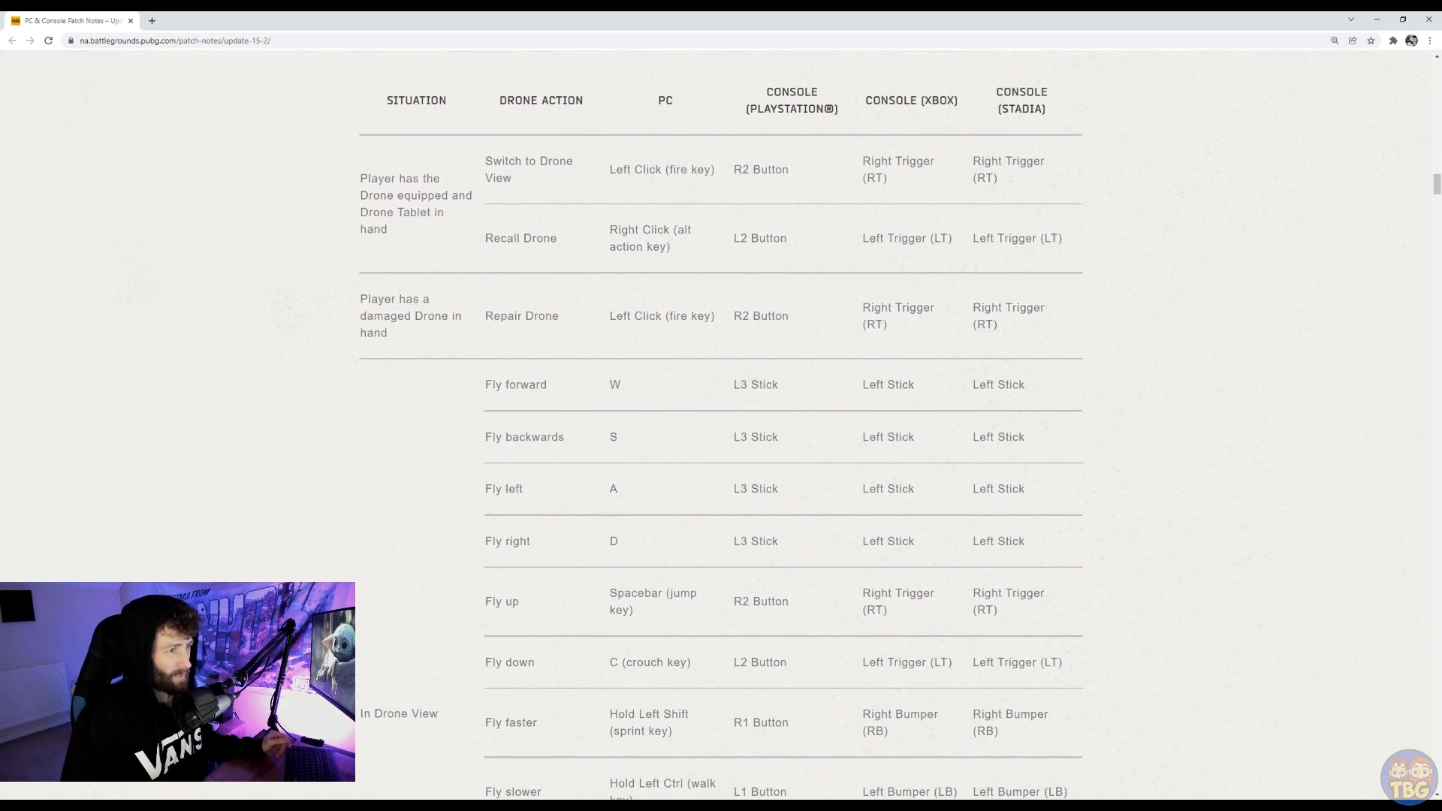
scroll(down, 3)
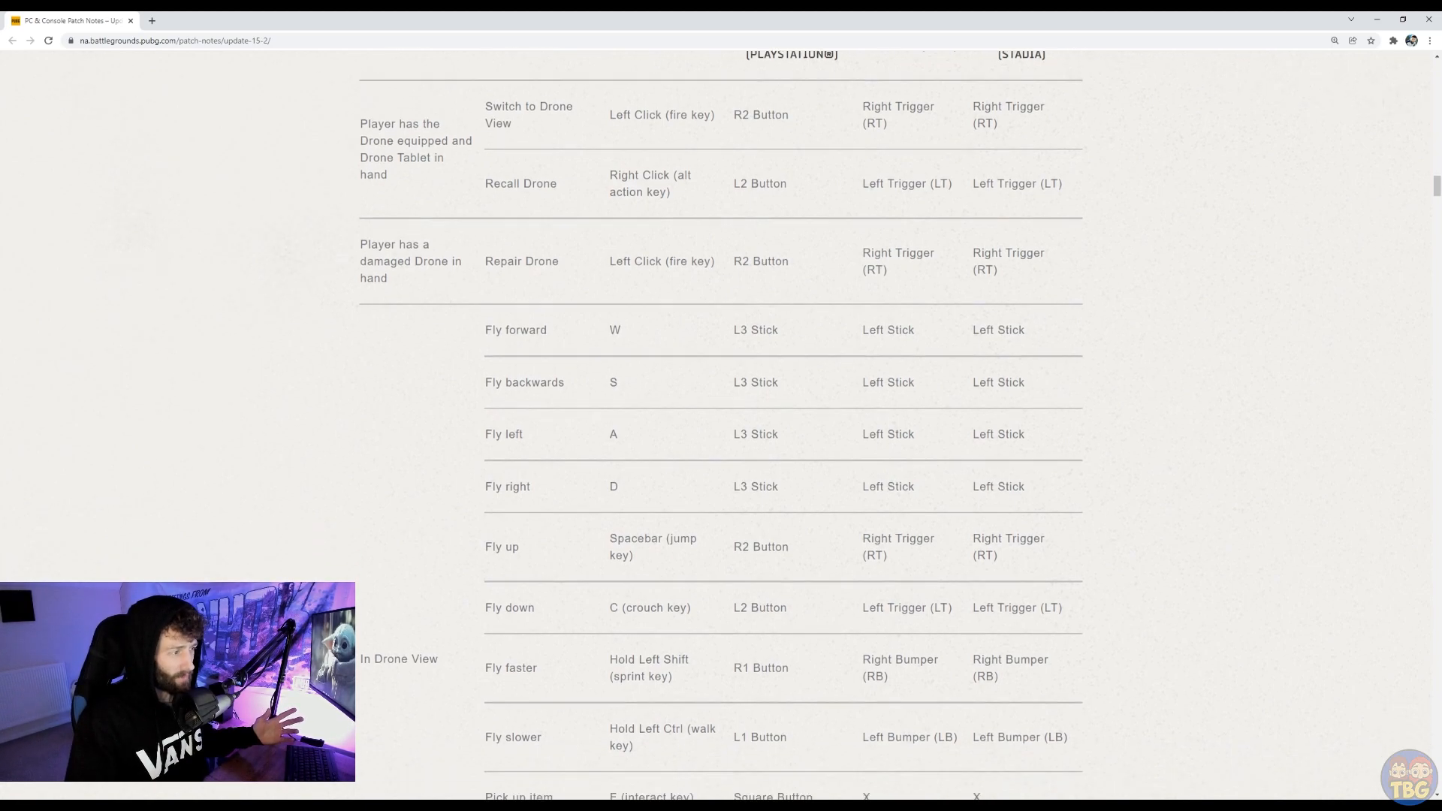
scroll(down, 3)
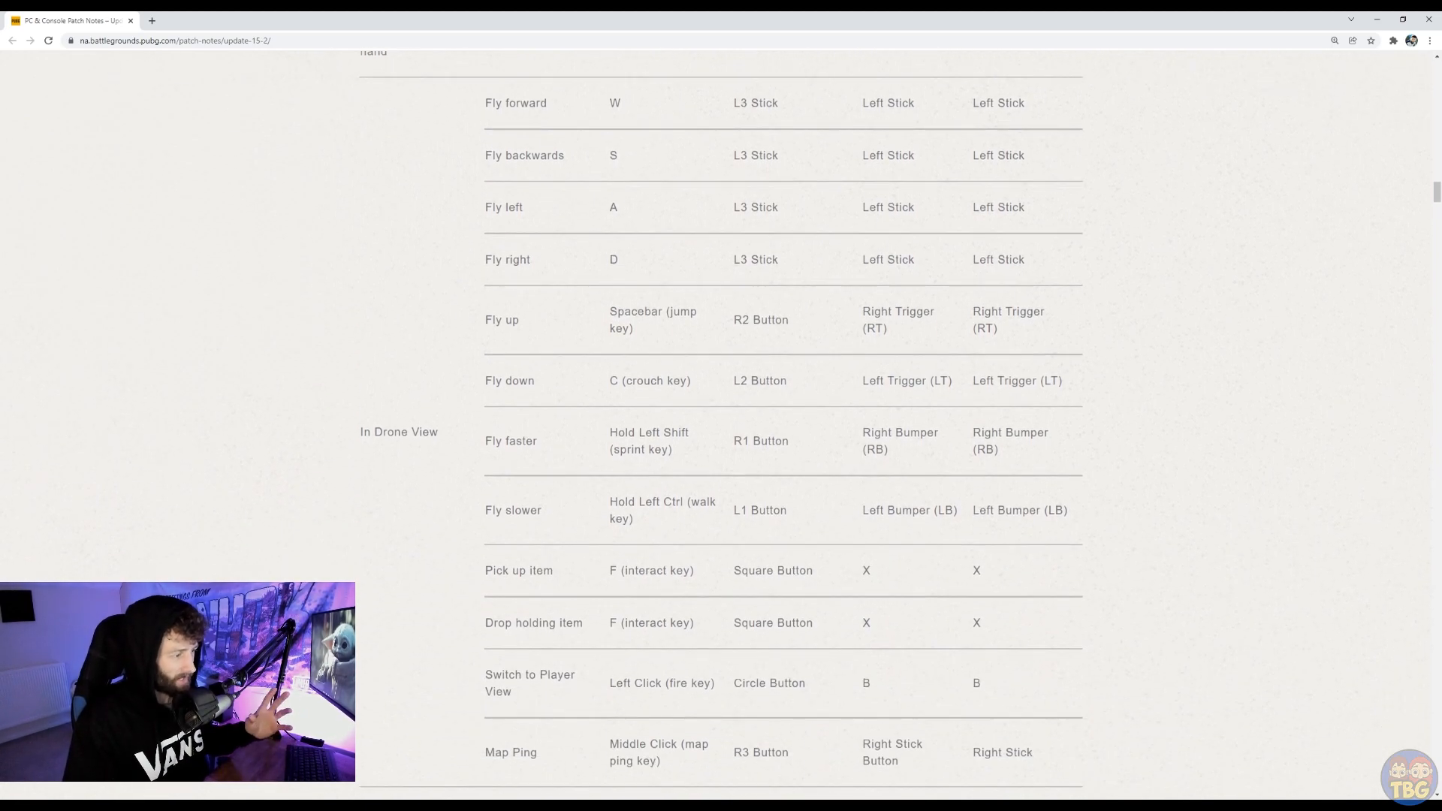
Step: Read the full drone controls table and continue down to the Tactical Gear: EMT Gear heading
scroll(up, 3)
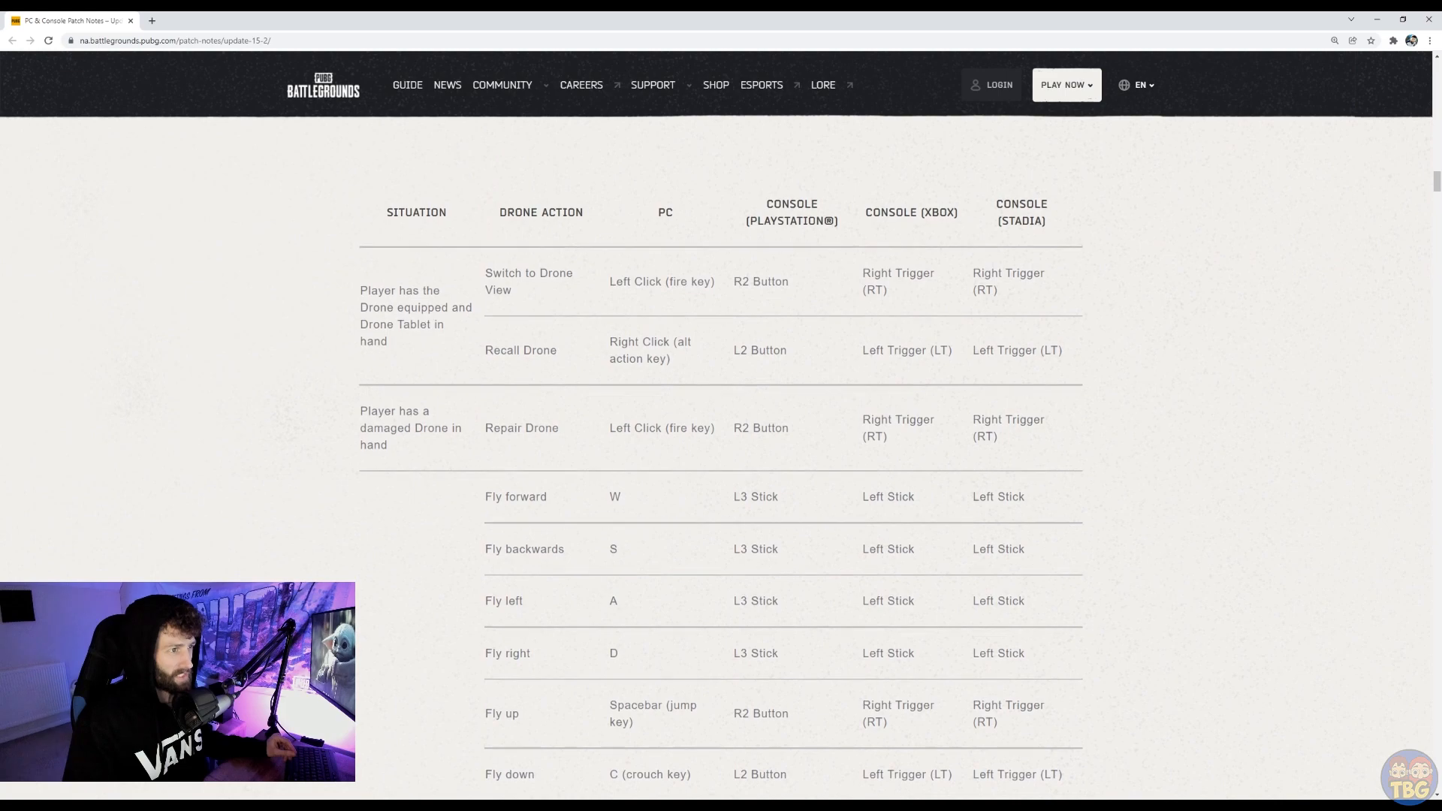
scroll(down, 3)
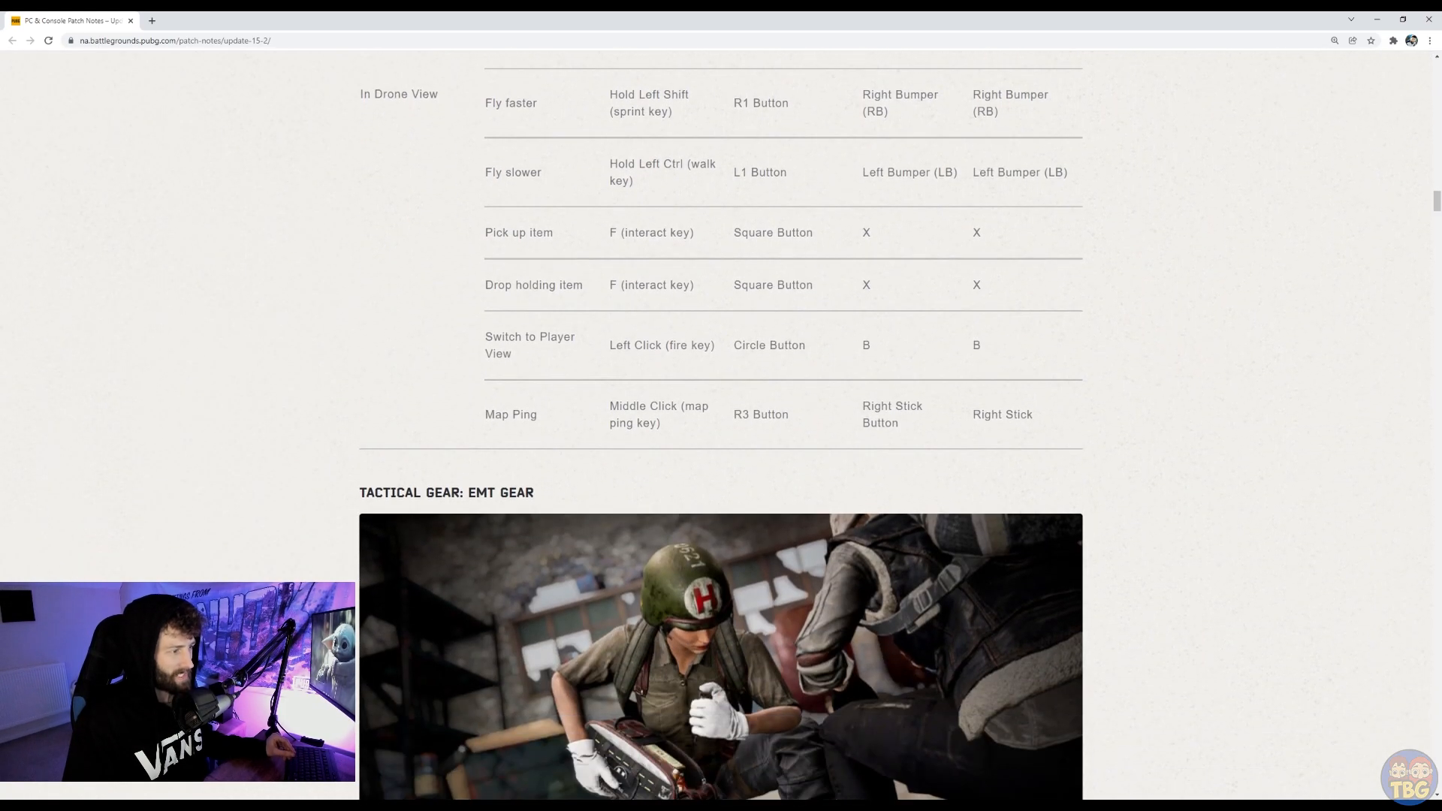
scroll(down, 3)
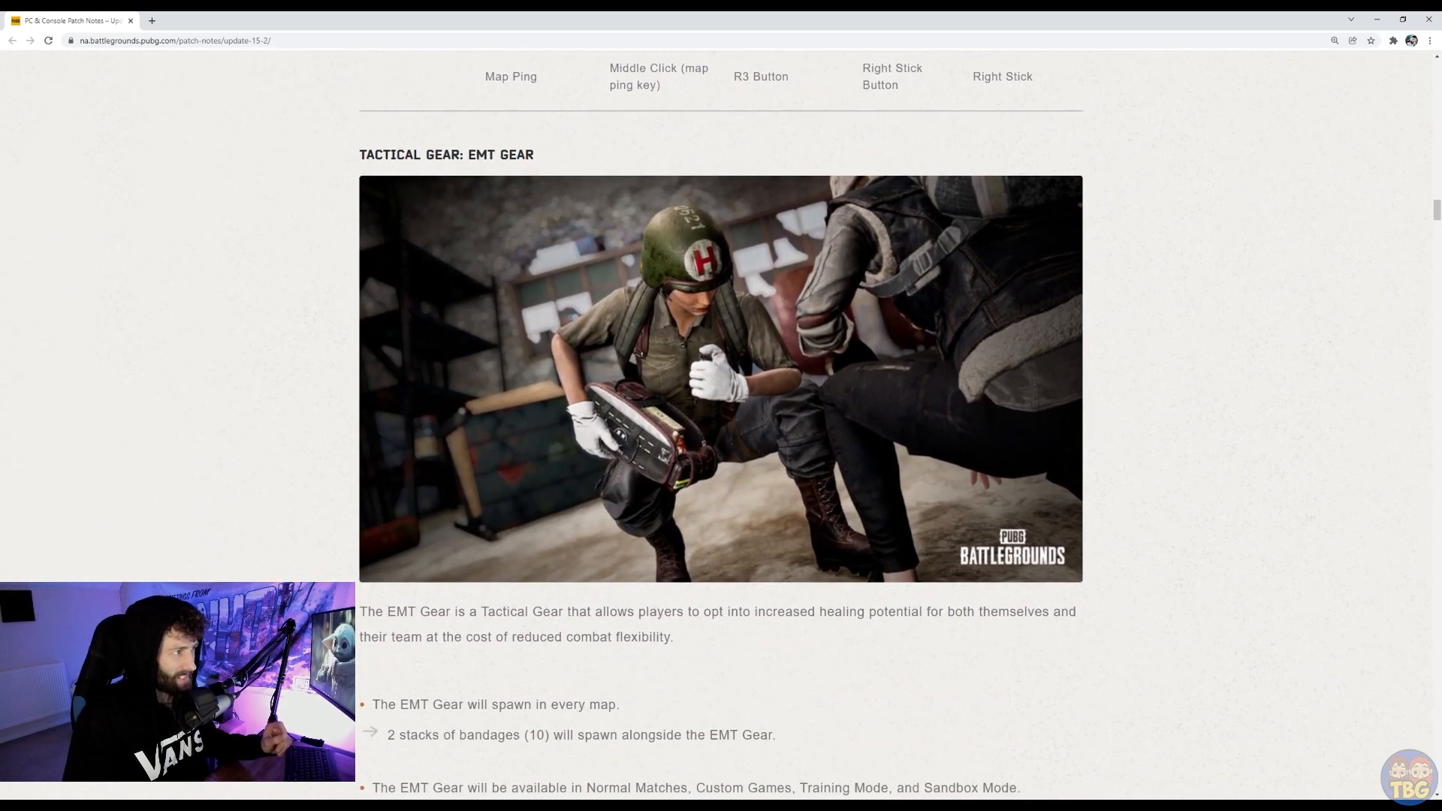
scroll(down, 3)
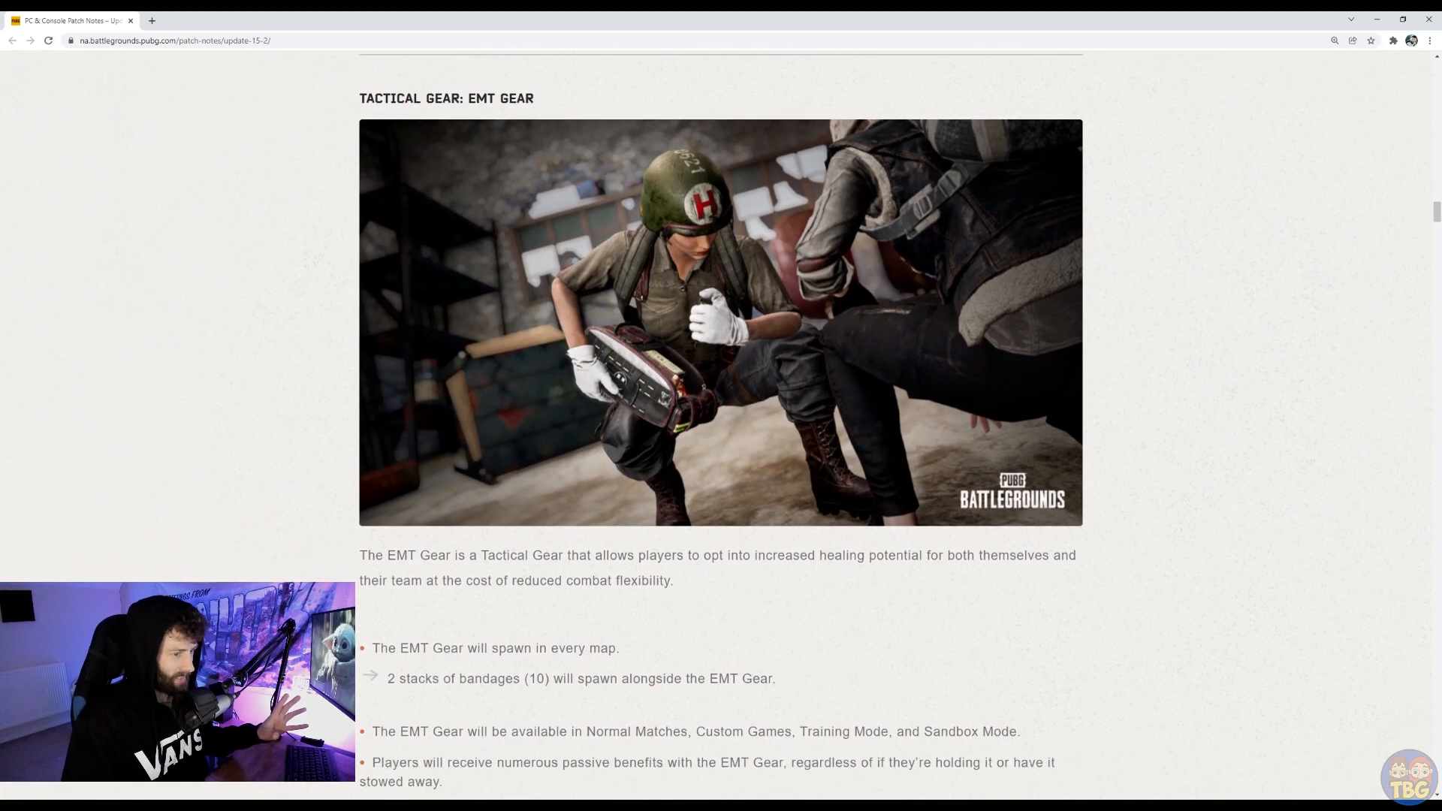
scroll(down, 3)
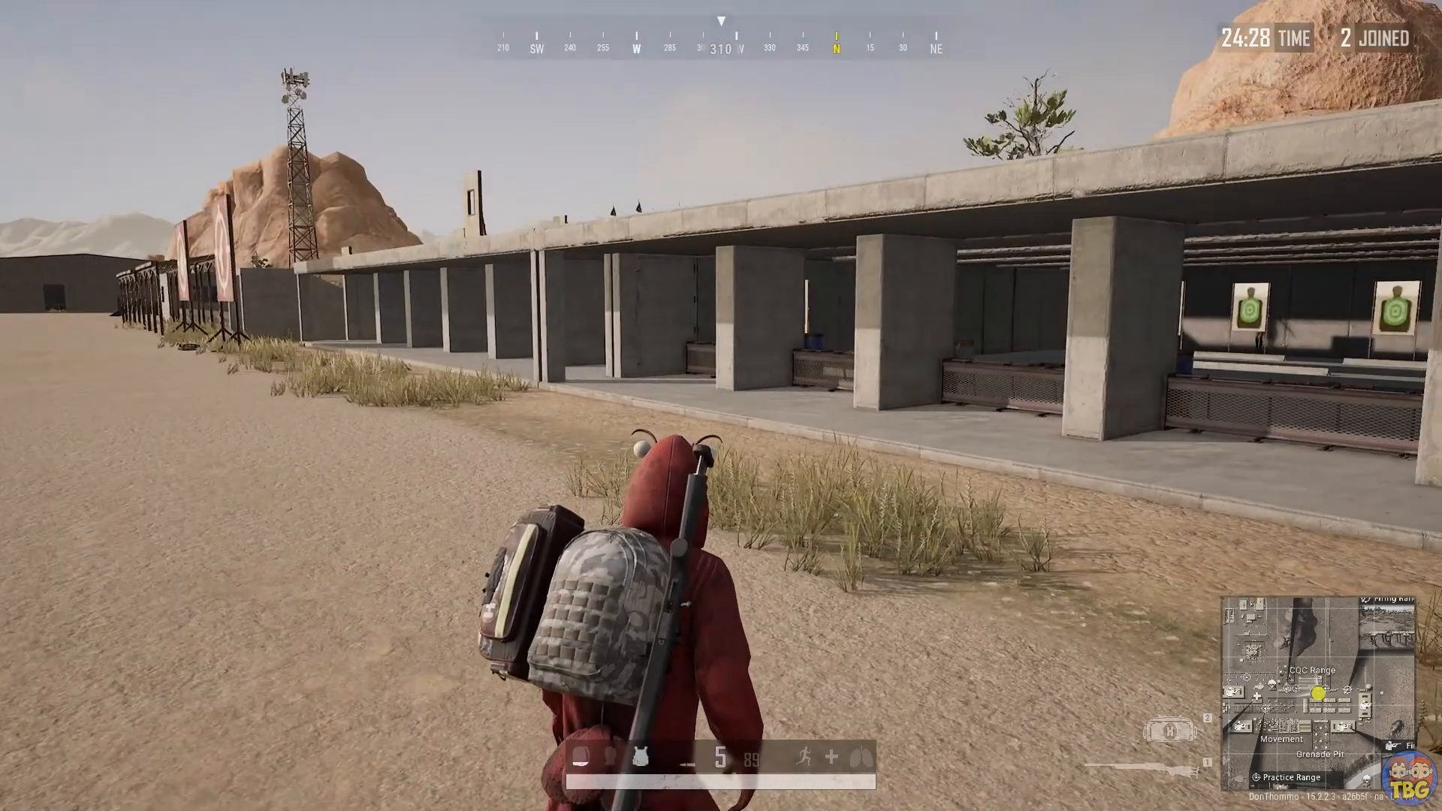
Step: Check the inventory shows EMT Gear in slot 2 beside the M24 rifle, then equip it
key(tab)
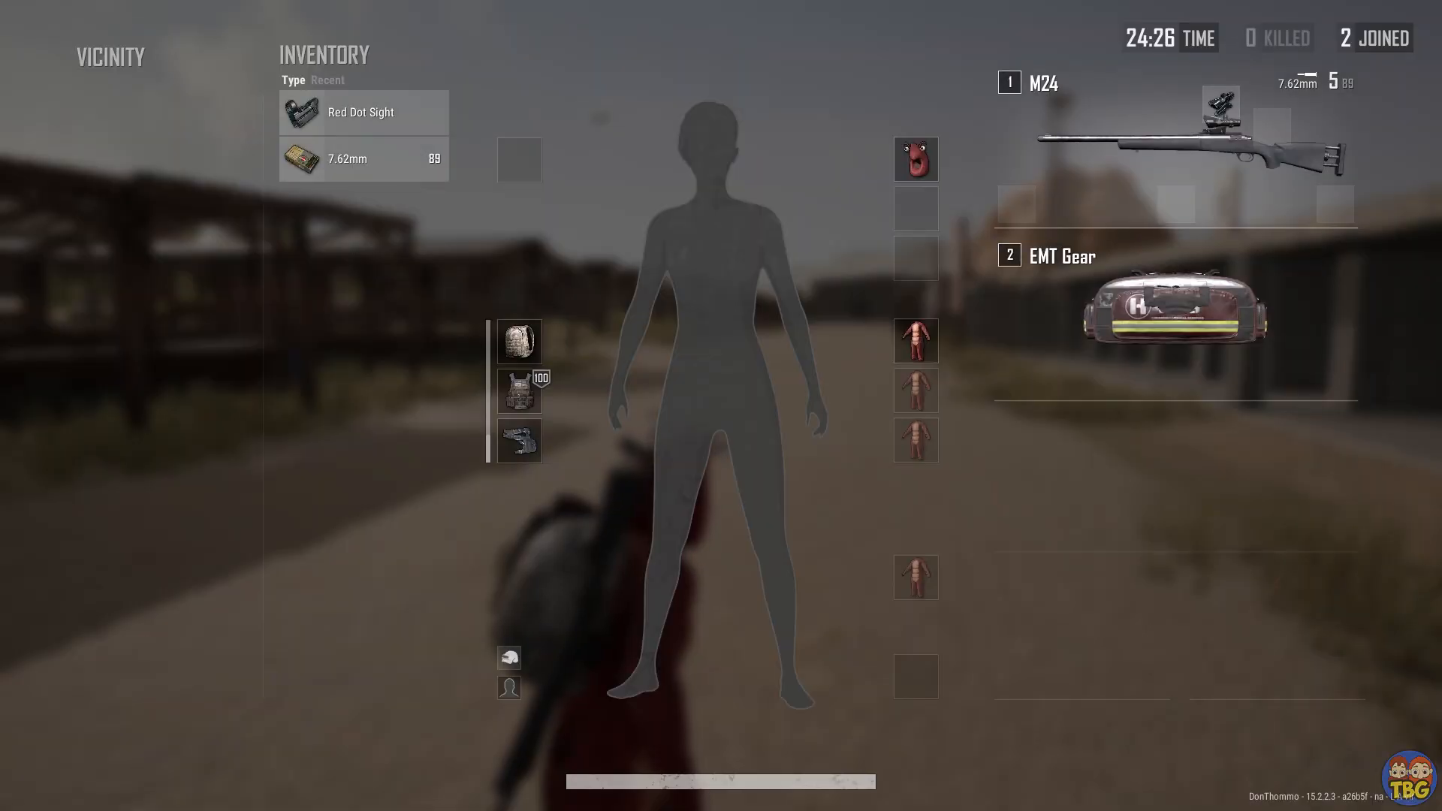
key(tab)
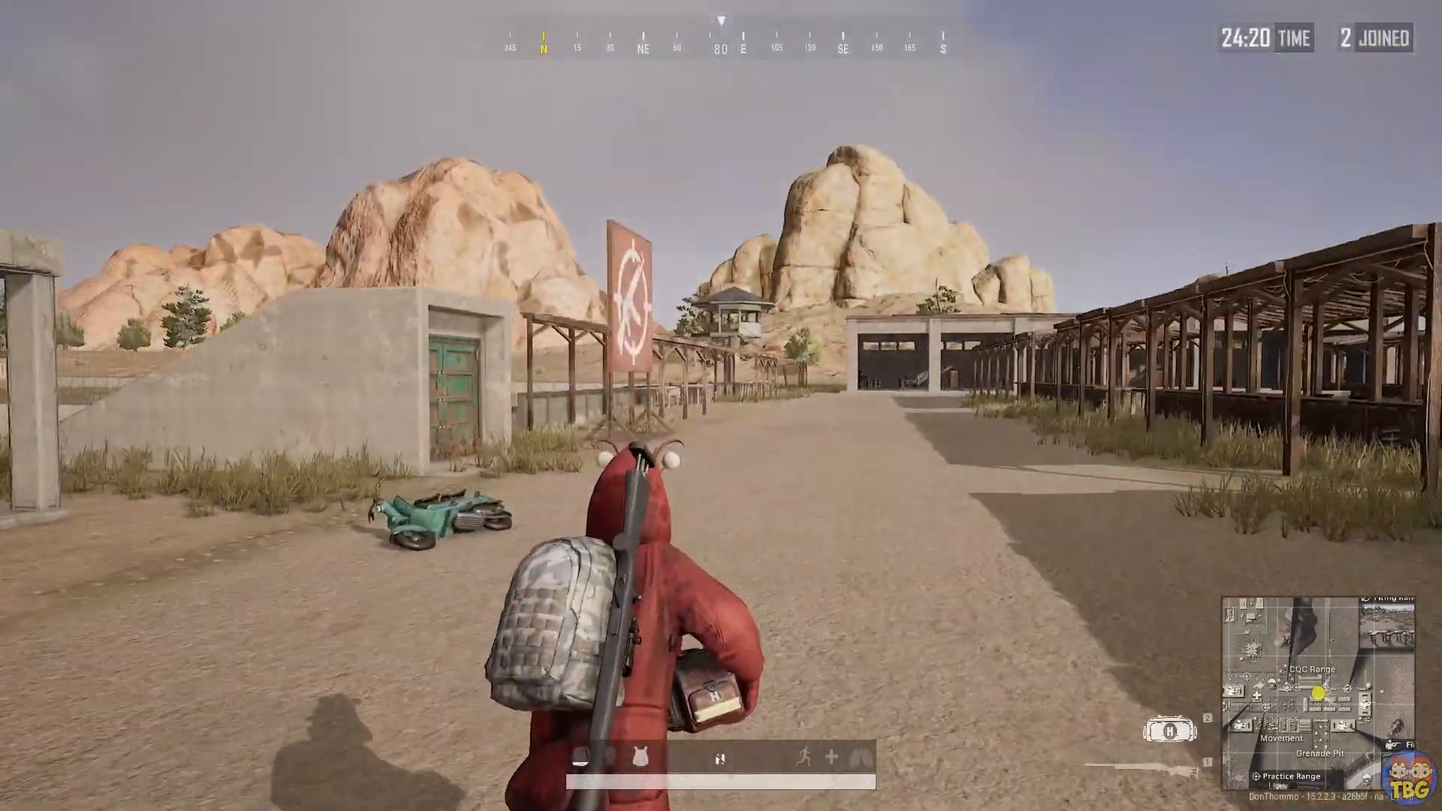
key(tab)
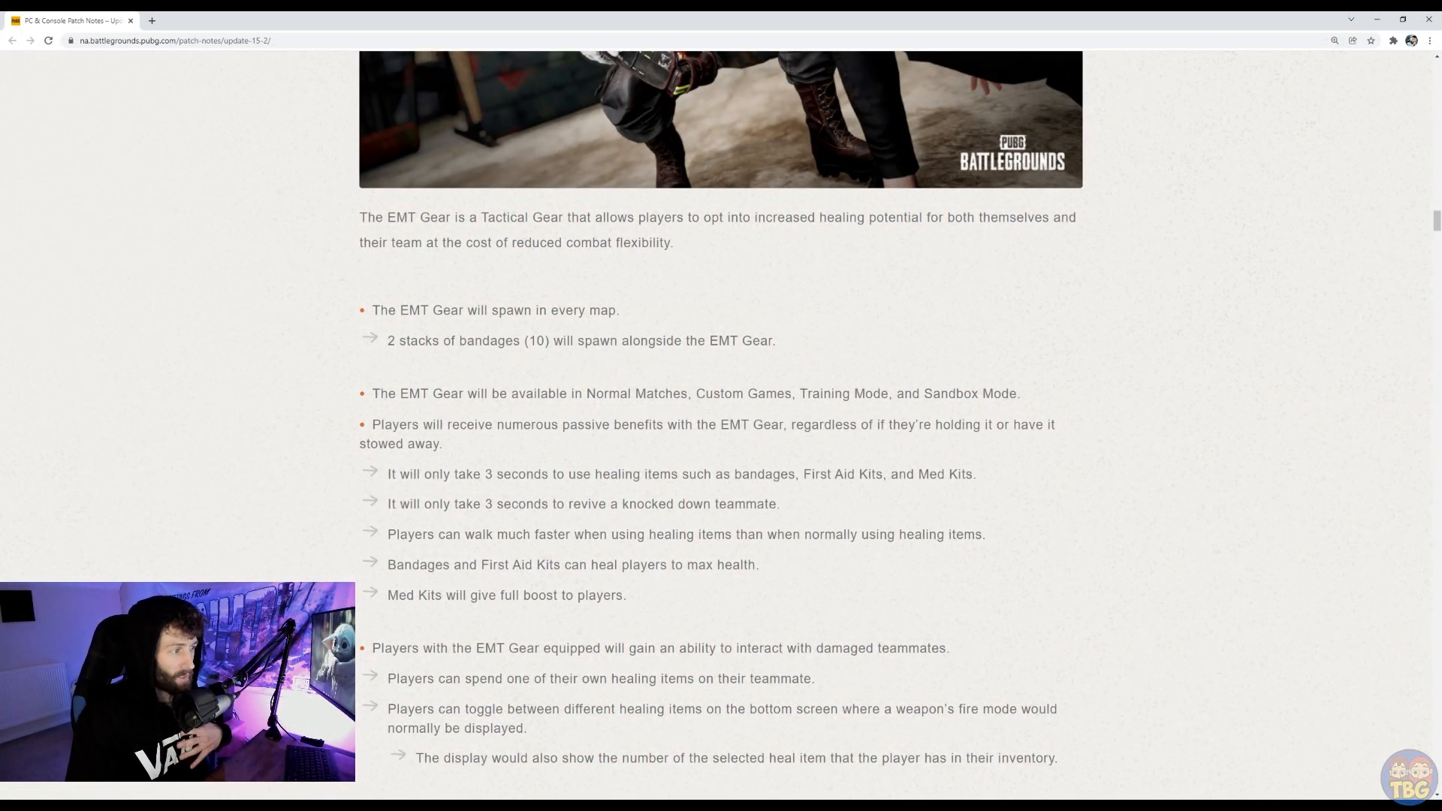
Step: Highlight the EMT Gear passive benefit lines, including the bandages and First Aid Kits healing line
drag(440, 473, 943, 473)
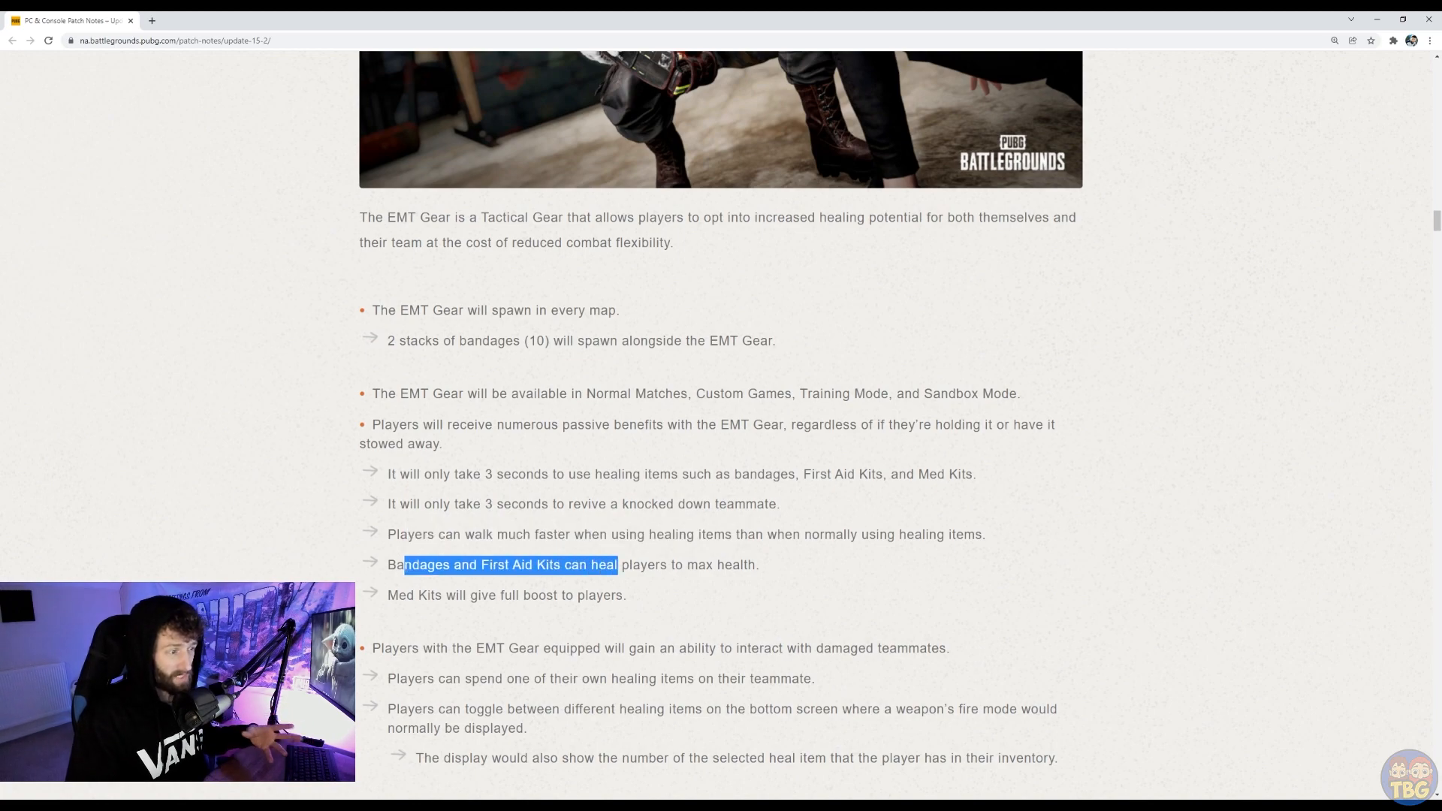
drag(618, 565, 671, 564)
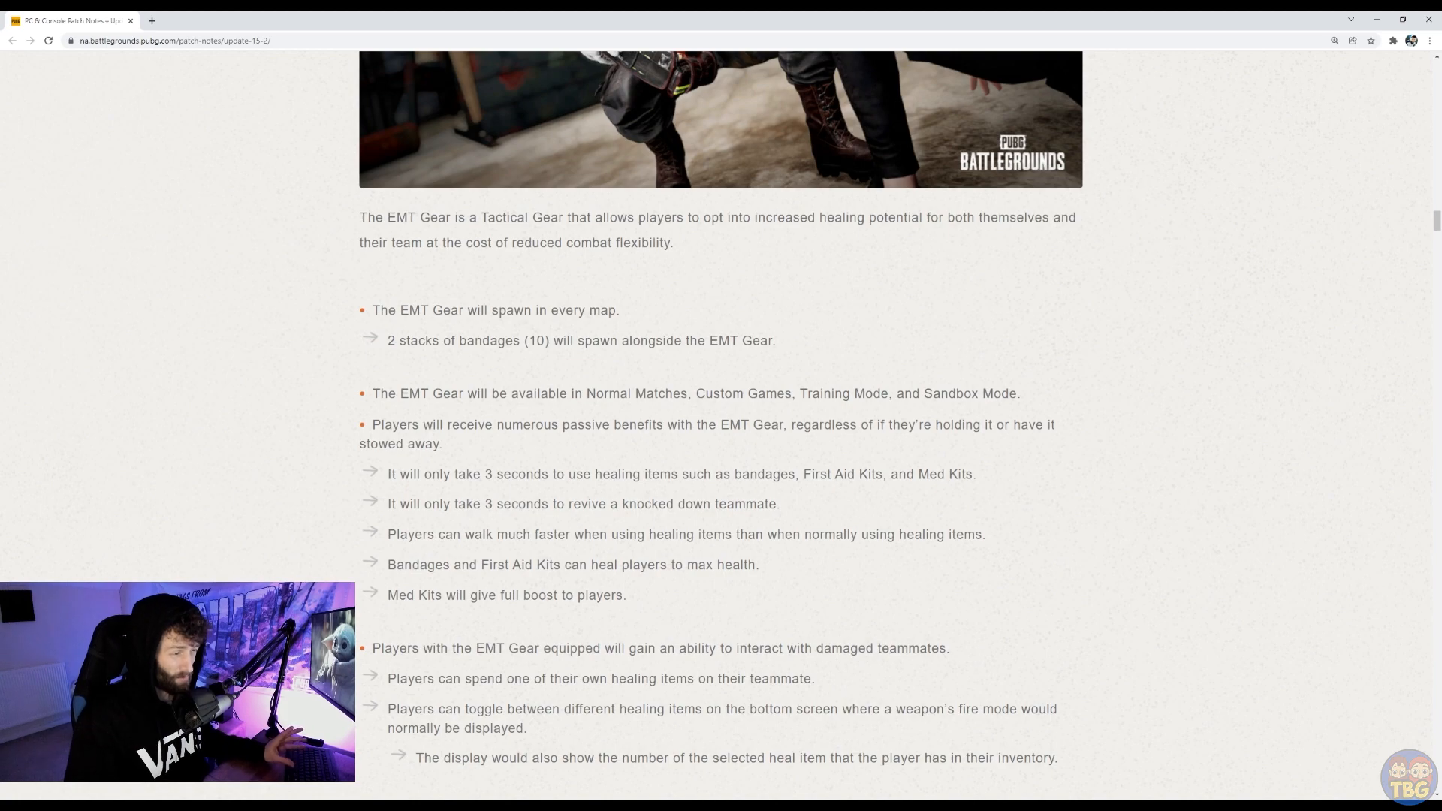
drag(388, 473, 628, 594)
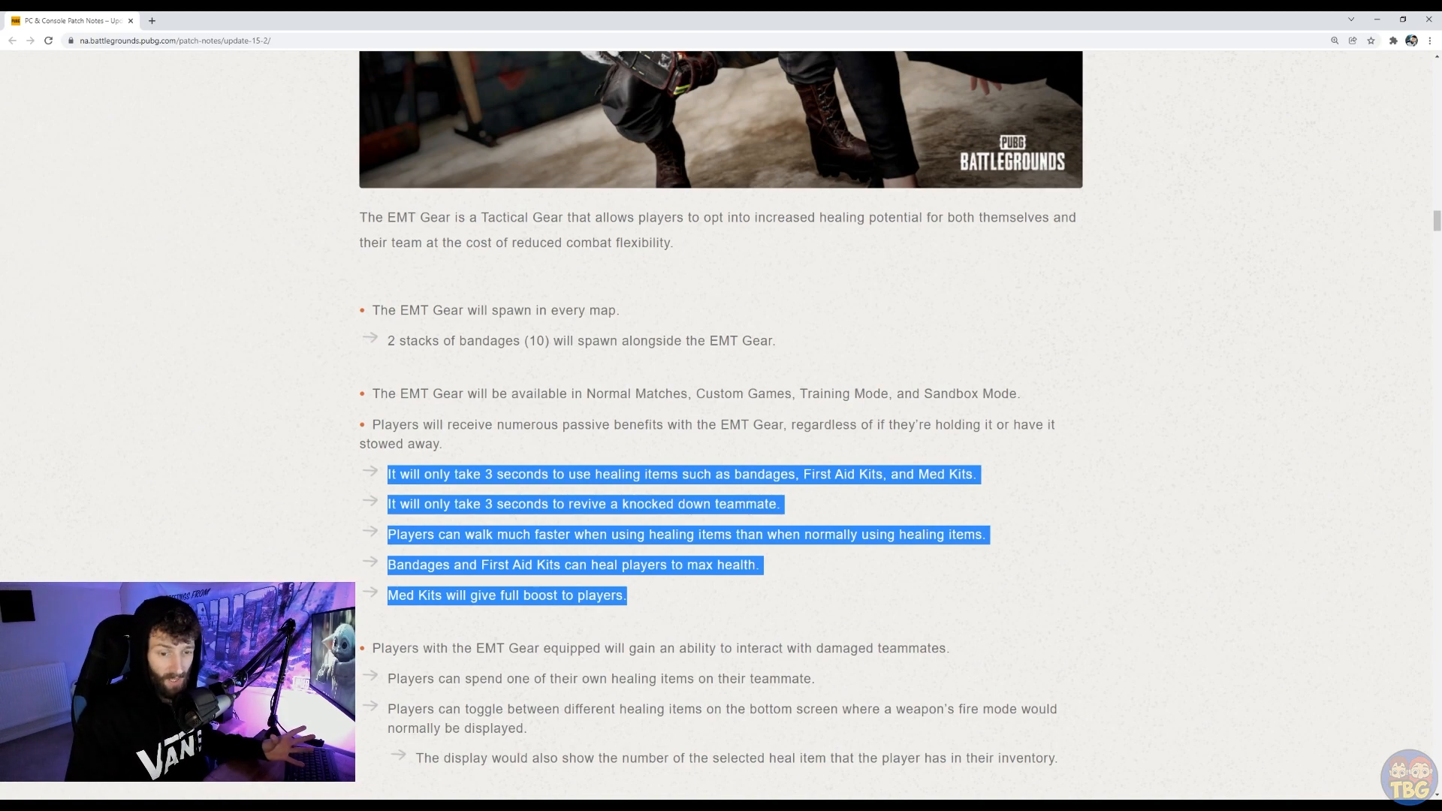
Step: Scroll through the Blue Zone boosts exclusions down to the EMT Gear action table header
scroll(down, 3)
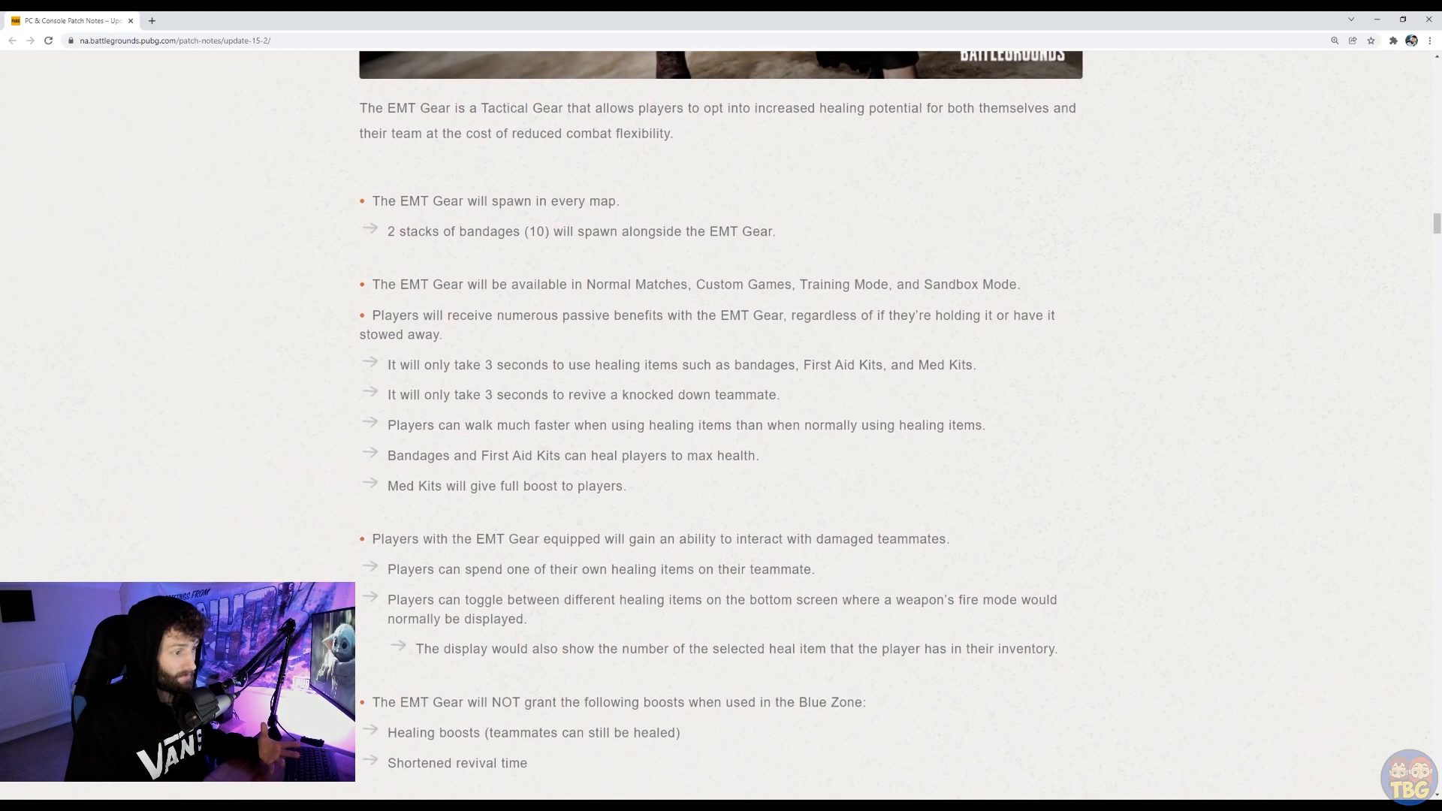
scroll(down, 3)
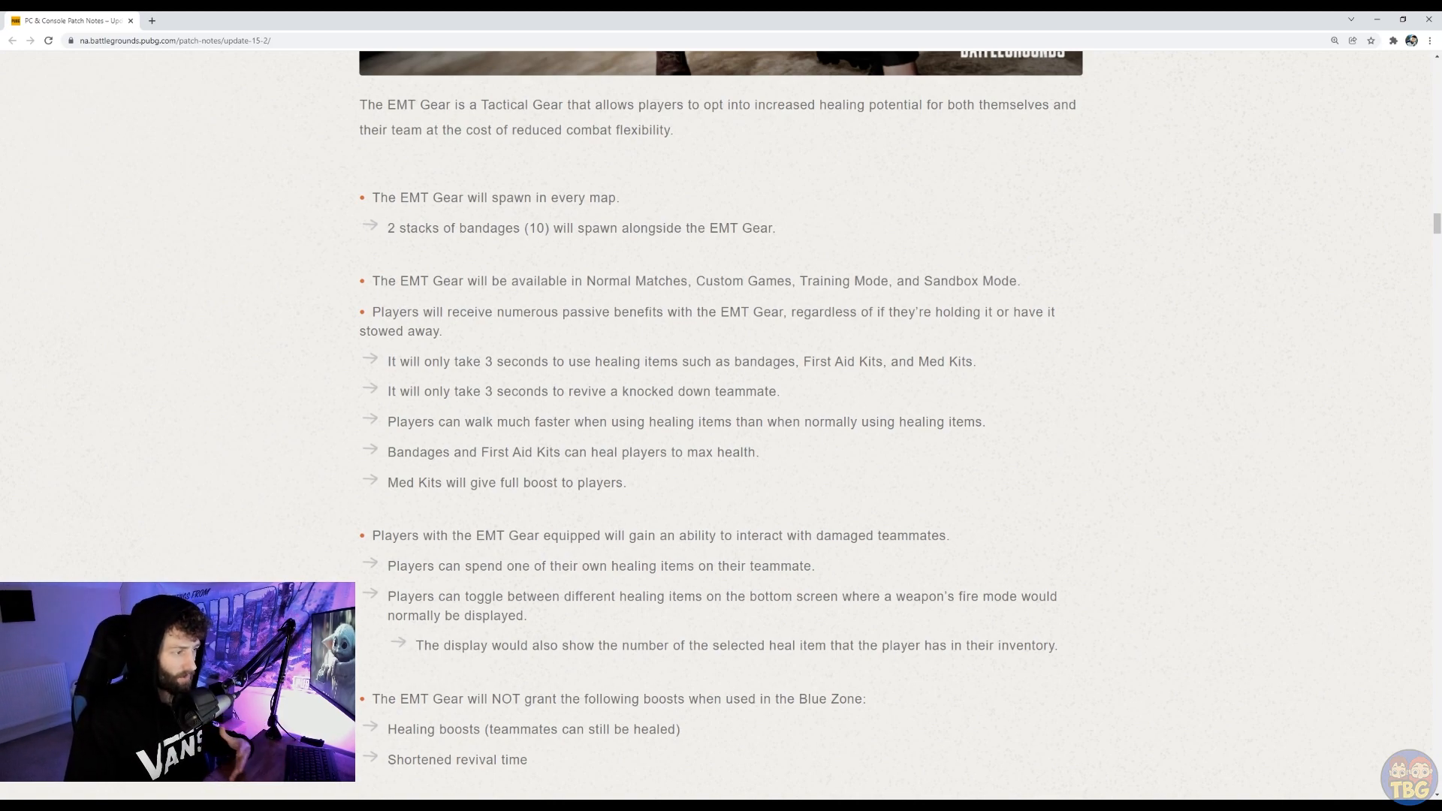
scroll(down, 3)
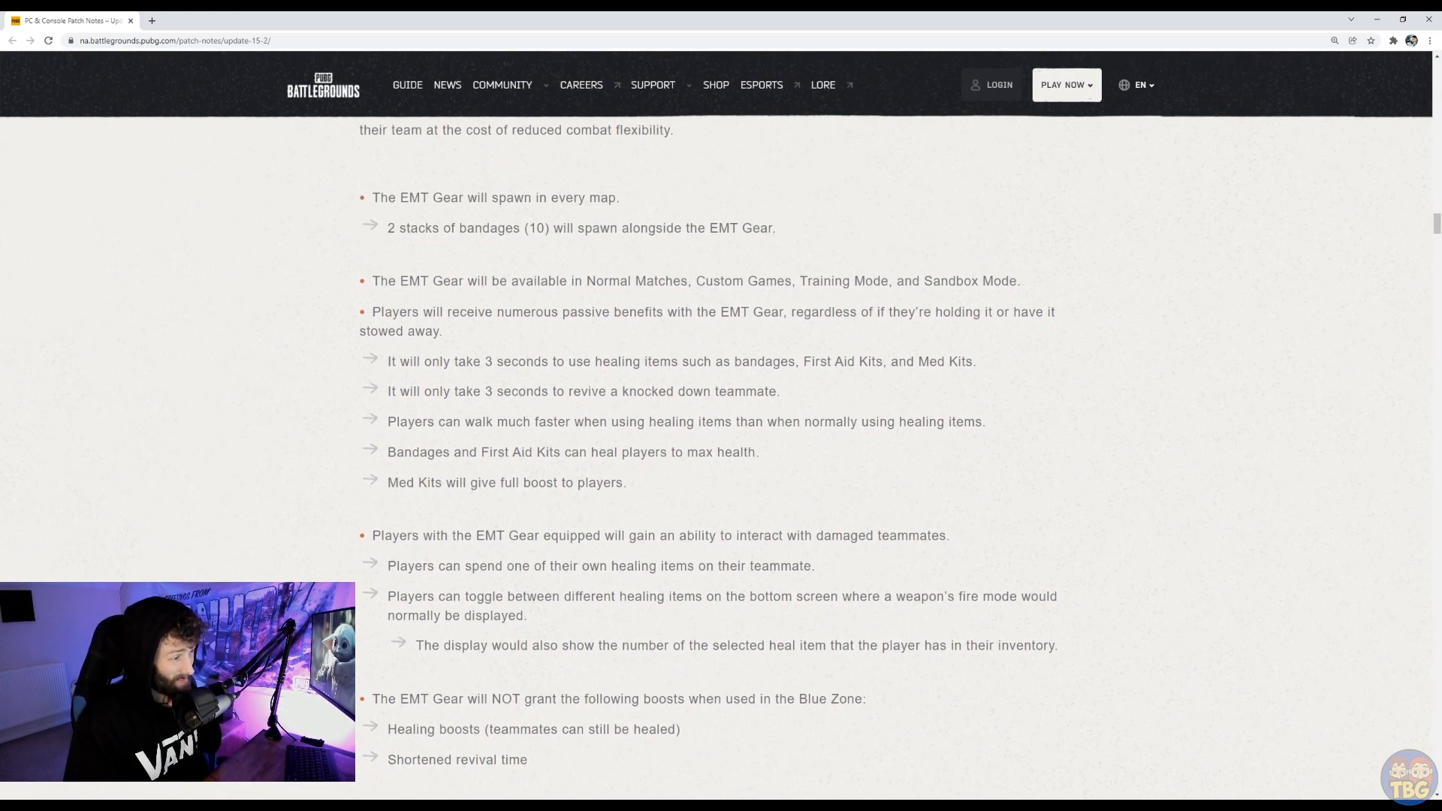
scroll(up, 3)
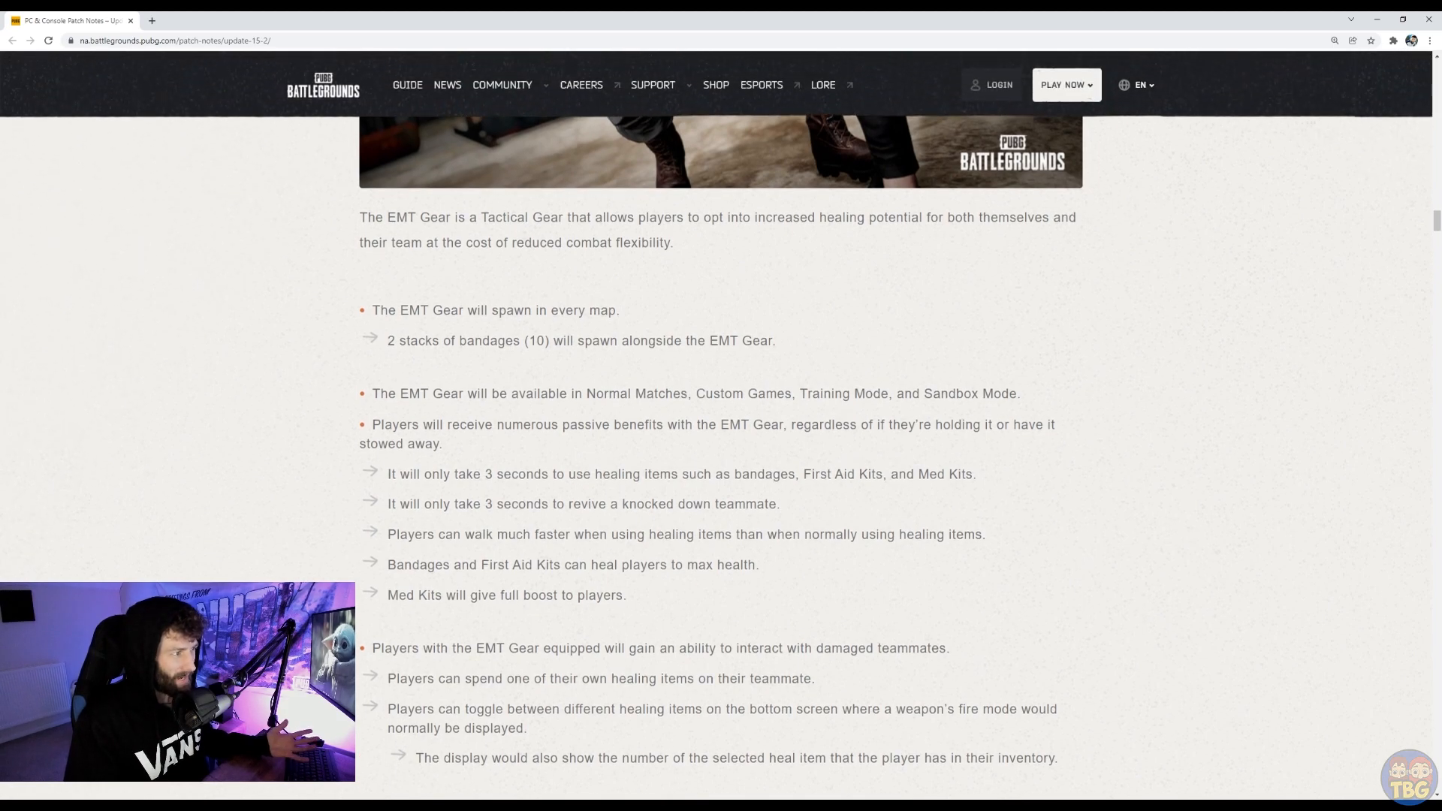
scroll(up, 3)
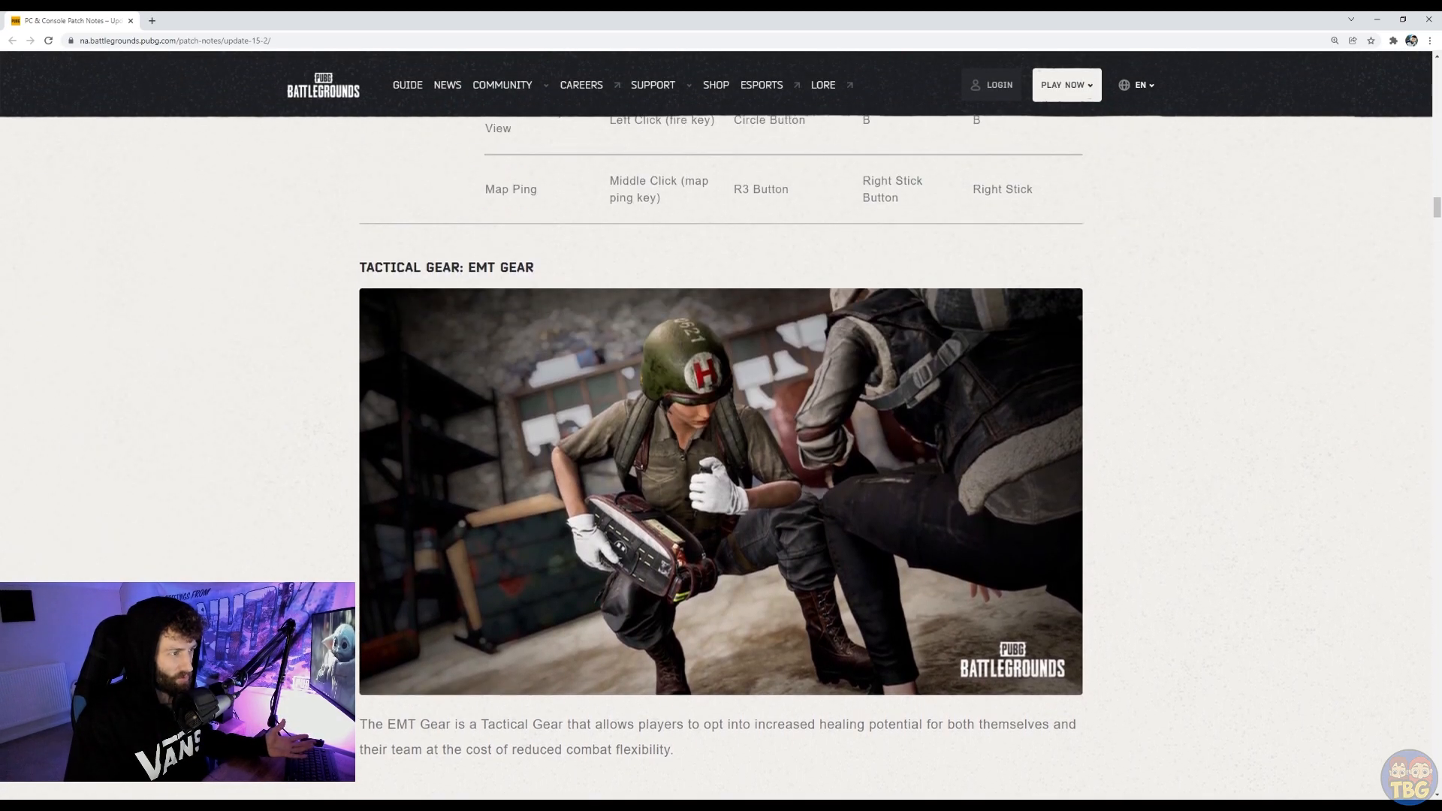
scroll(down, 3)
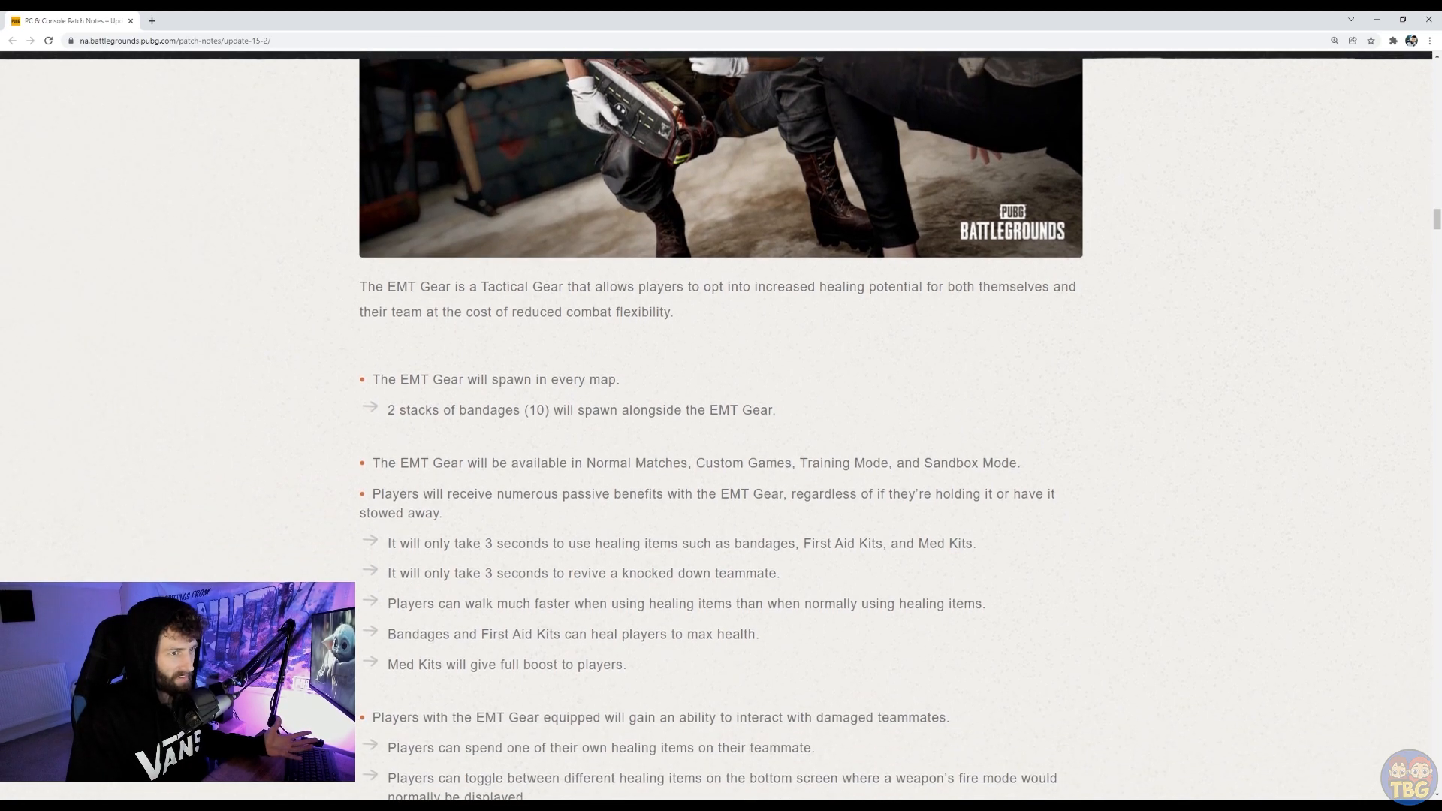
scroll(down, 3)
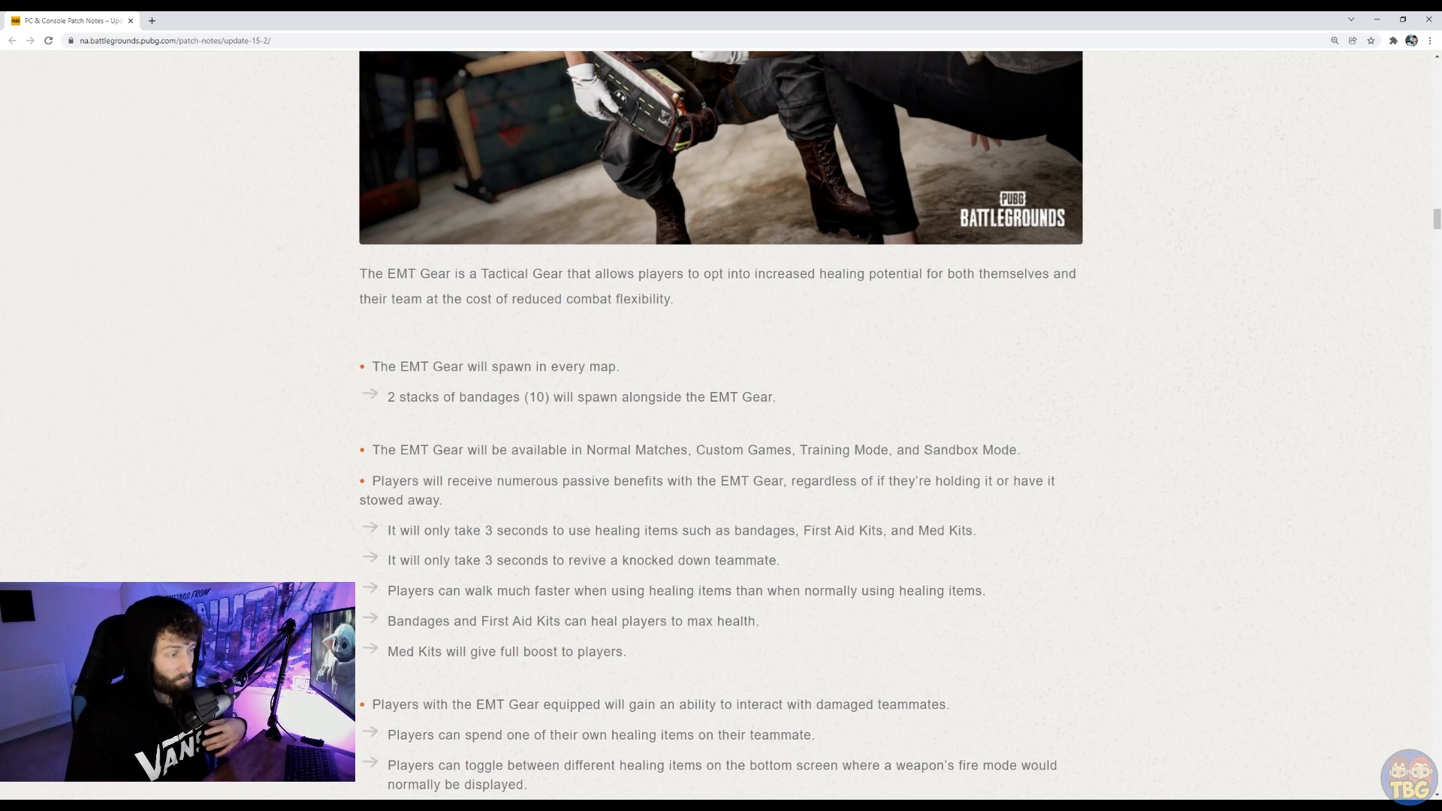
scroll(down, 3)
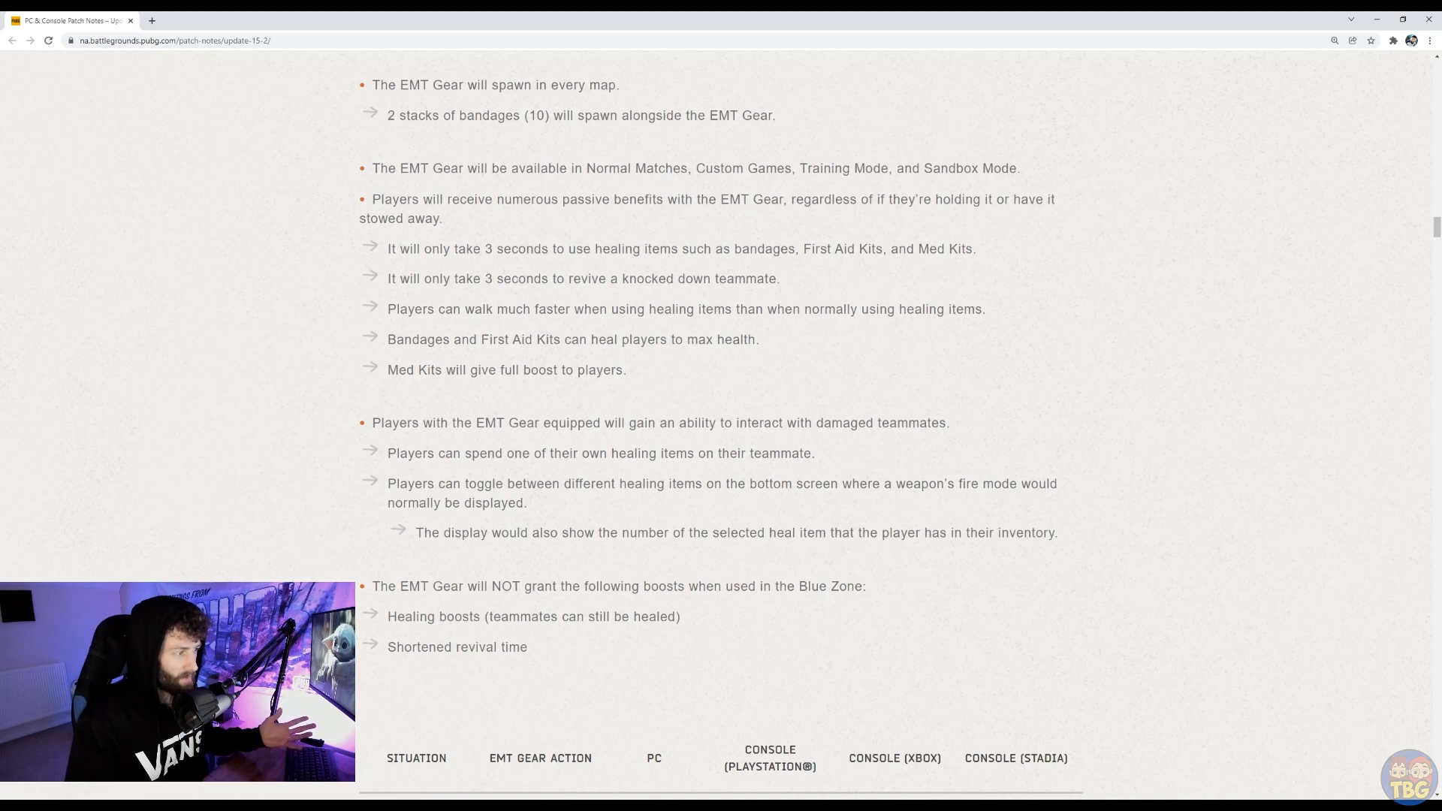
scroll(down, 3)
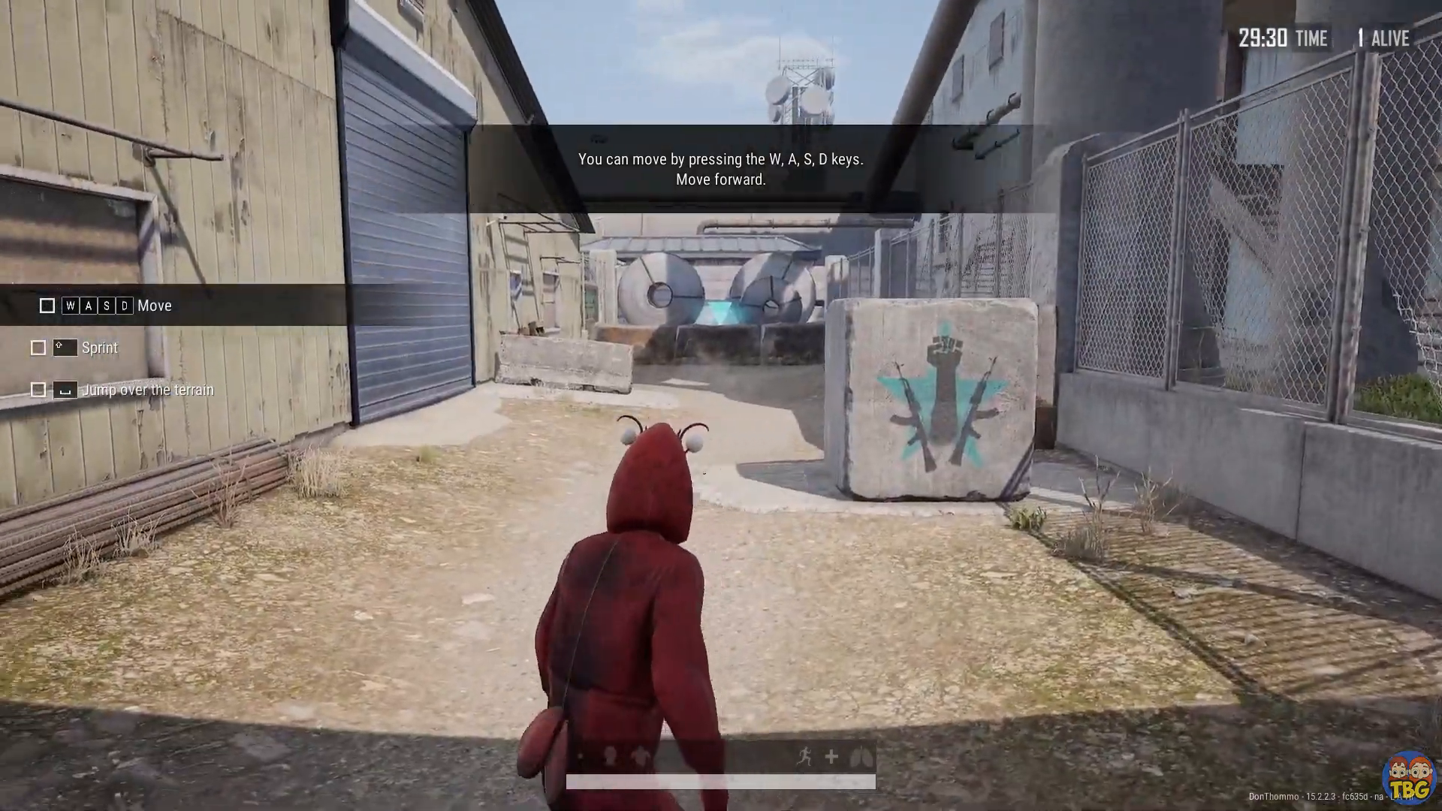
Step: Walk forward through the training alley and vault over the obstacle to the next location
key(w)
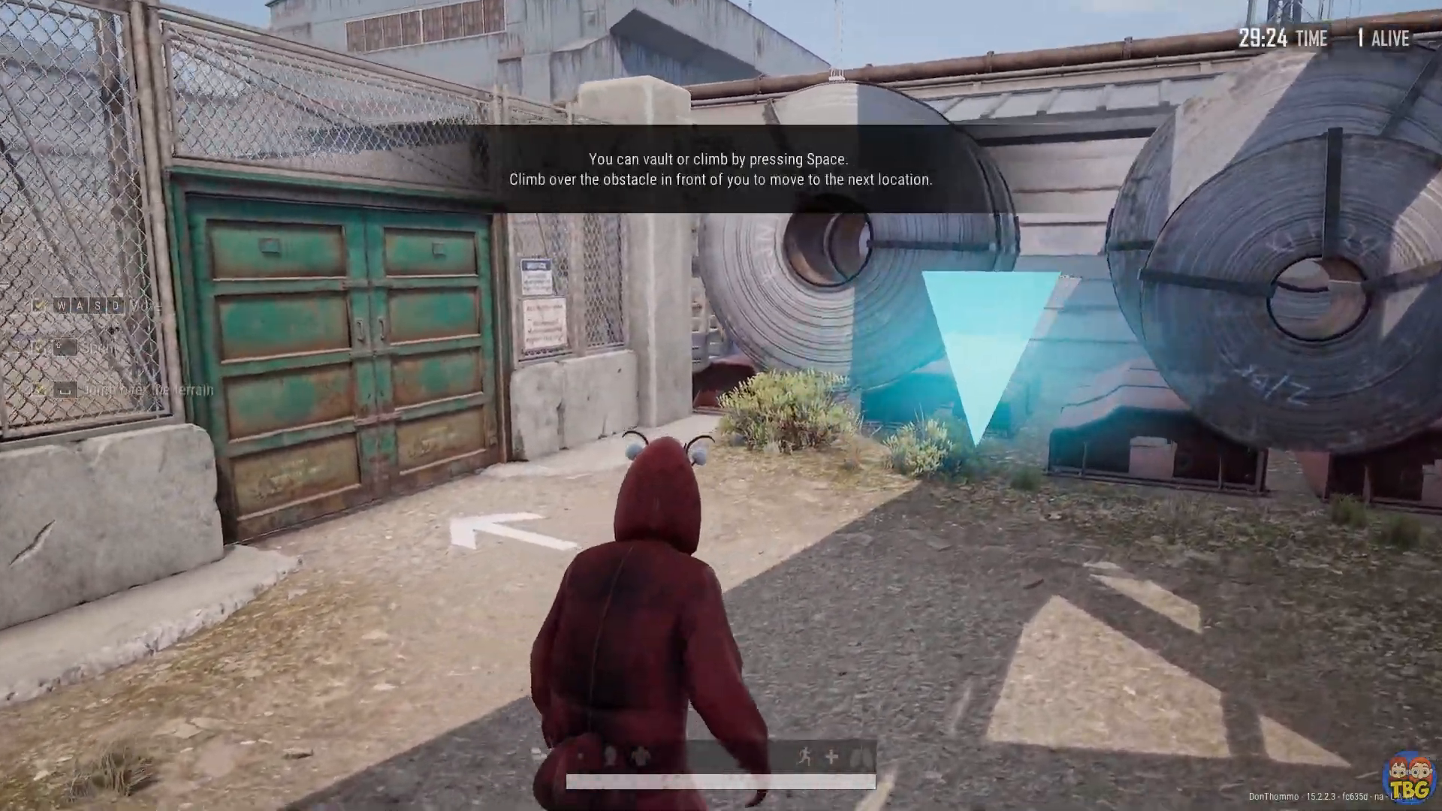
key(space)
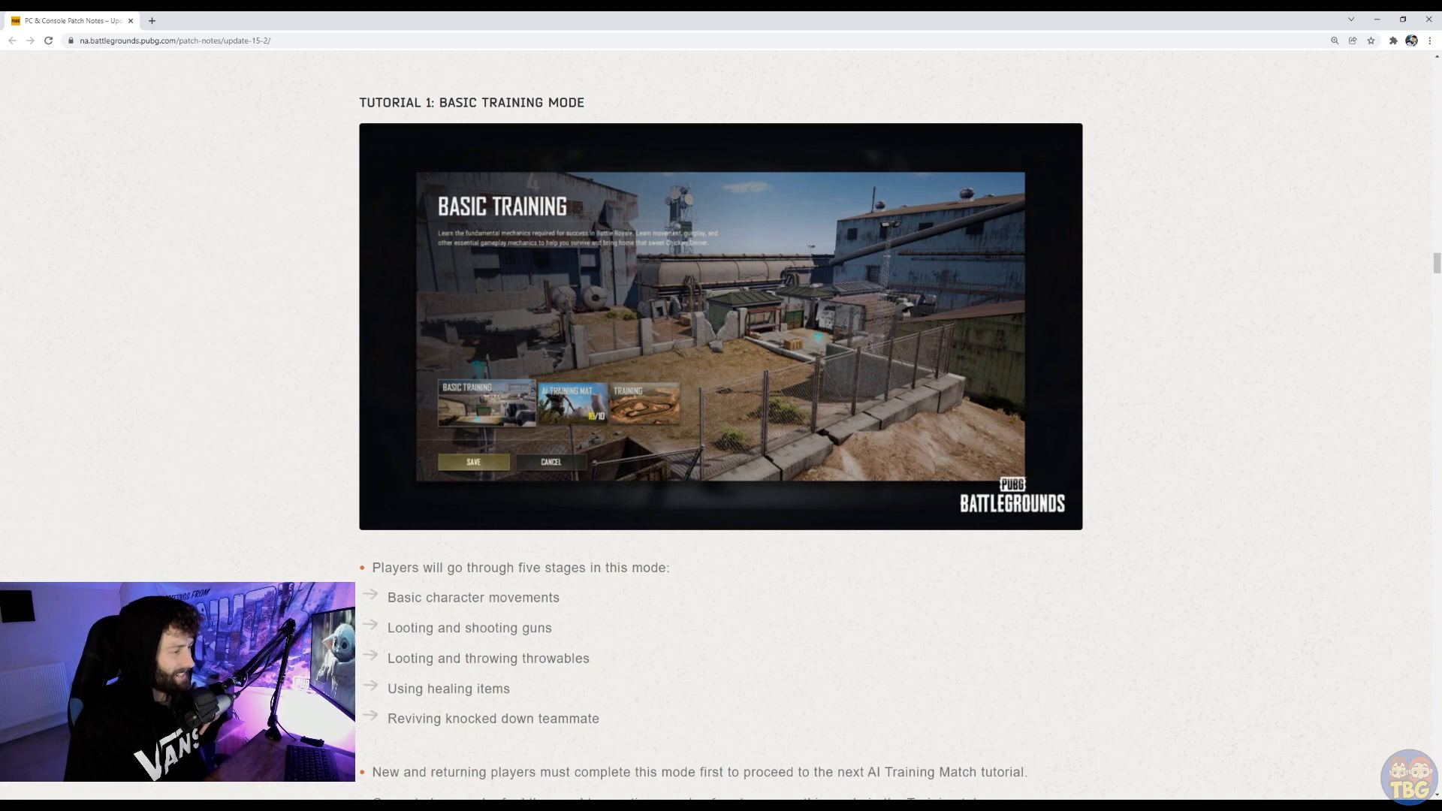
Step: Scroll from Tutorial 1: Basic Training Mode to Tutorial 2: AI Training Match
scroll(down, 3)
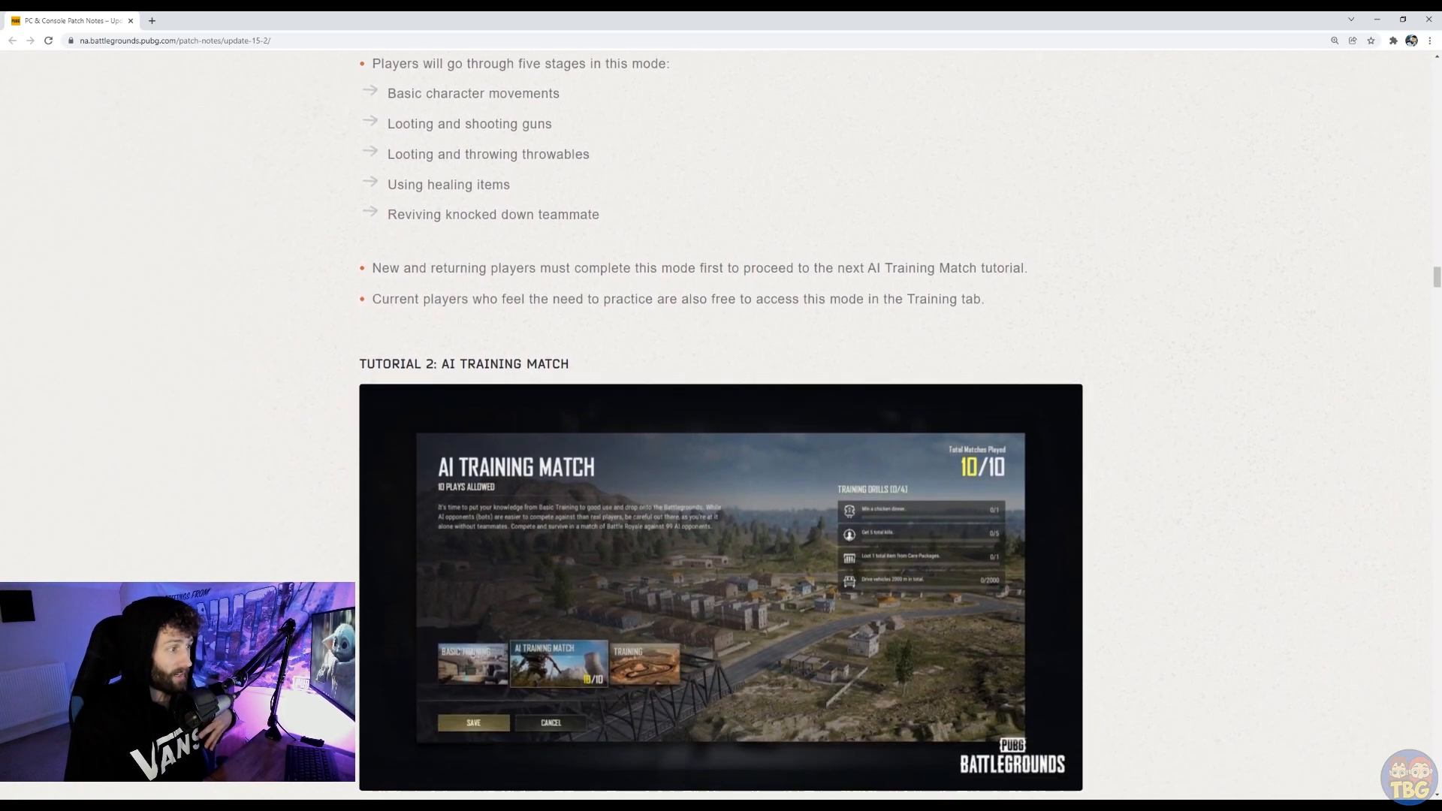
scroll(down, 3)
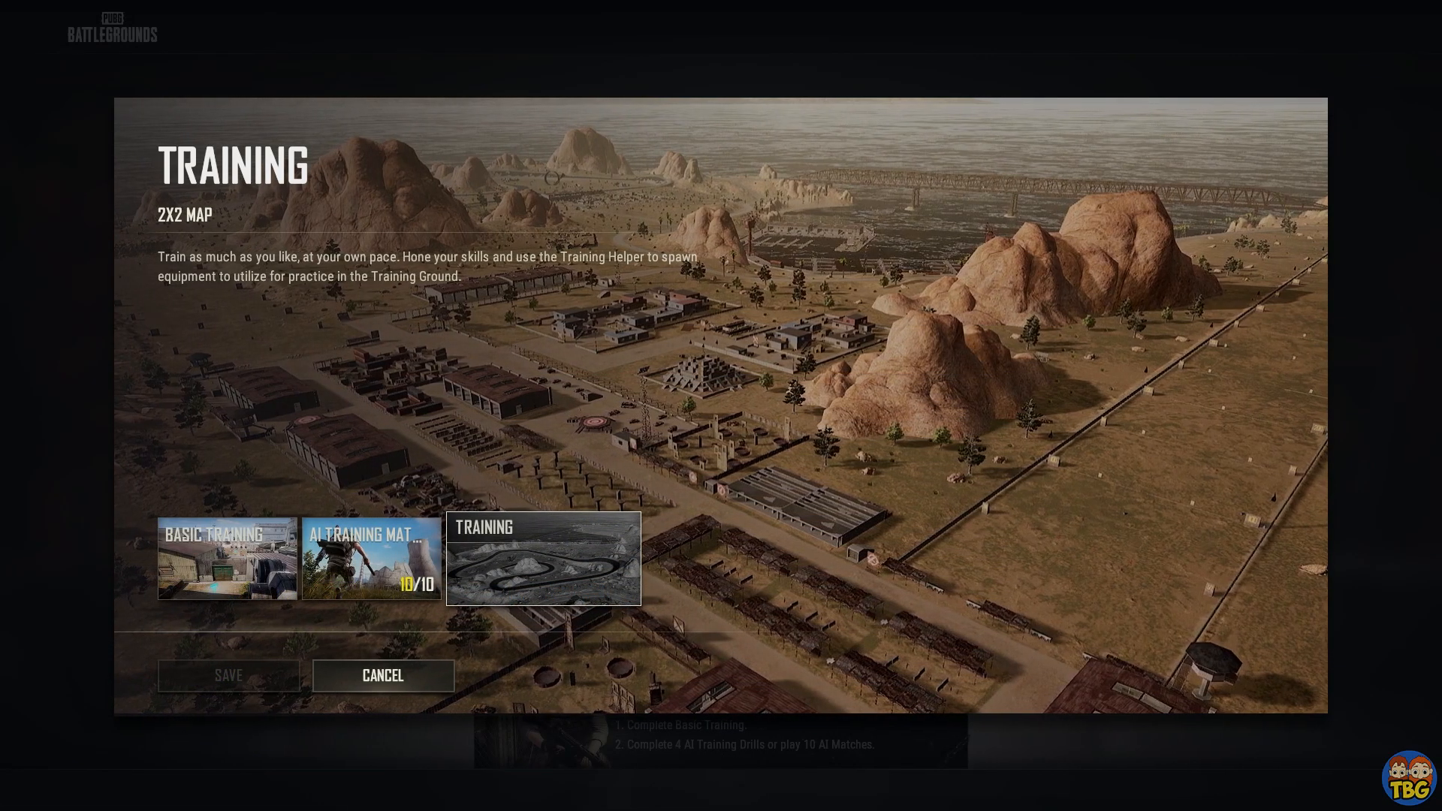
Step: Choose a training mode, start the AI Training Match and fire the scoped rifle toward the bridge
click(371, 559)
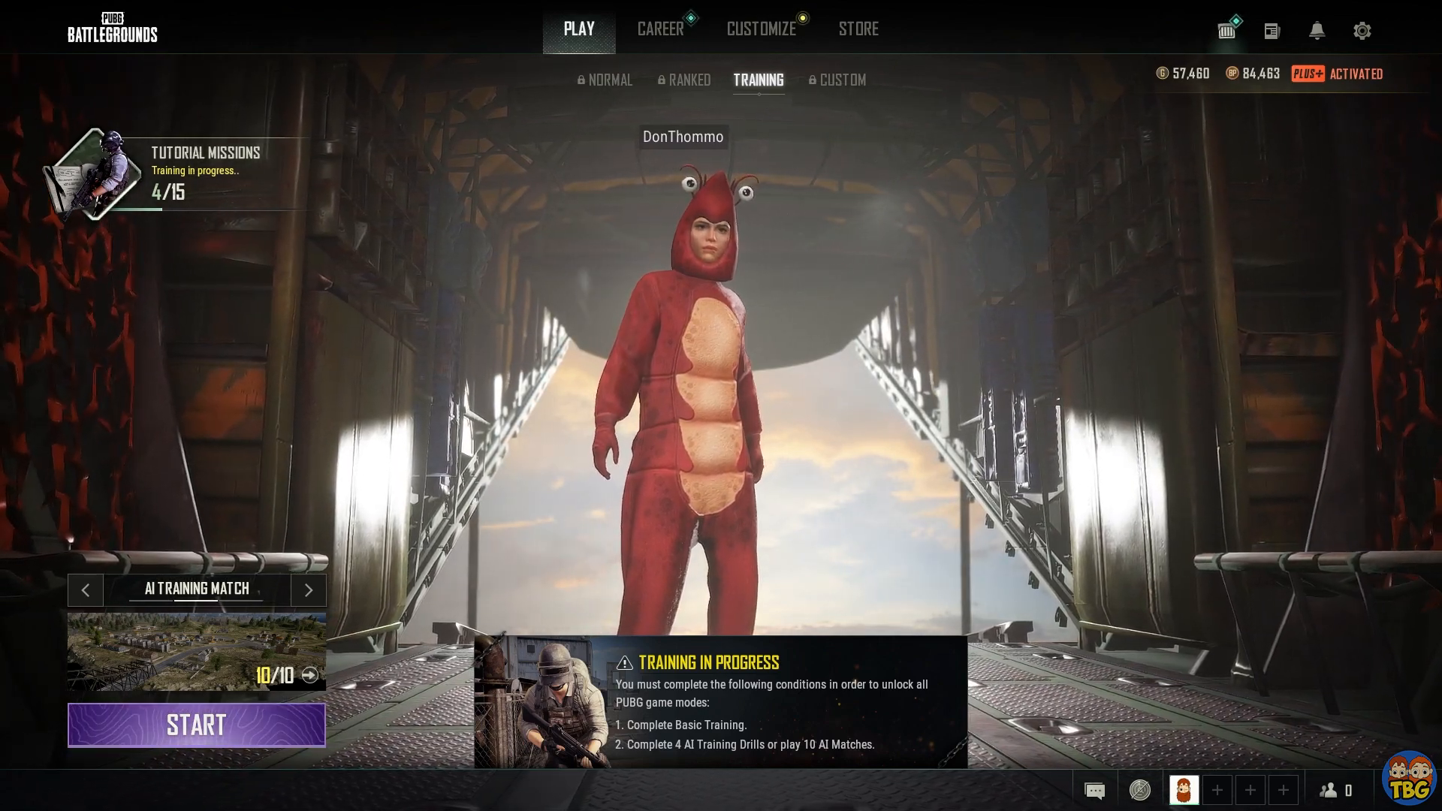
click(195, 724)
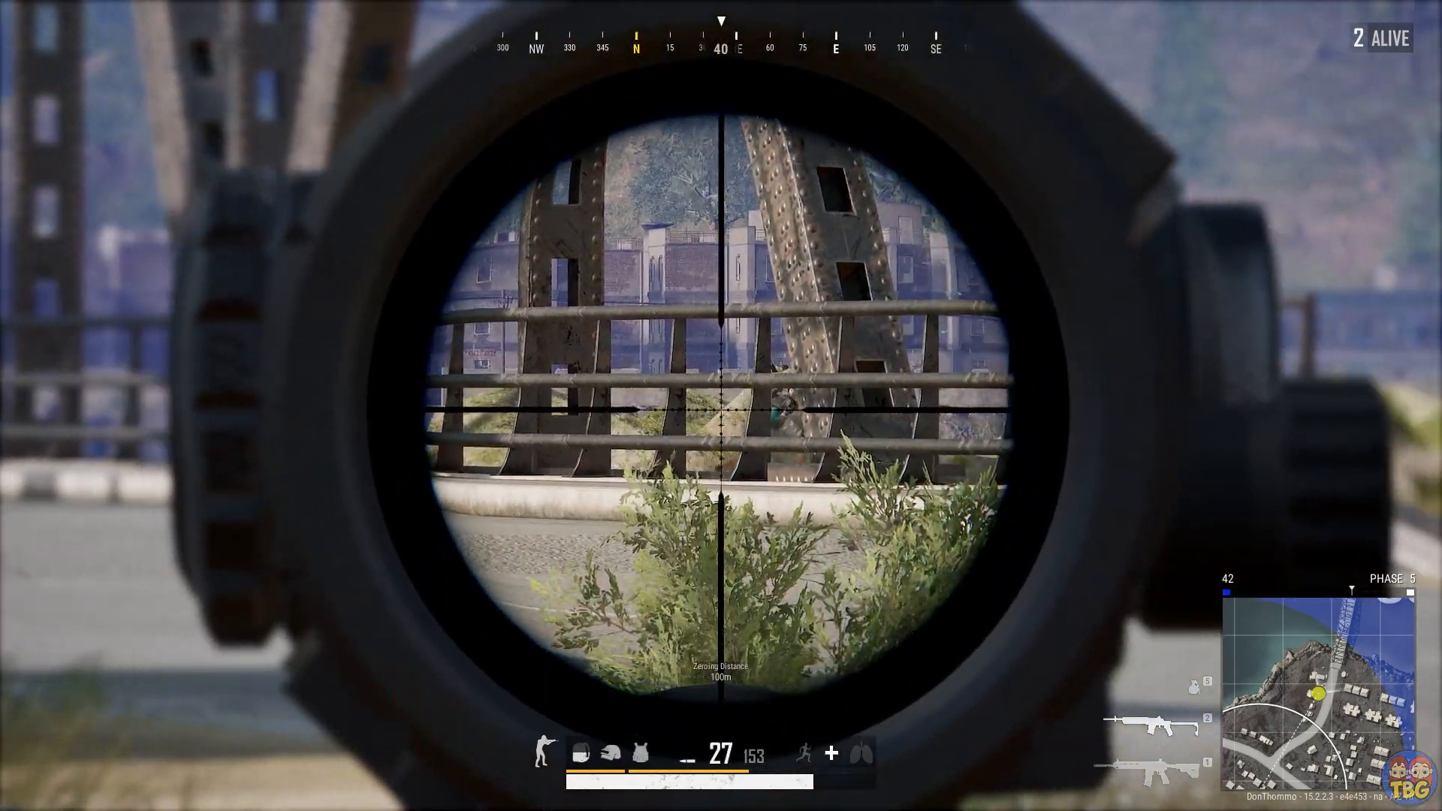
click(721, 406)
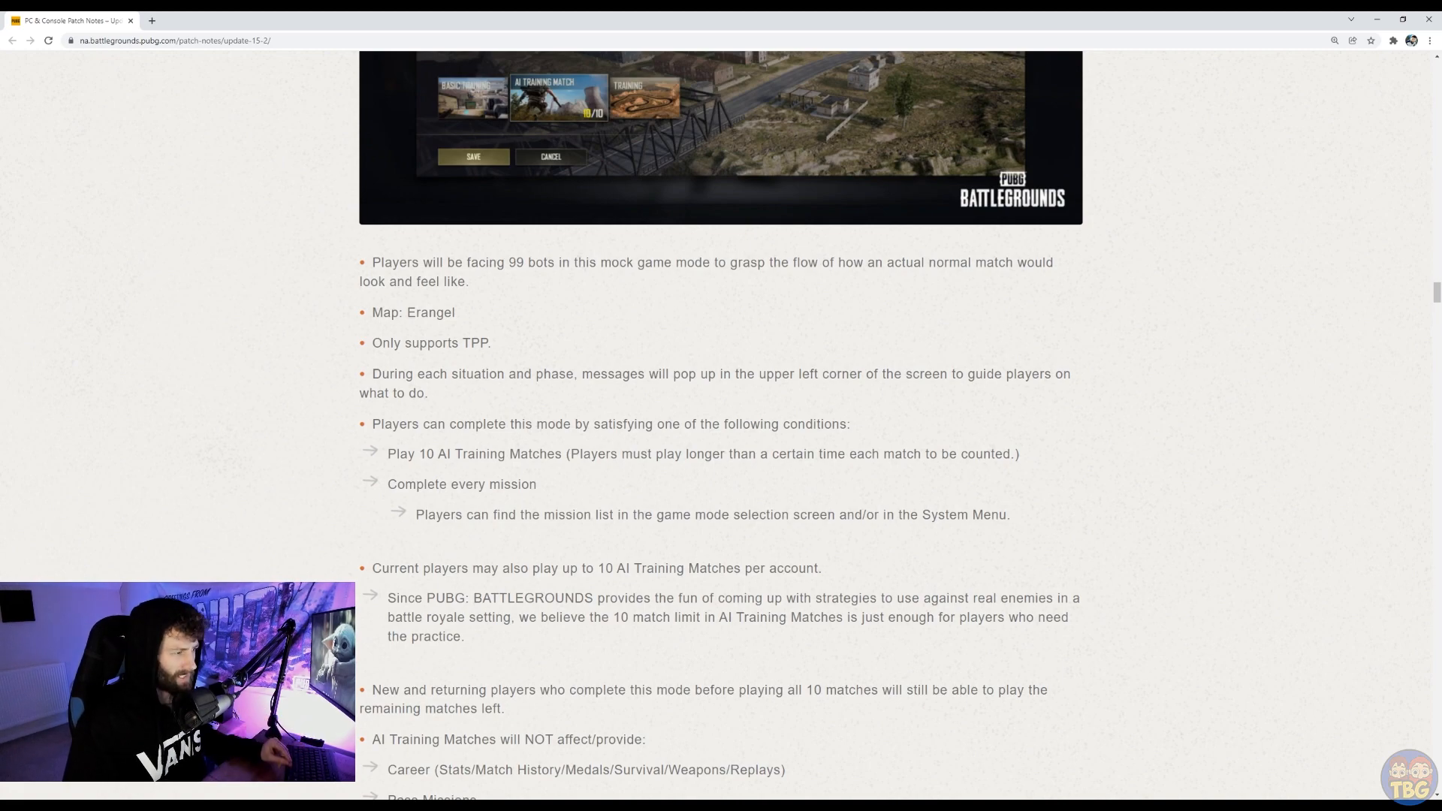
Step: Scroll through the lobby tutorial missions down to the Training Mode and Training Helper headings
scroll(down, 3)
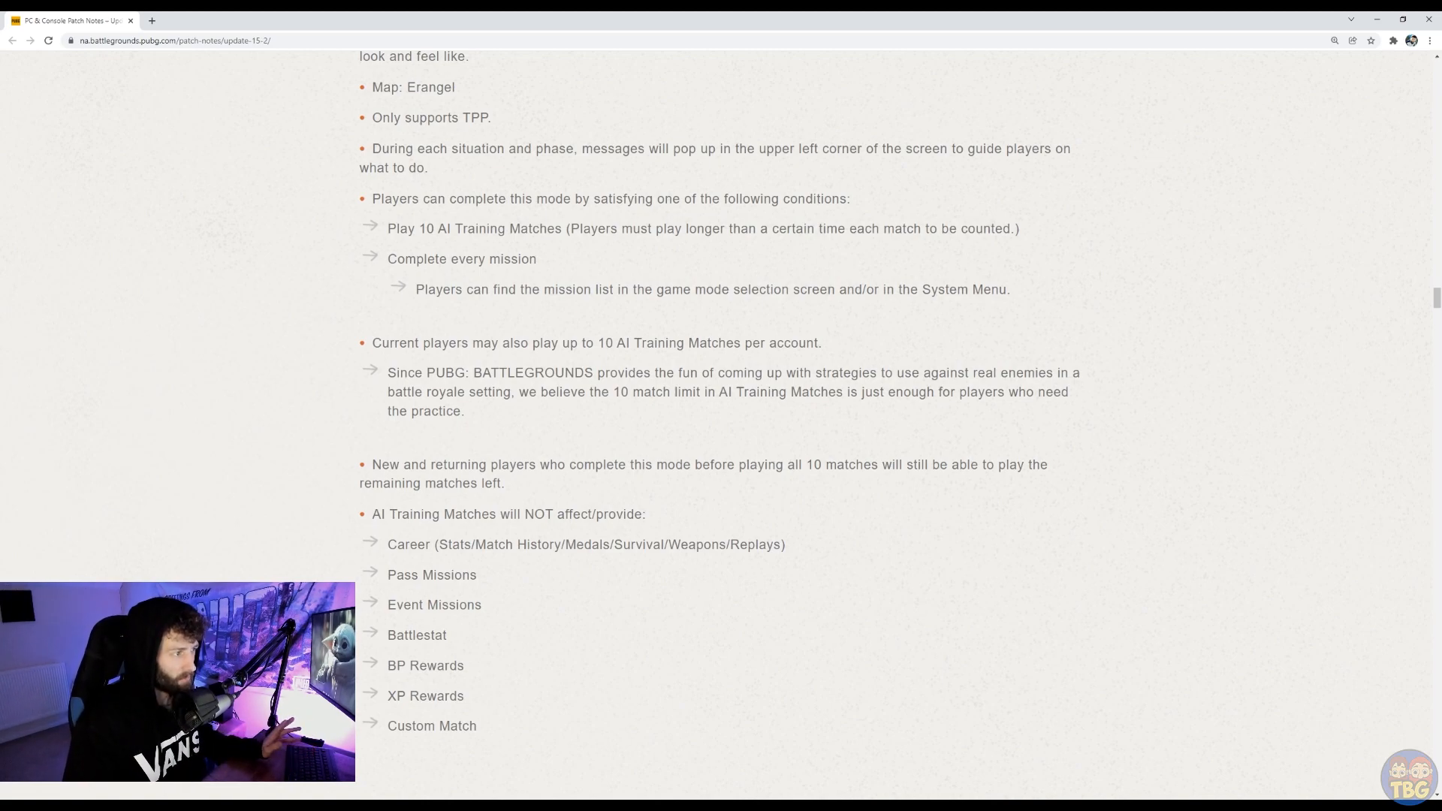
scroll(down, 3)
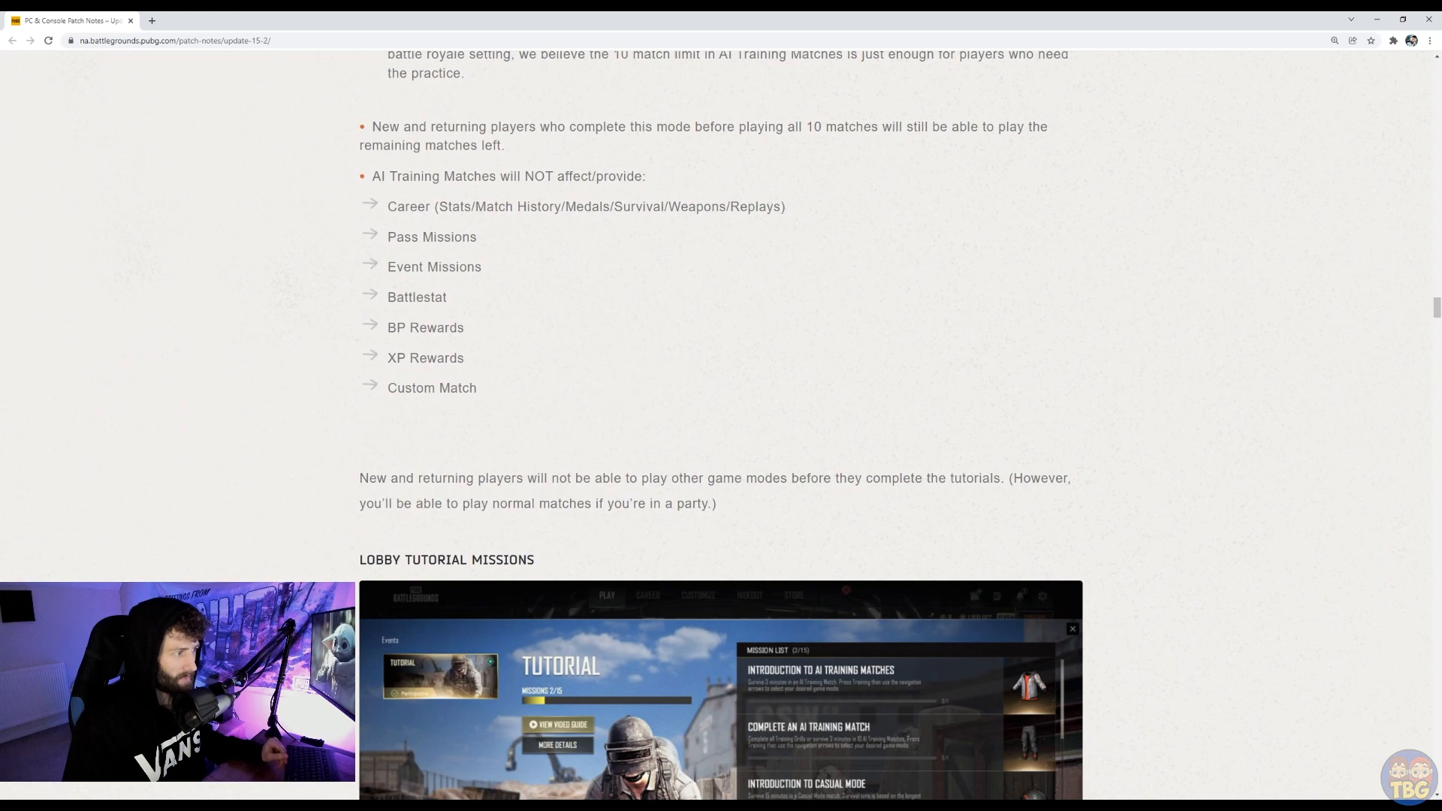
scroll(up, 3)
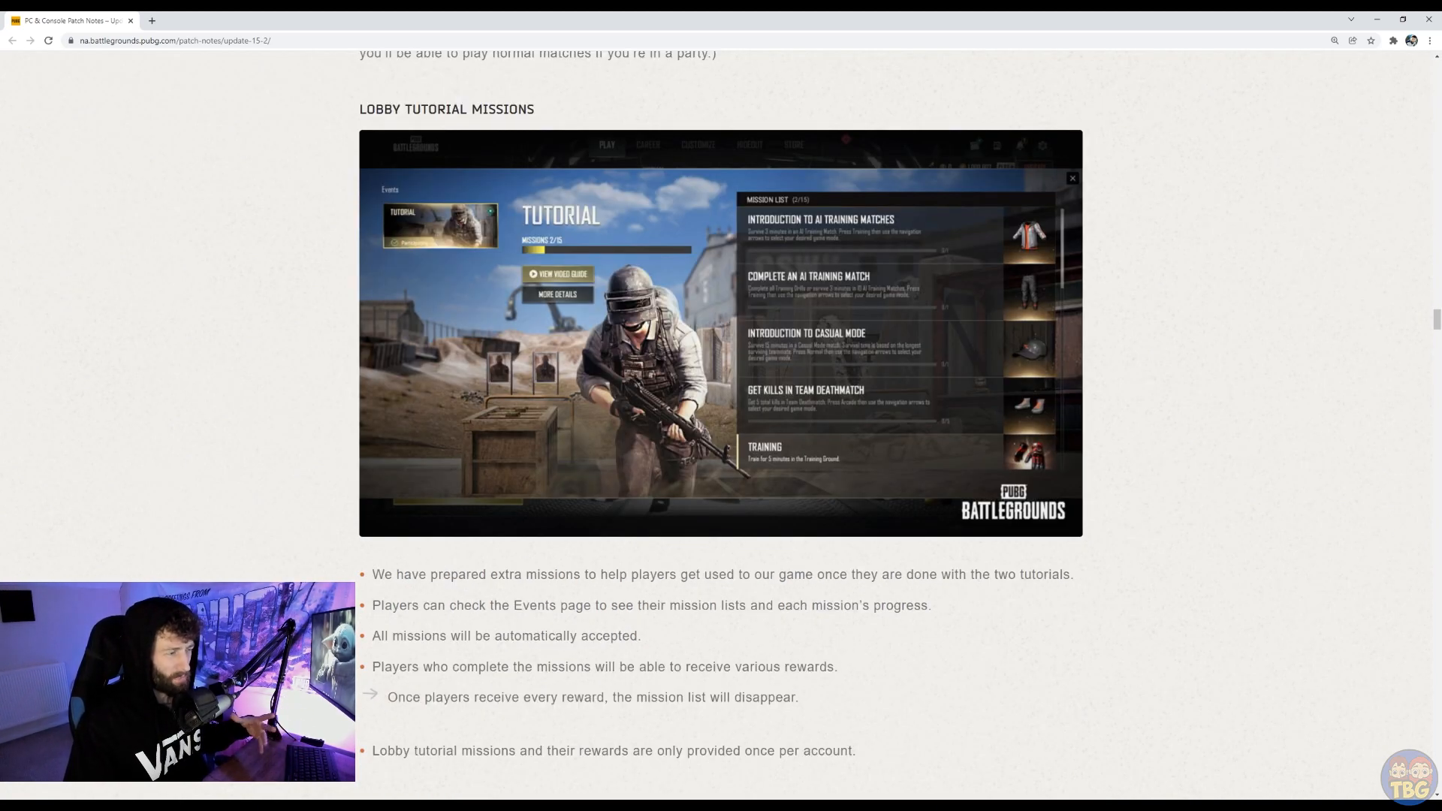
scroll(down, 3)
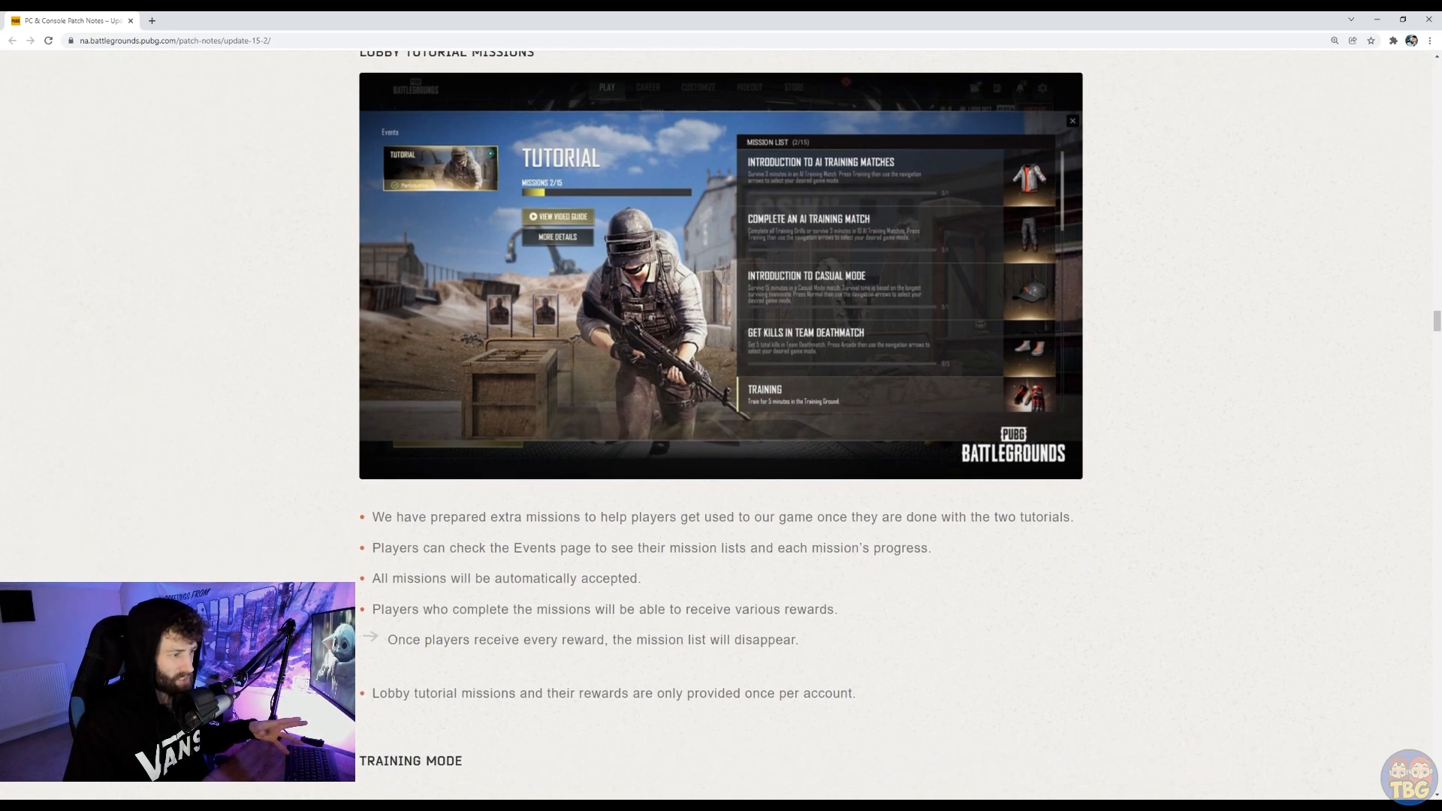
scroll(down, 3)
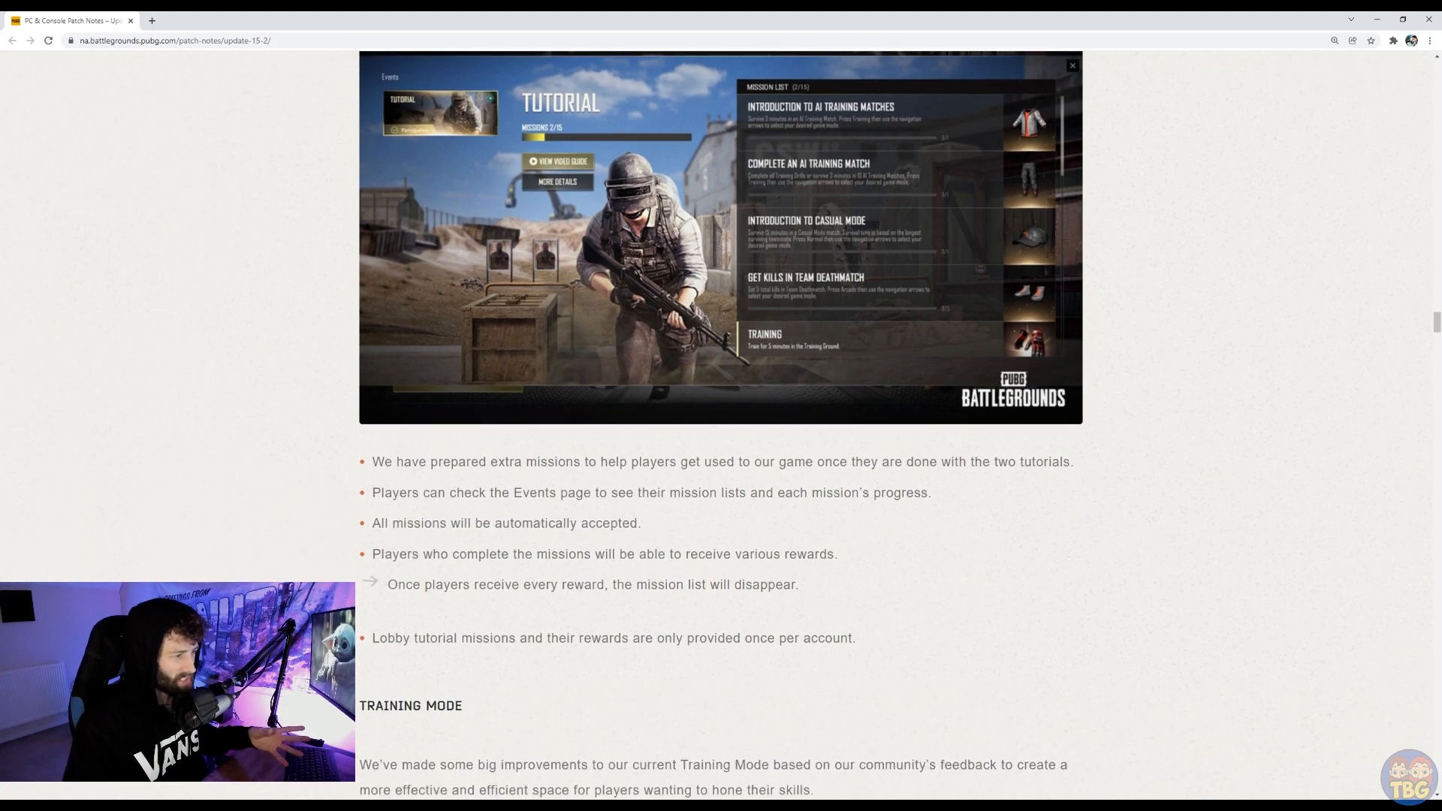
scroll(down, 3)
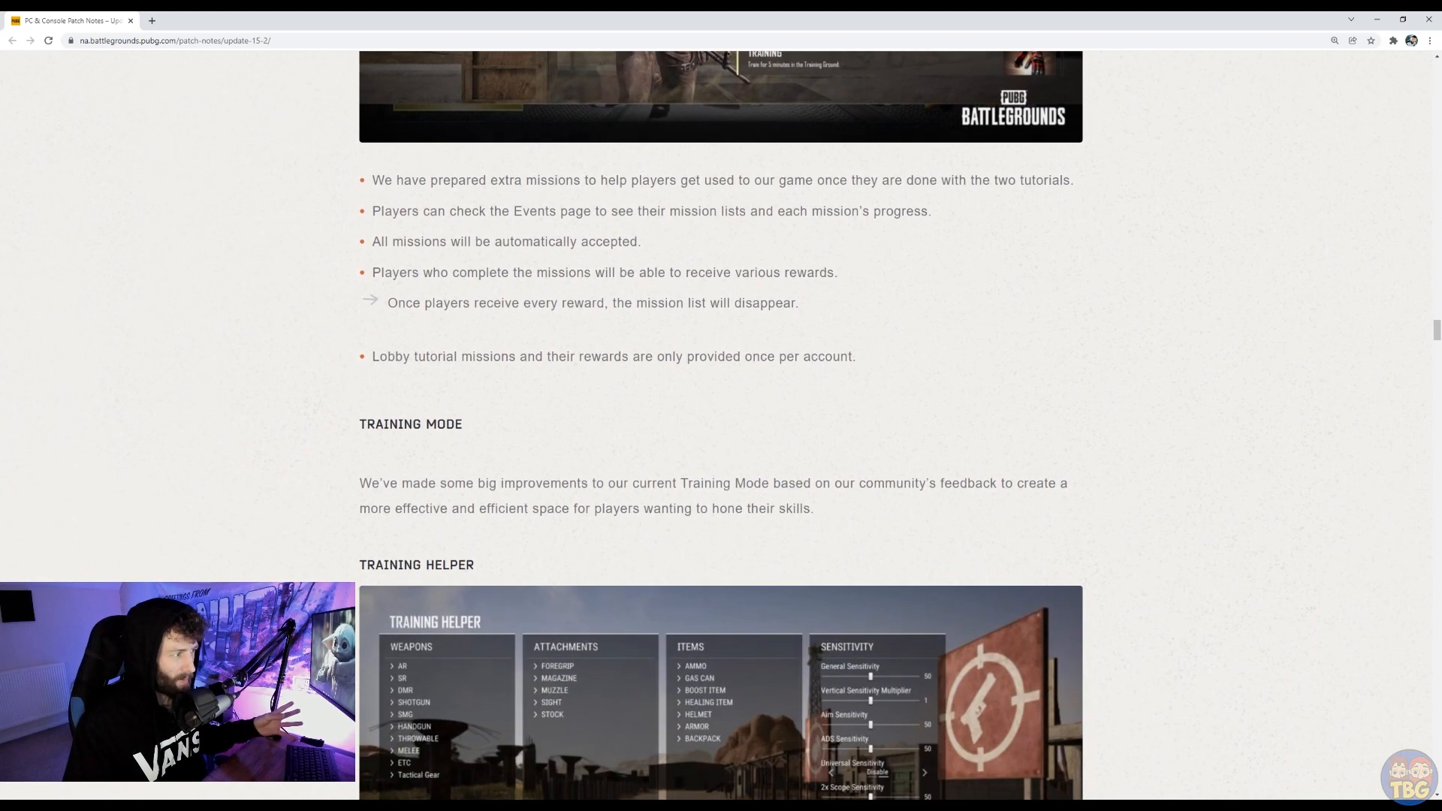
scroll(down, 3)
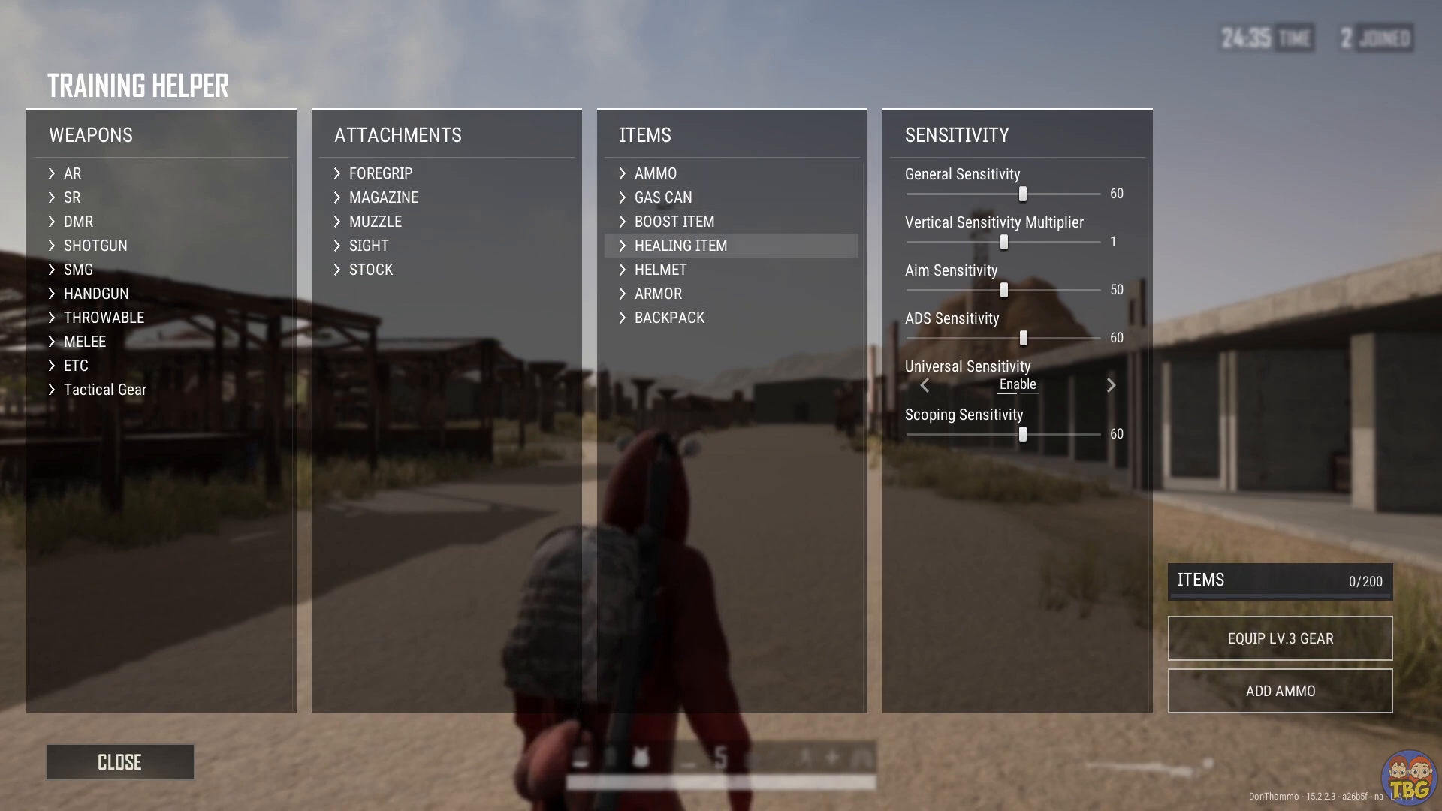
mouse_move(105, 389)
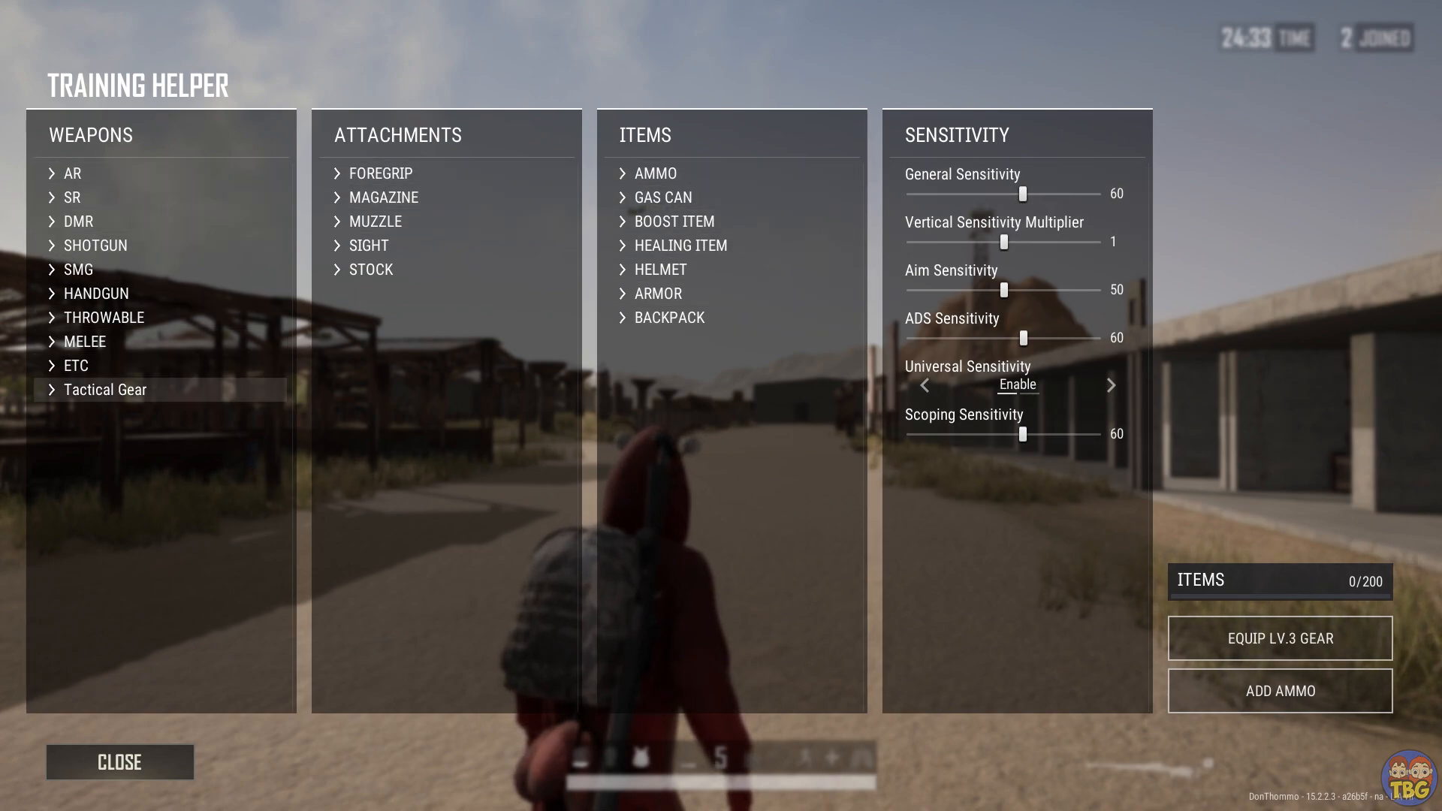
Step: Close the Training Helper panel and briefly check the inventory's M24 and EMT Gear
click(105, 389)
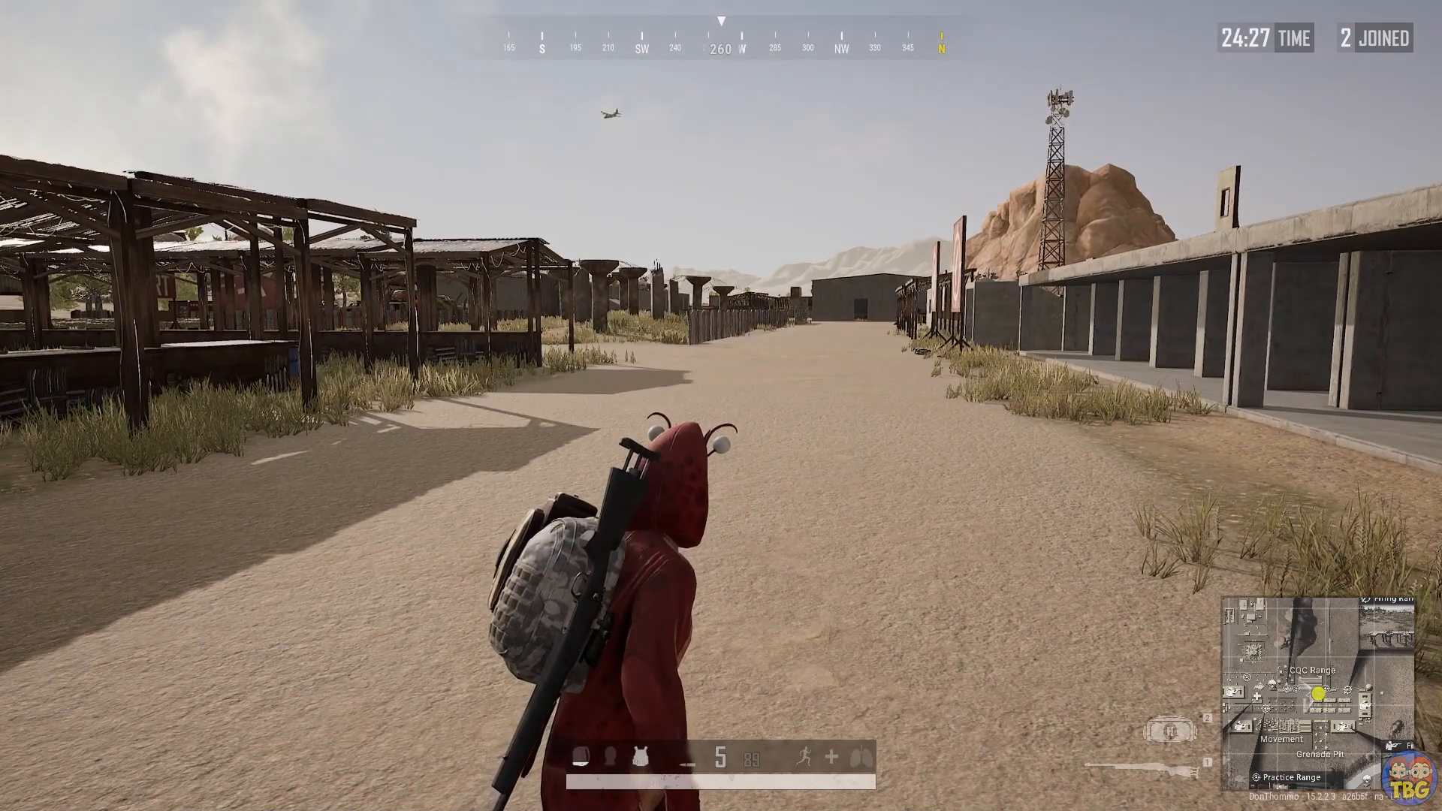
key(tab)
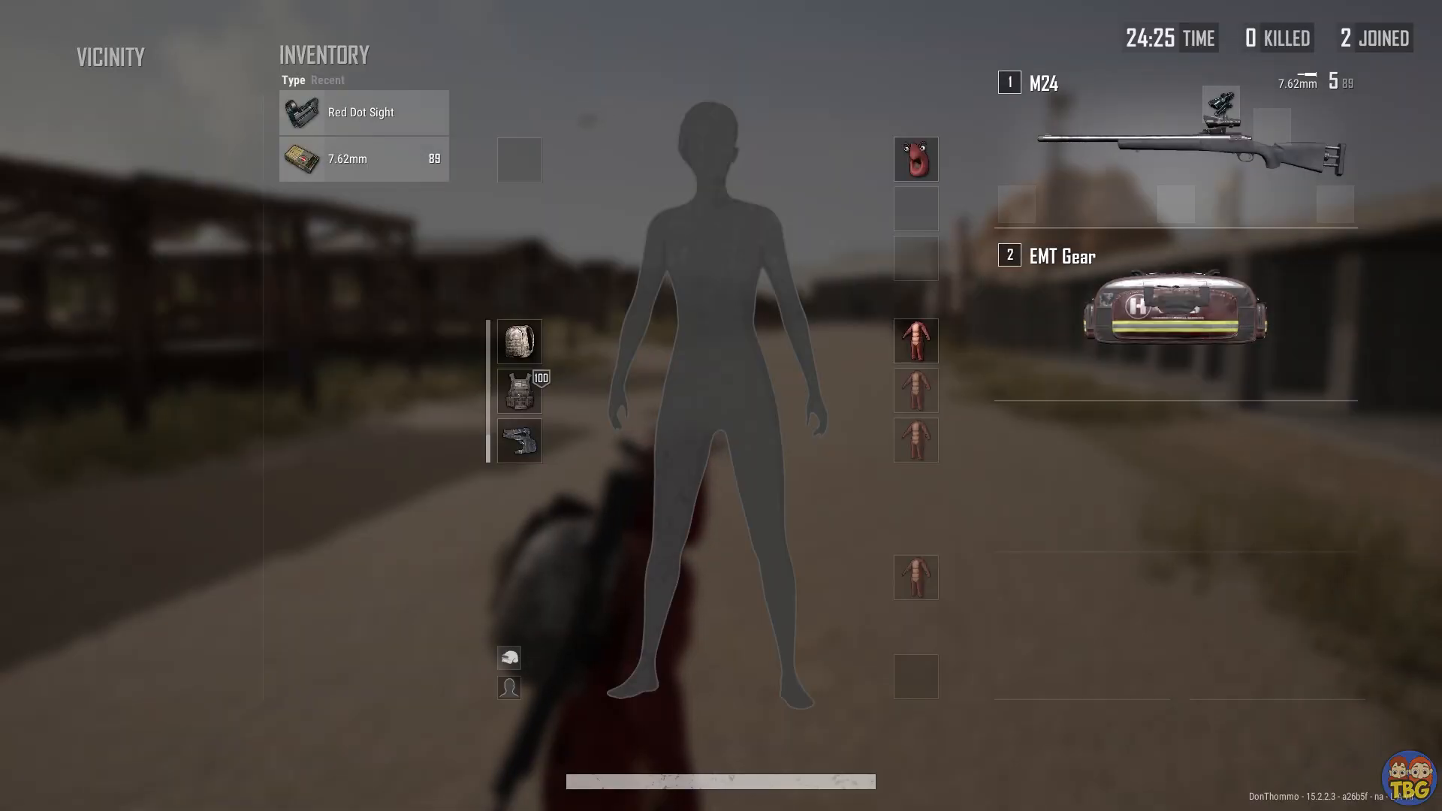
key(tab)
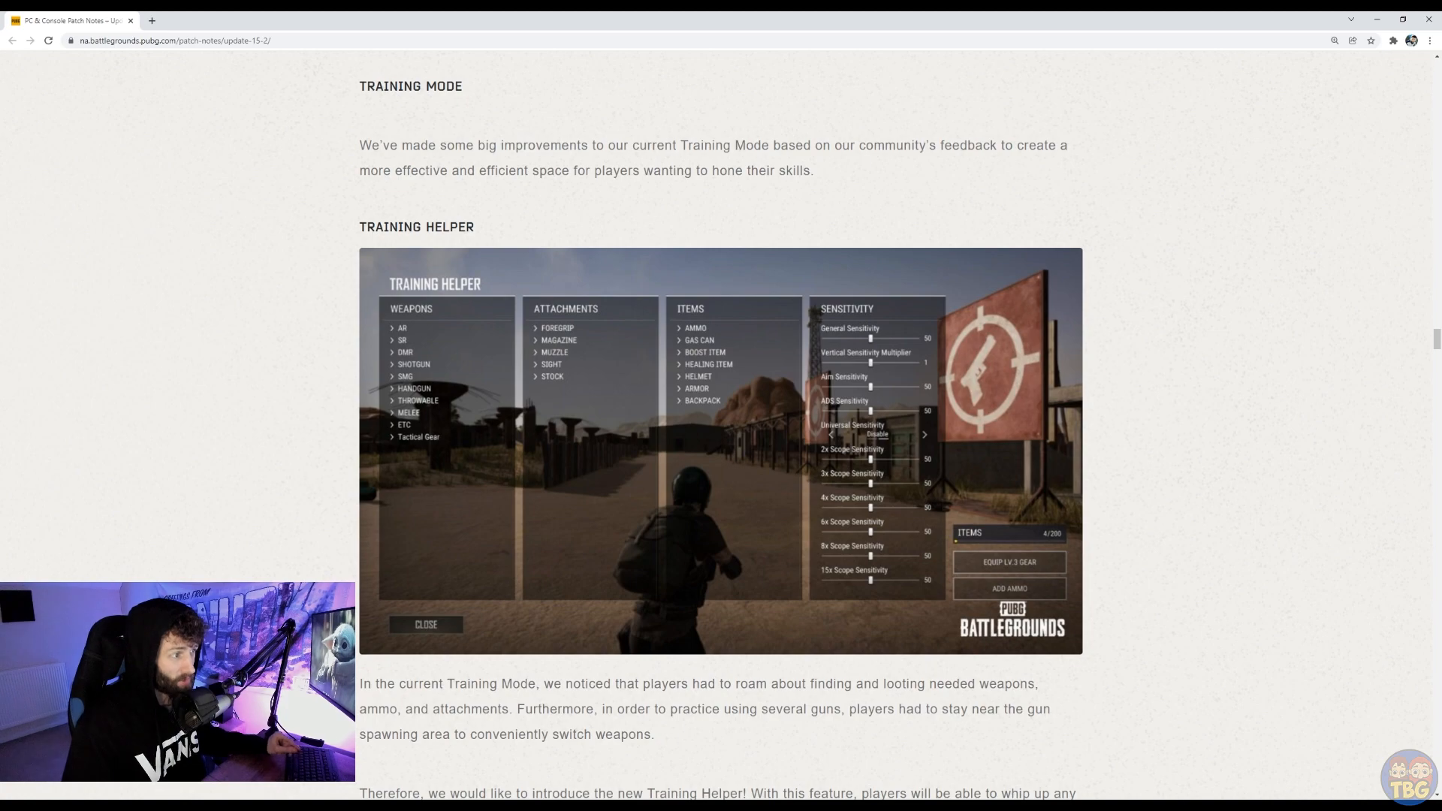
Step: Scroll through the Training Helper controls and 200-item summon limit to the Practice Range heading
scroll(down, 3)
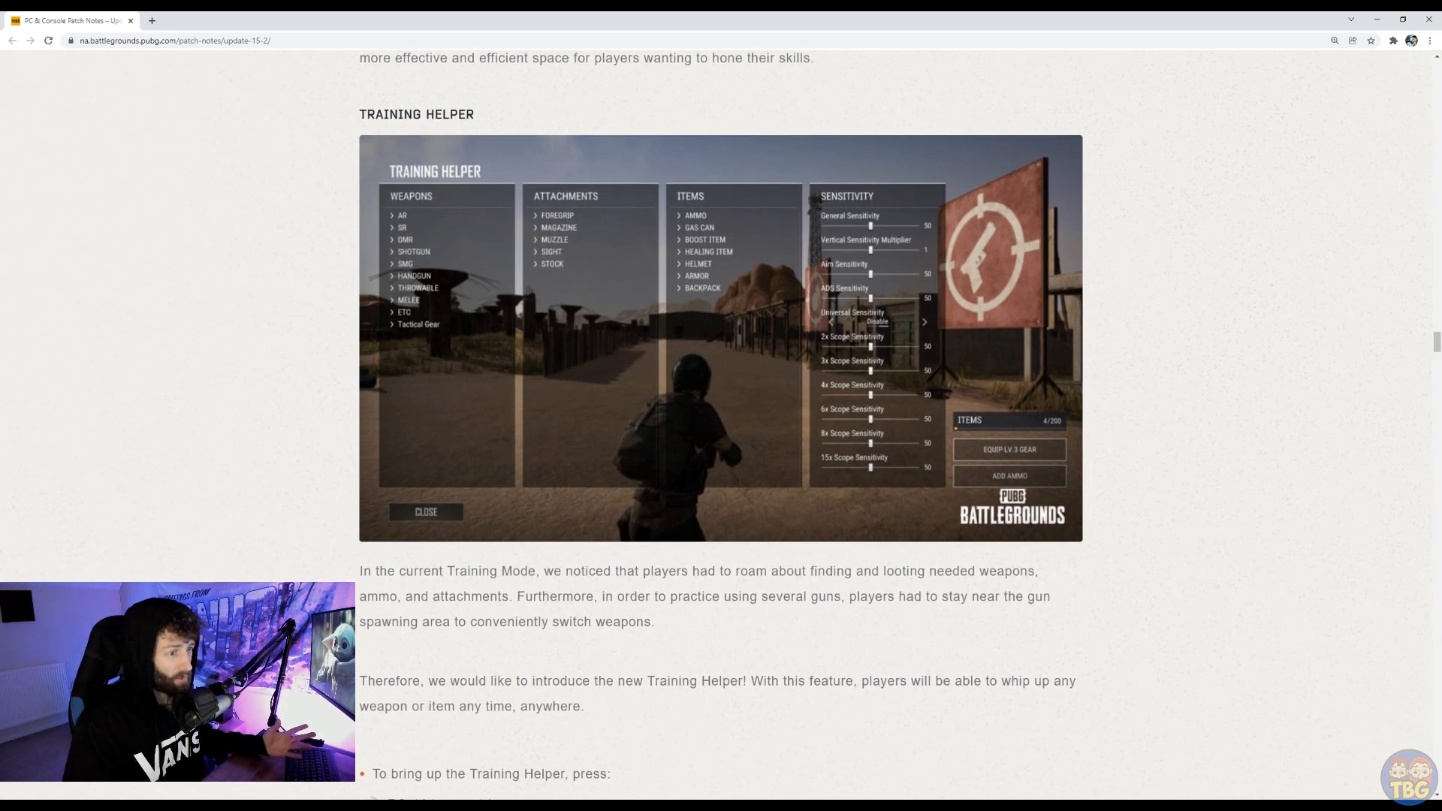
scroll(down, 3)
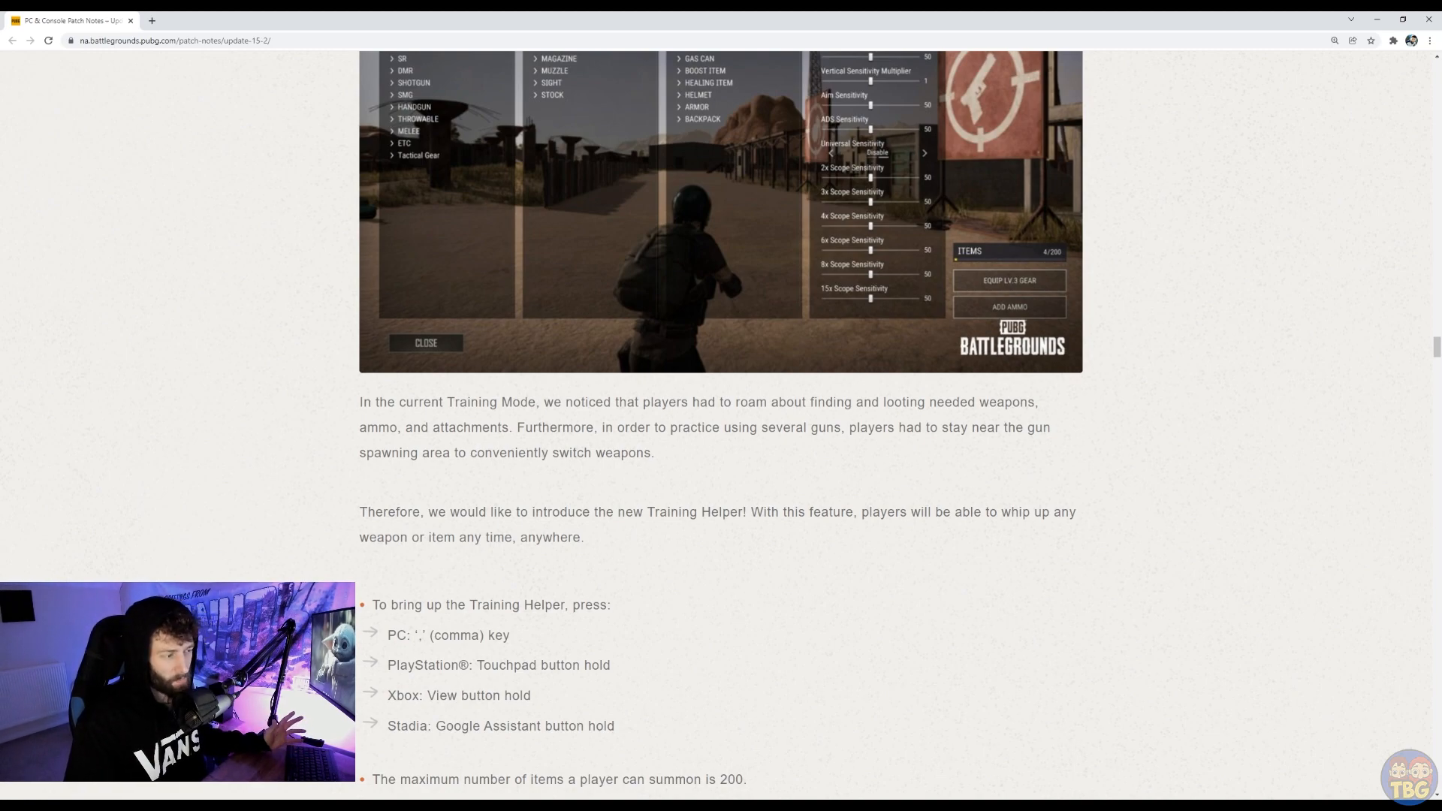
scroll(up, 3)
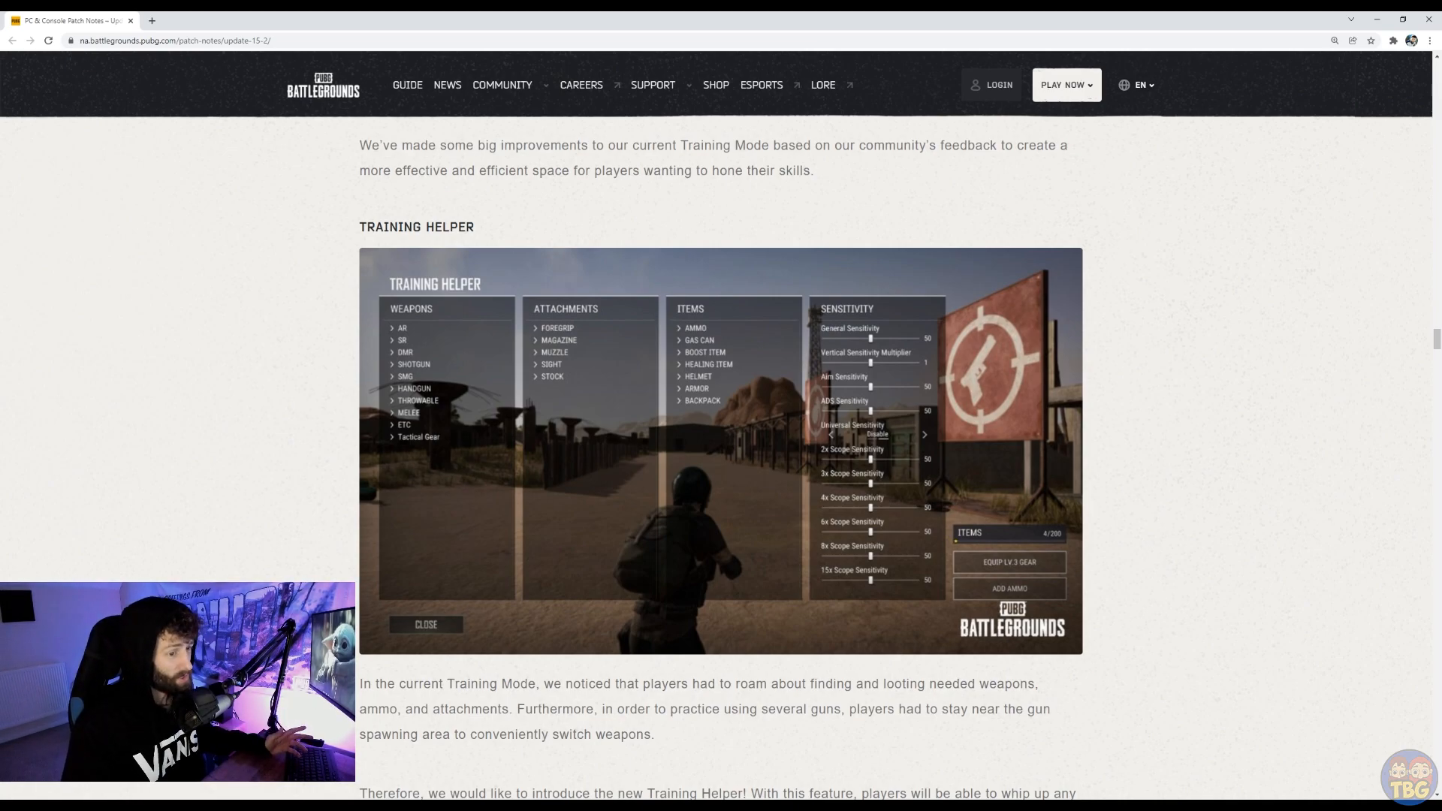
scroll(down, 3)
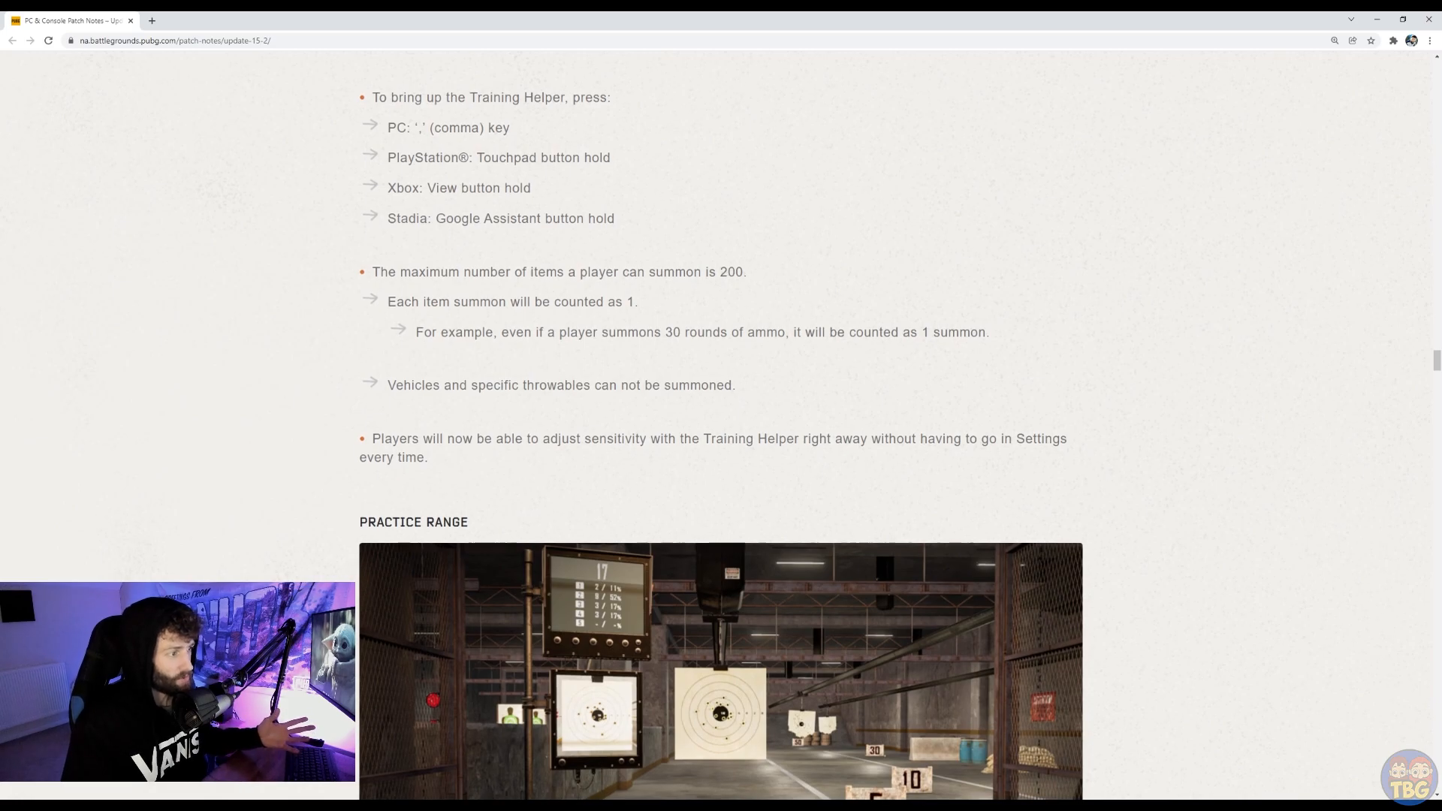
scroll(down, 3)
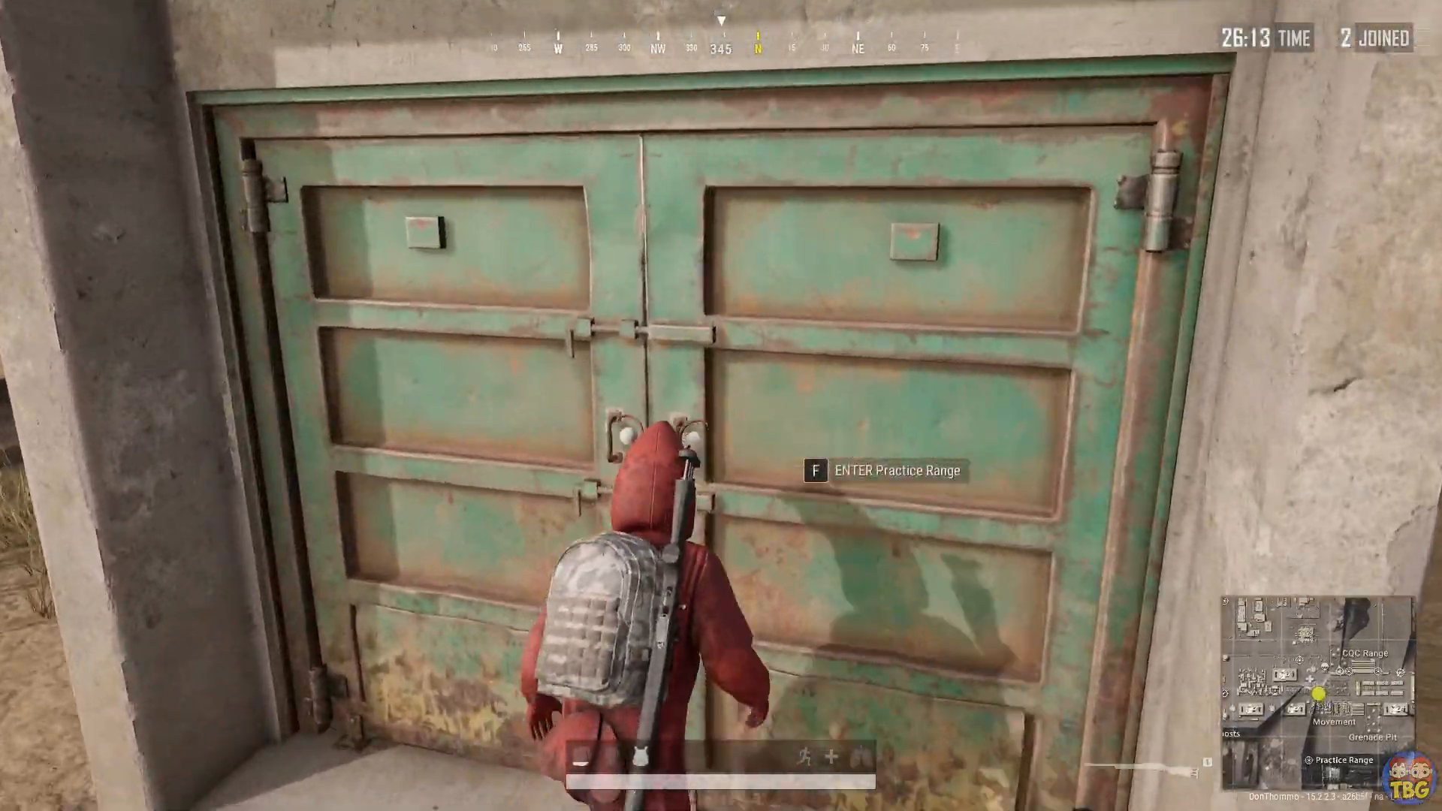
Step: Enter the Practice Range building through the green doors
key(f)
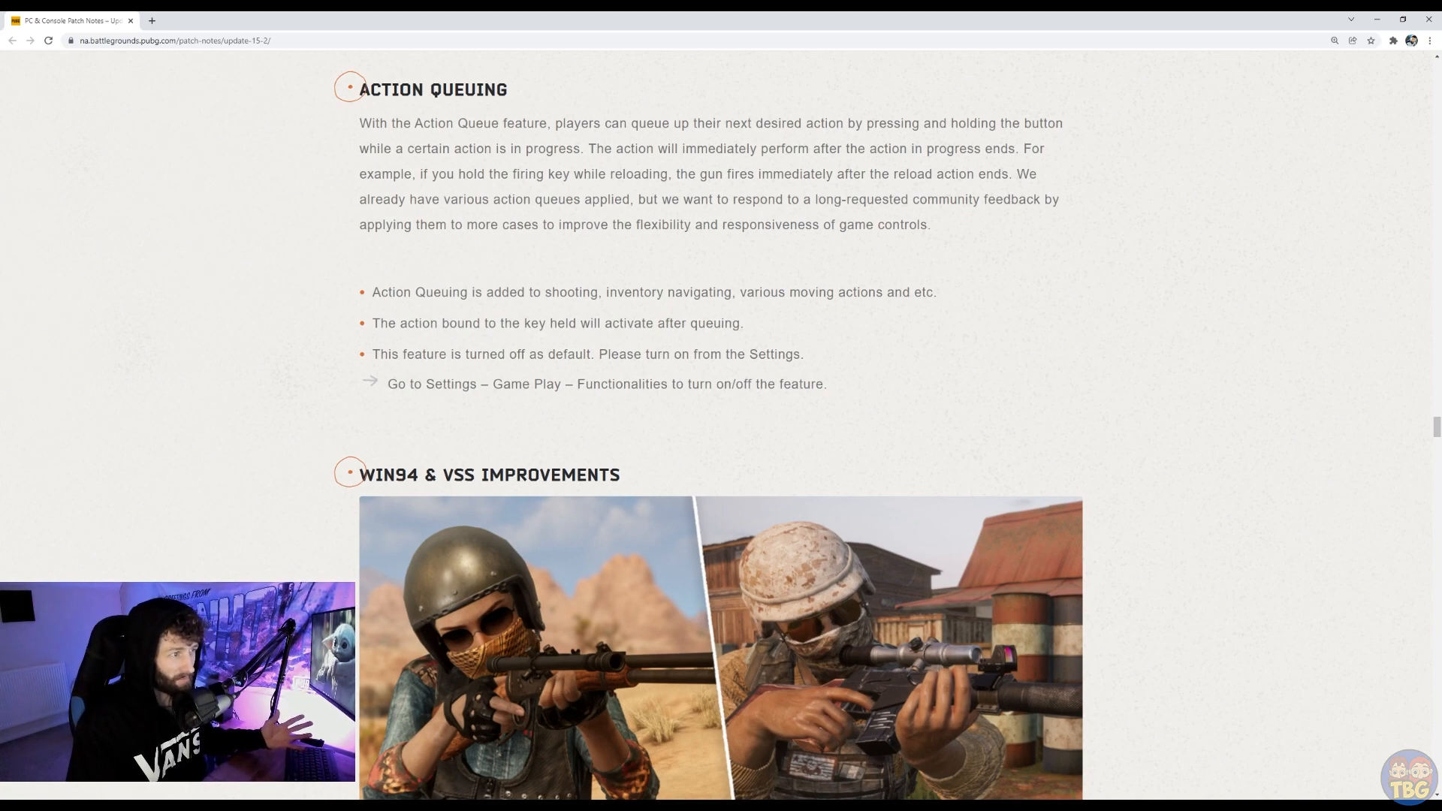
Step: Scroll past Action Queuing, Win94 & VSS sight changes and World theme removals to the DBNO bleed-out times
scroll(down, 3)
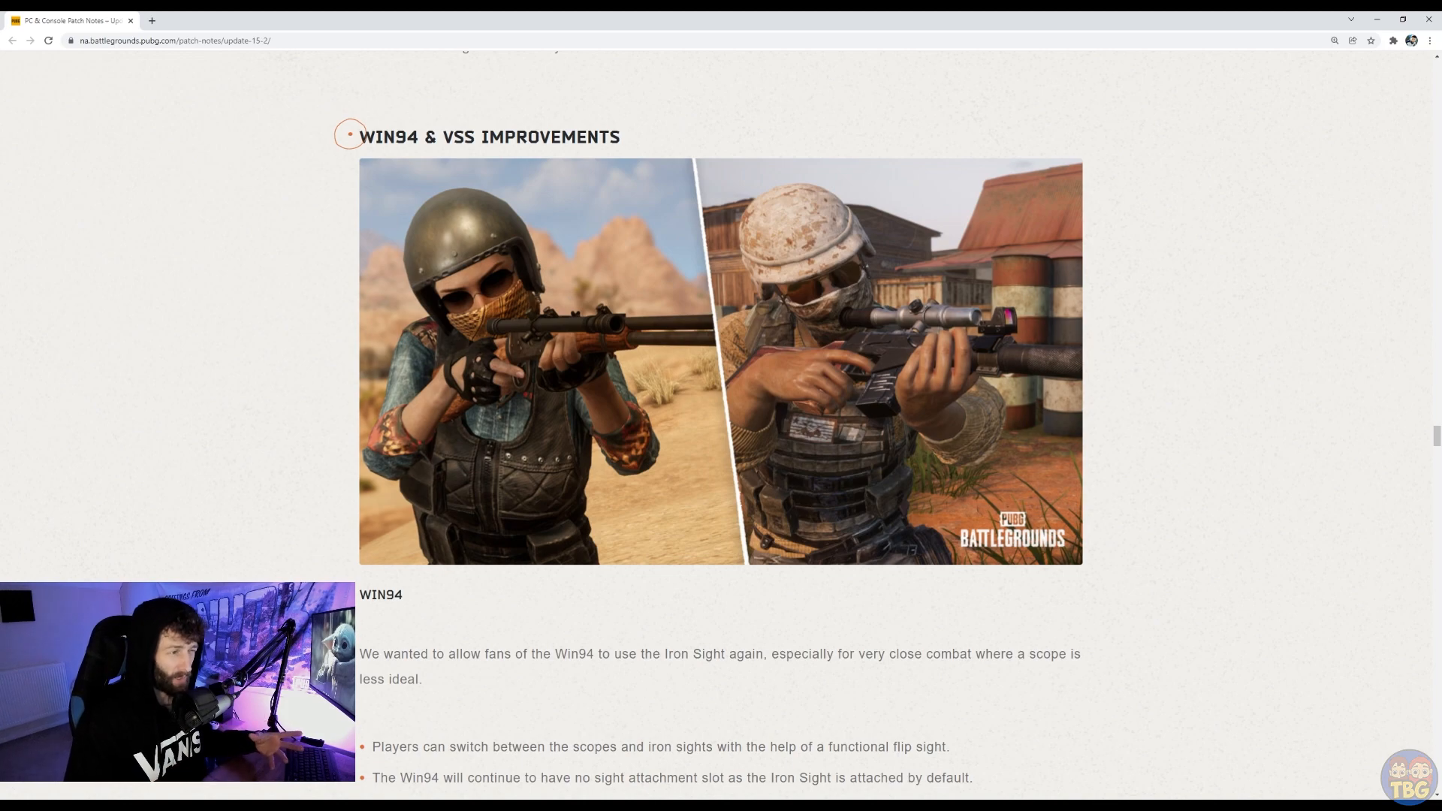
scroll(down, 3)
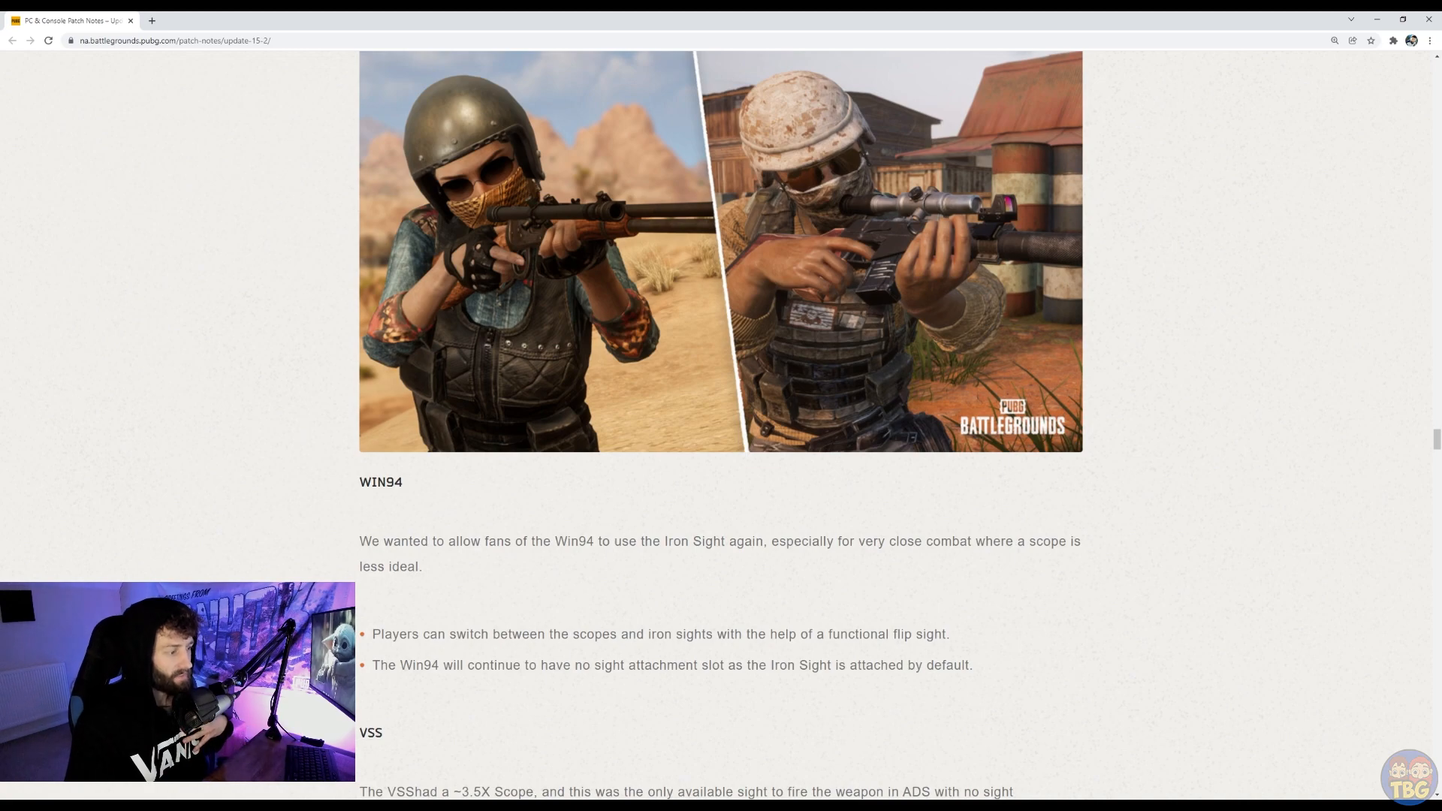
scroll(down, 3)
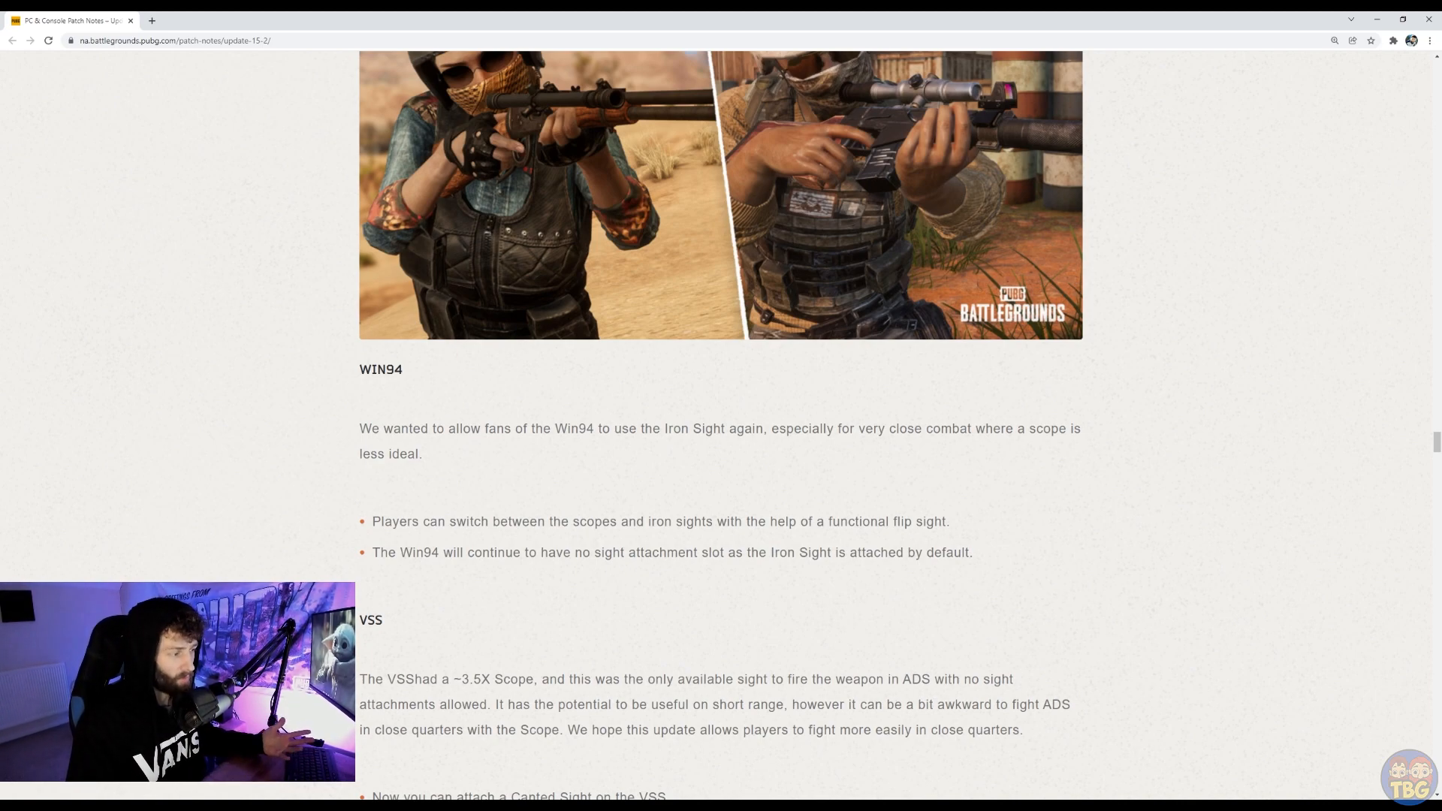
scroll(down, 3)
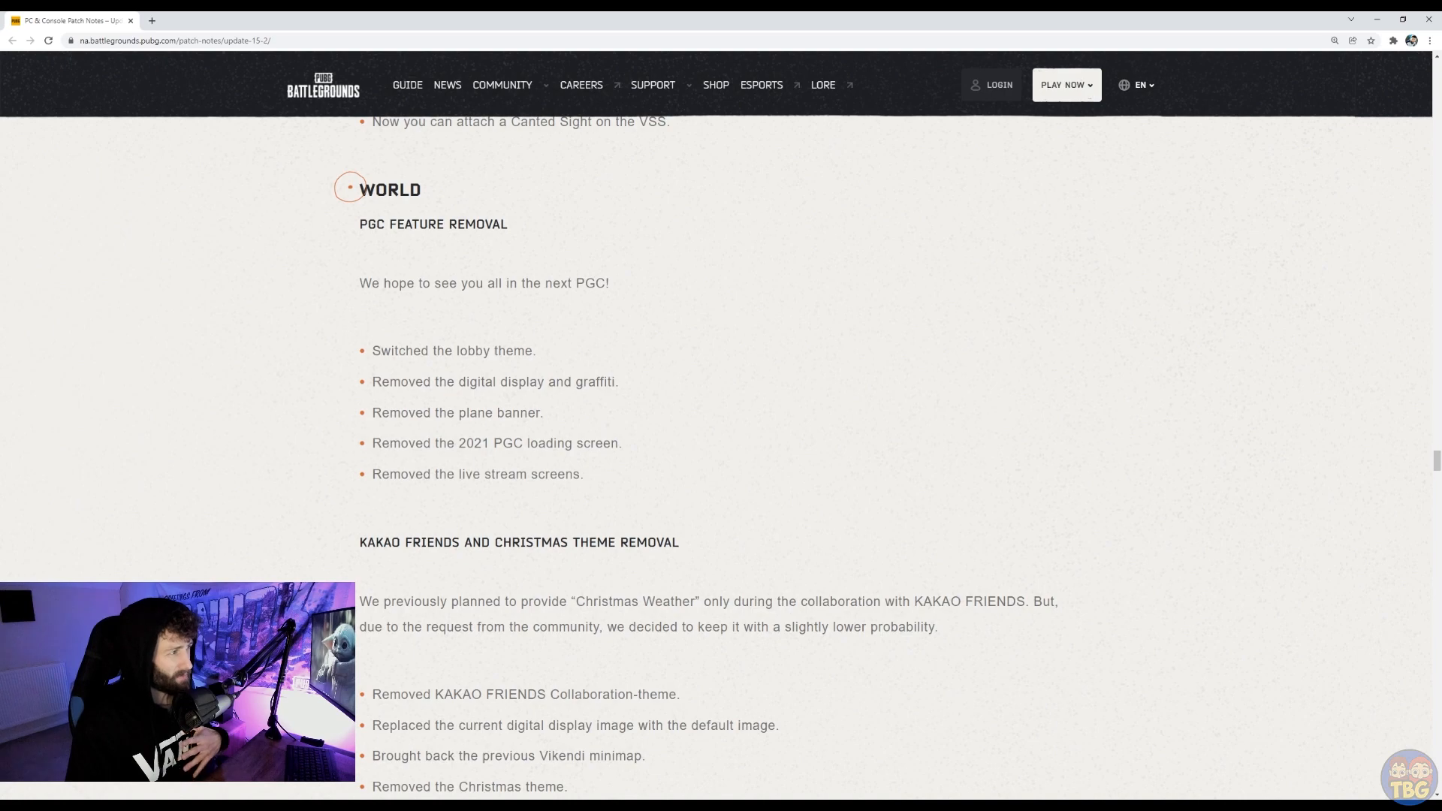
scroll(down, 3)
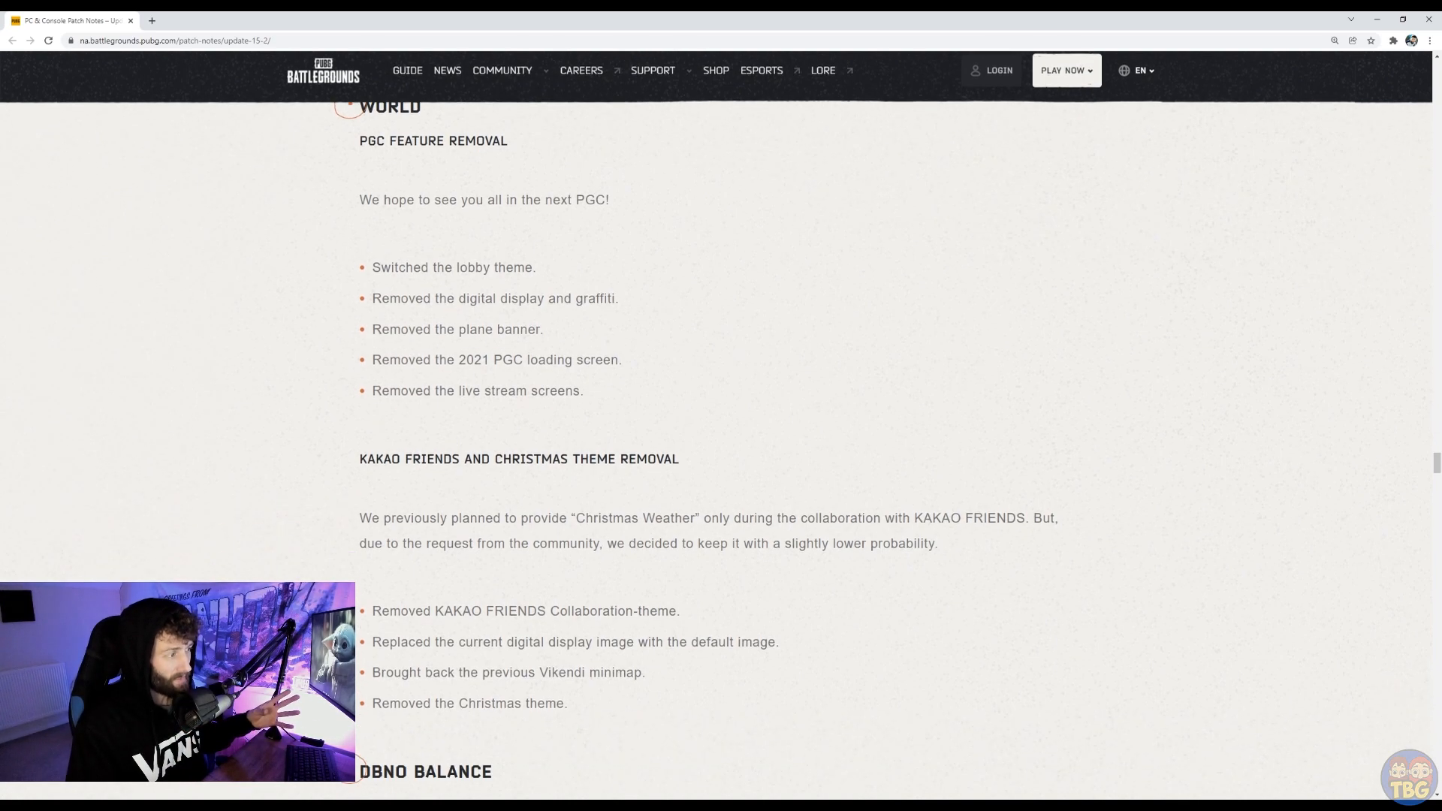
scroll(down, 3)
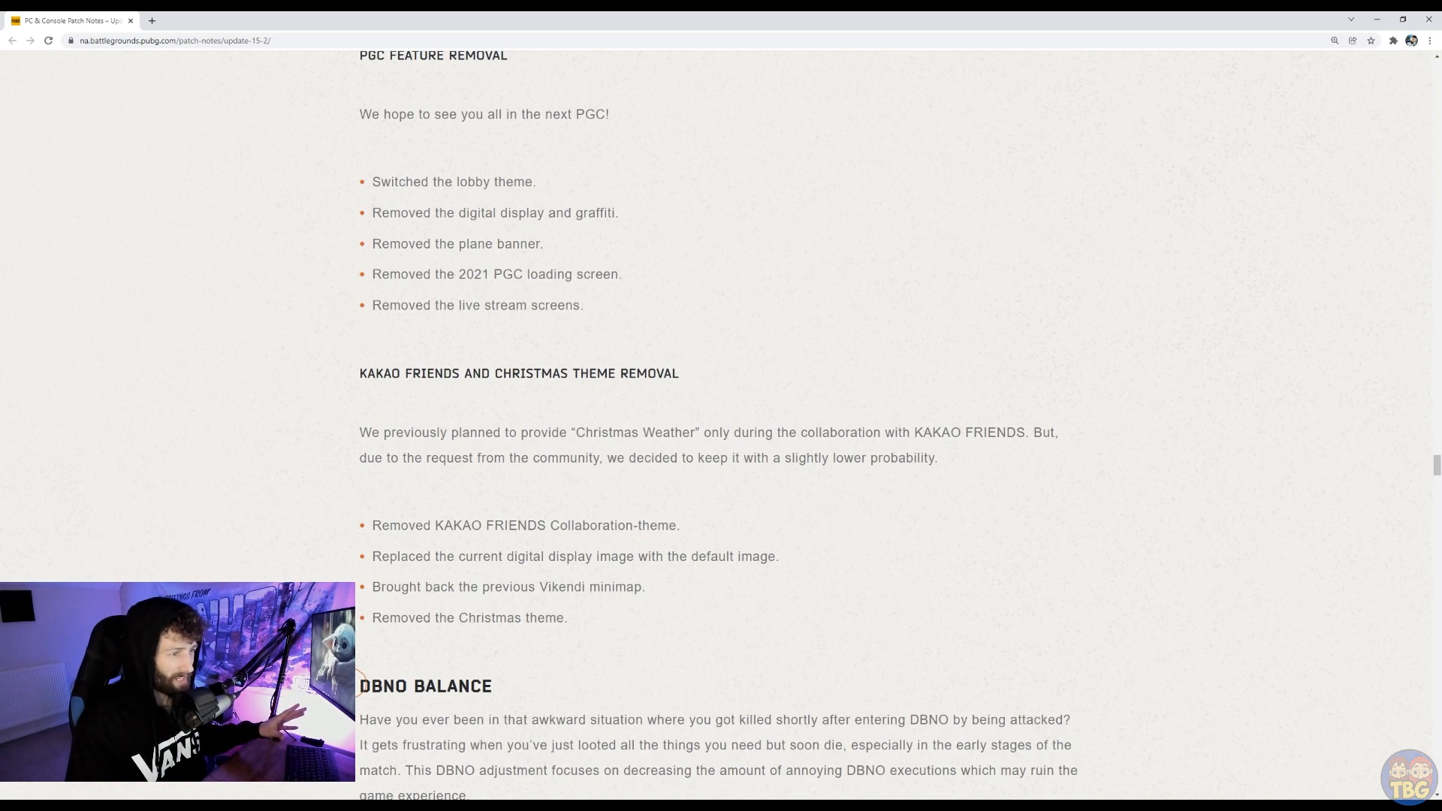
scroll(down, 3)
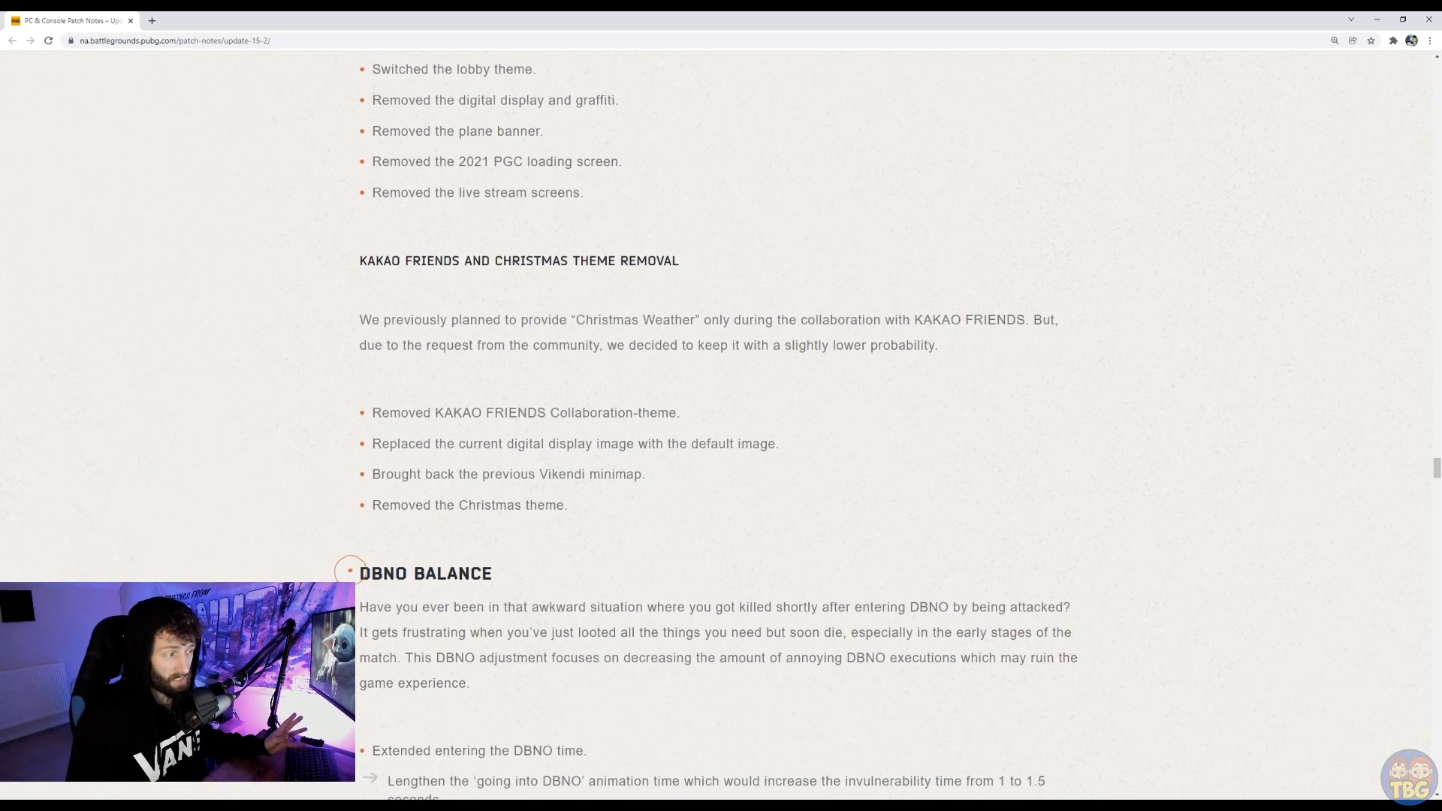
scroll(down, 3)
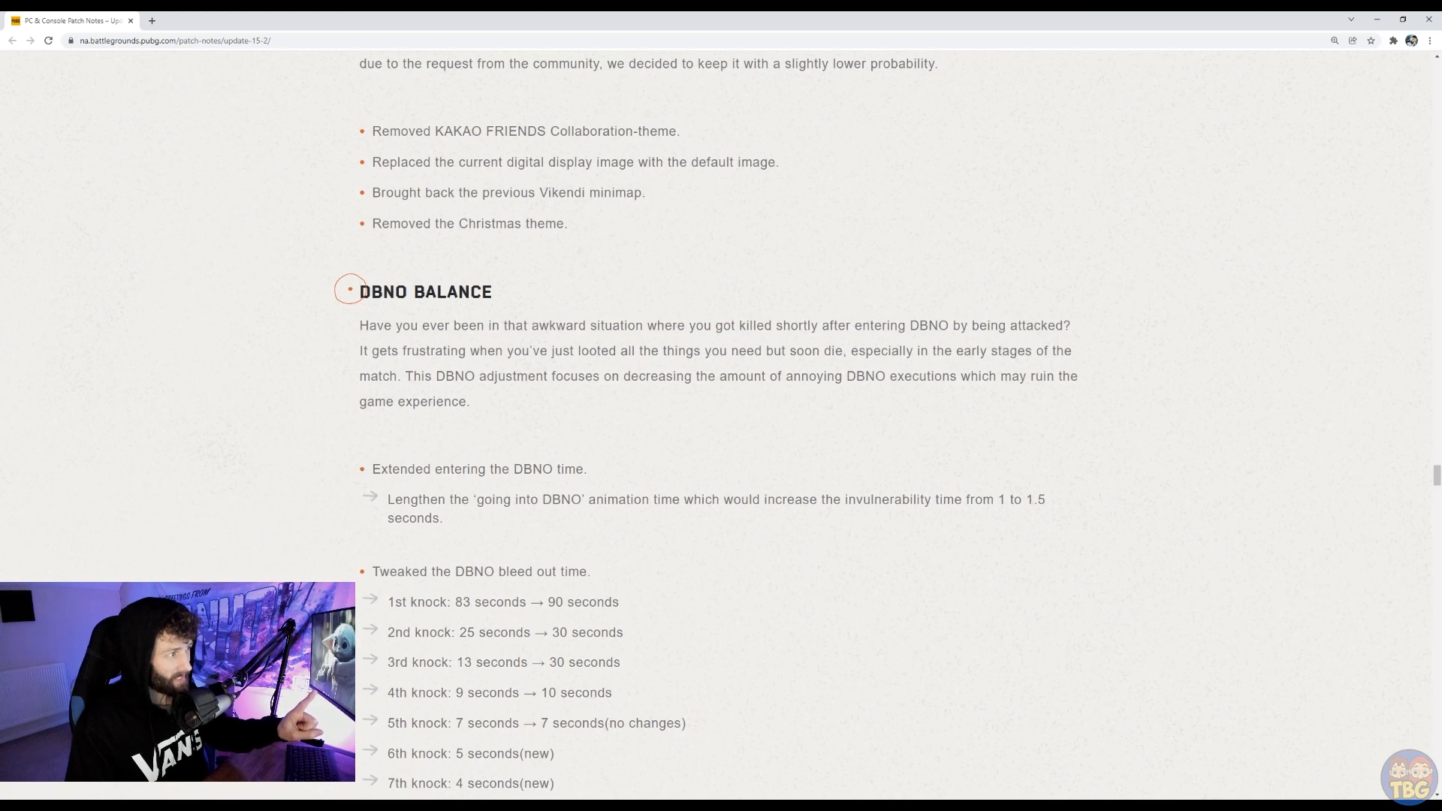
Step: Scroll into the DBNO knock timings and highlight the 3rd knock bleed-out line
scroll(down, 3)
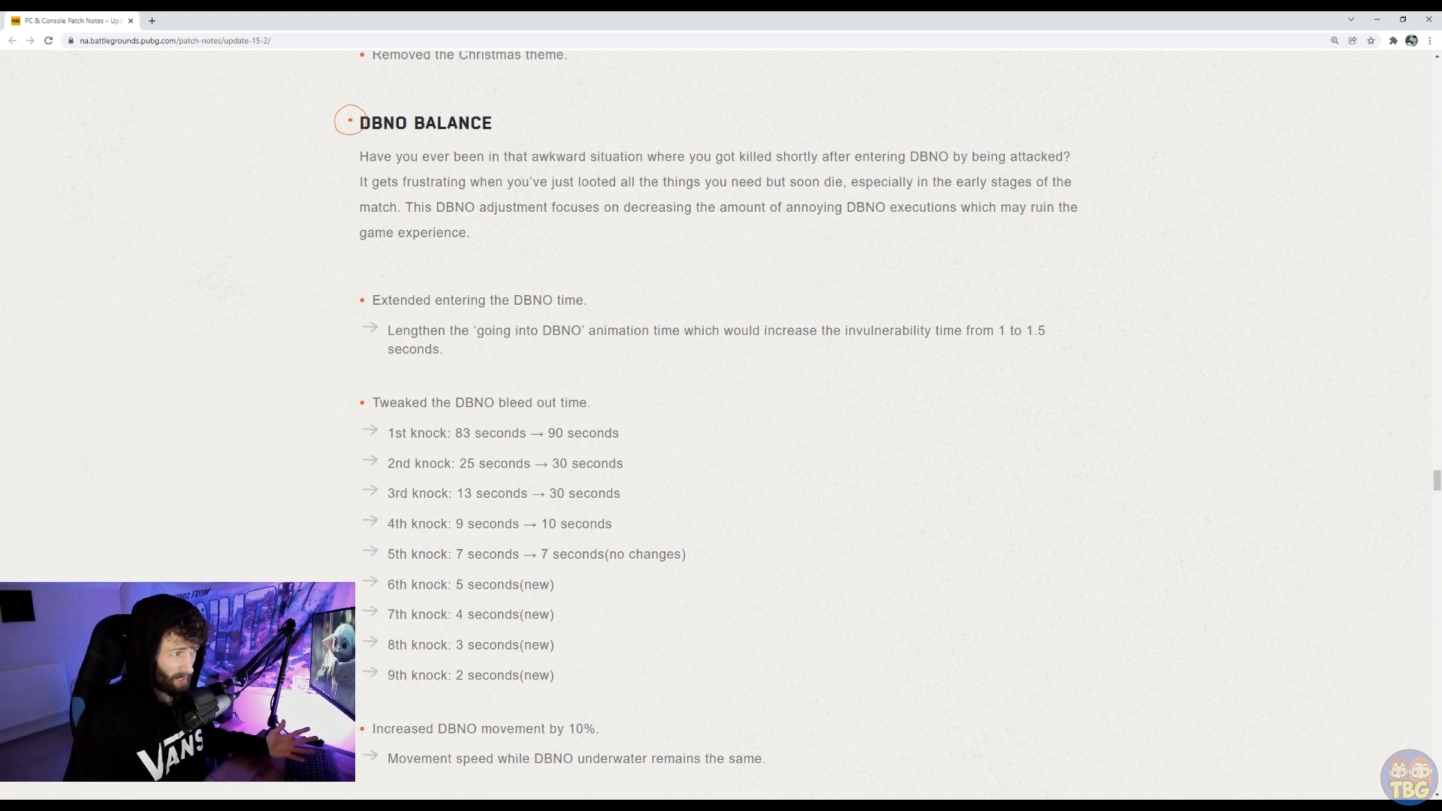
scroll(down, 3)
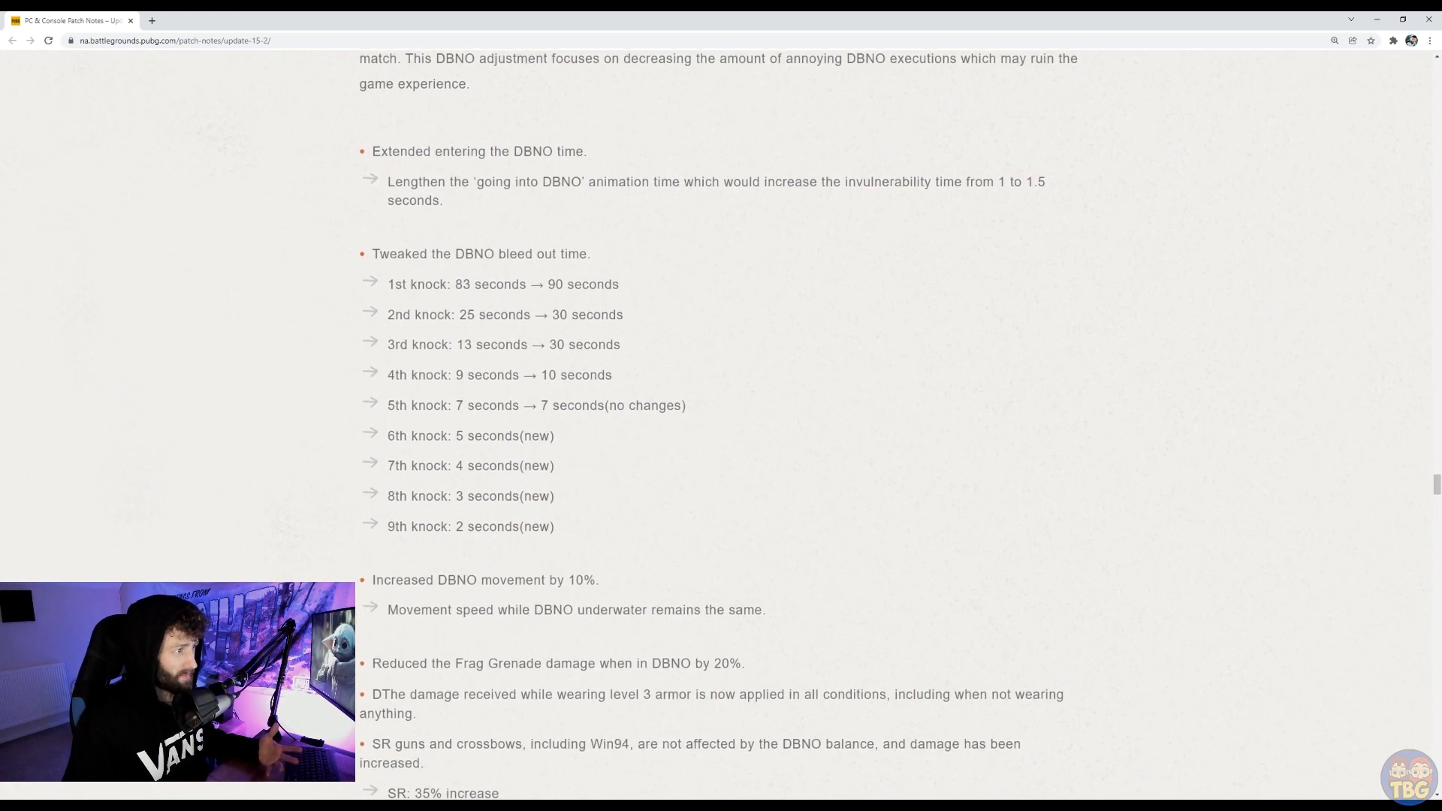
scroll(down, 3)
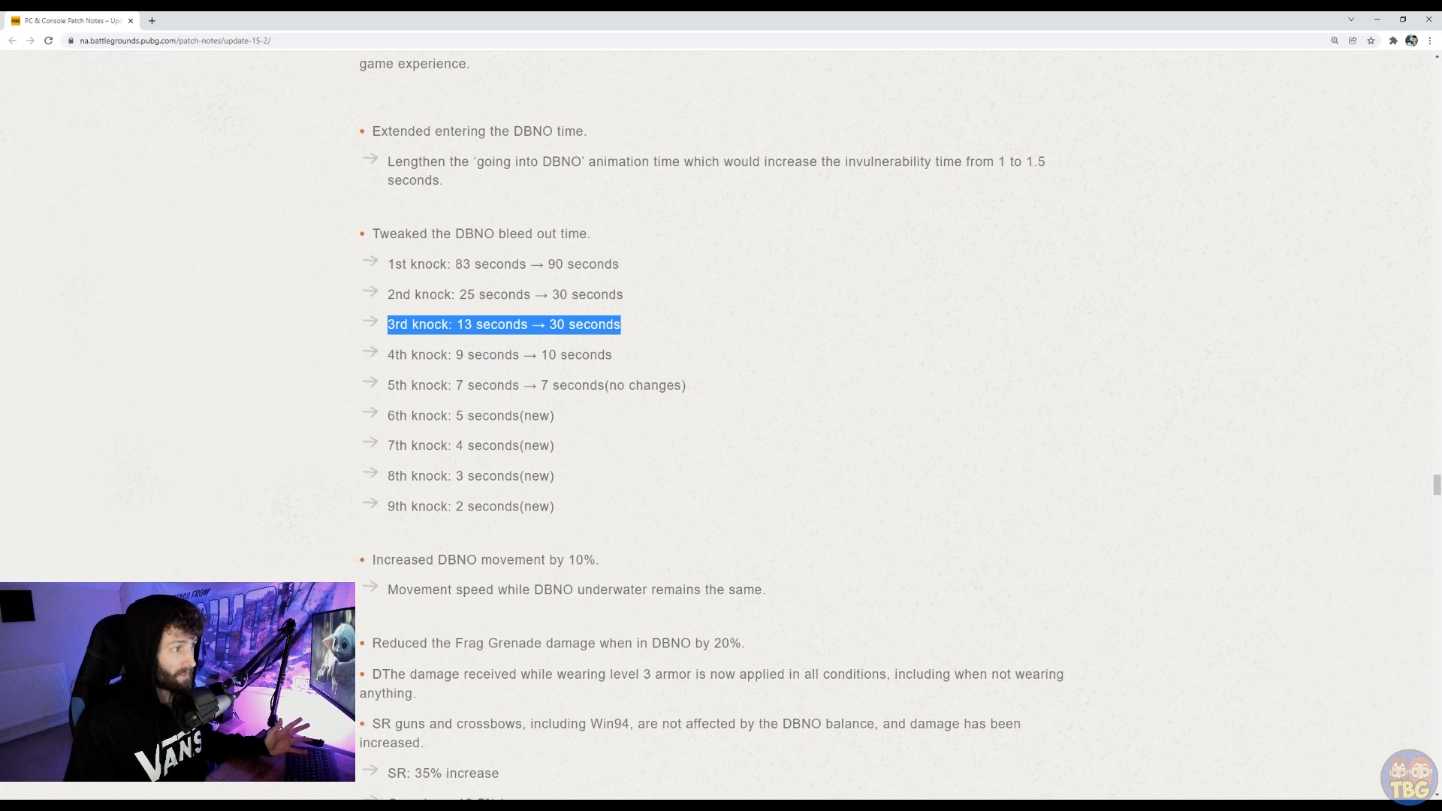
click(503, 324)
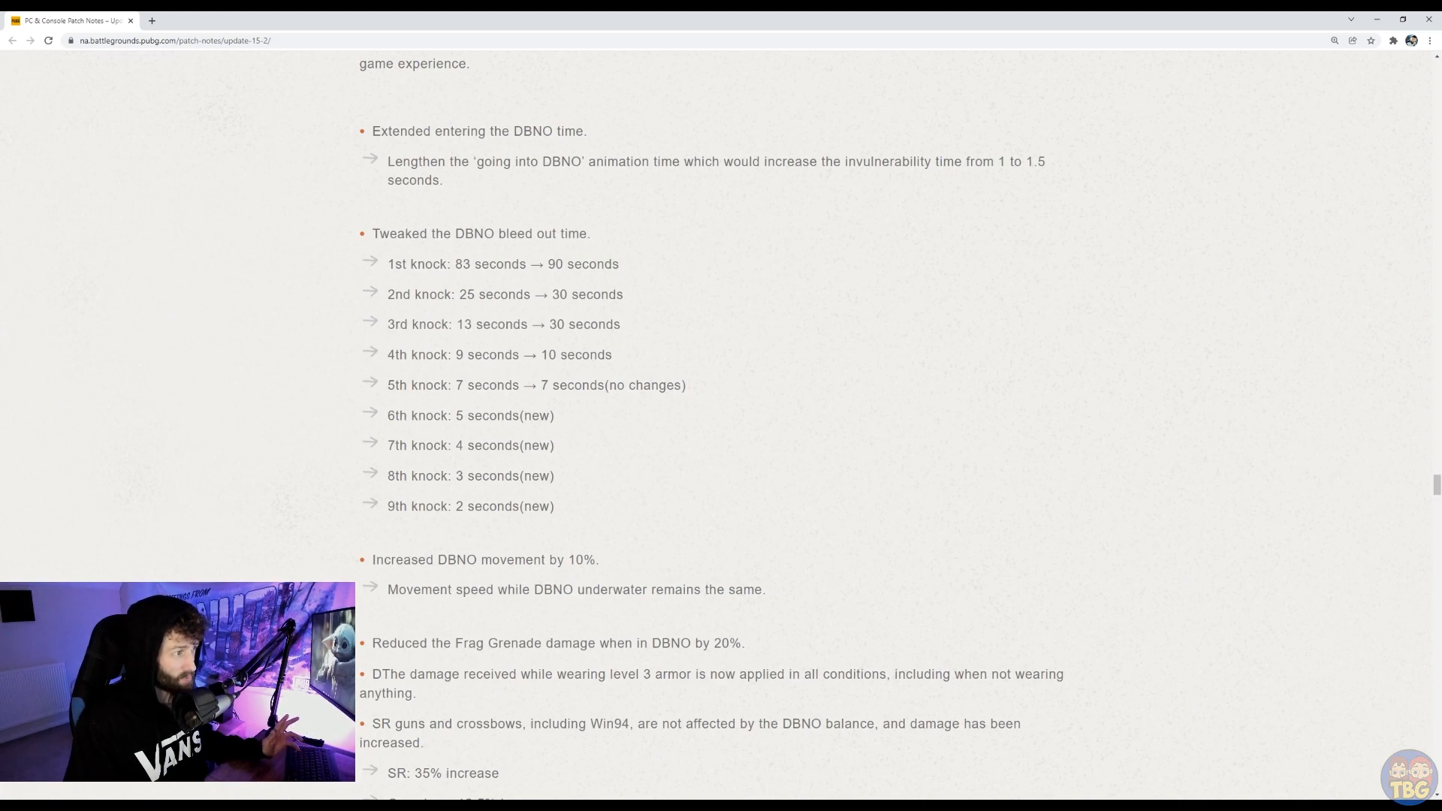
drag(411, 324, 620, 325)
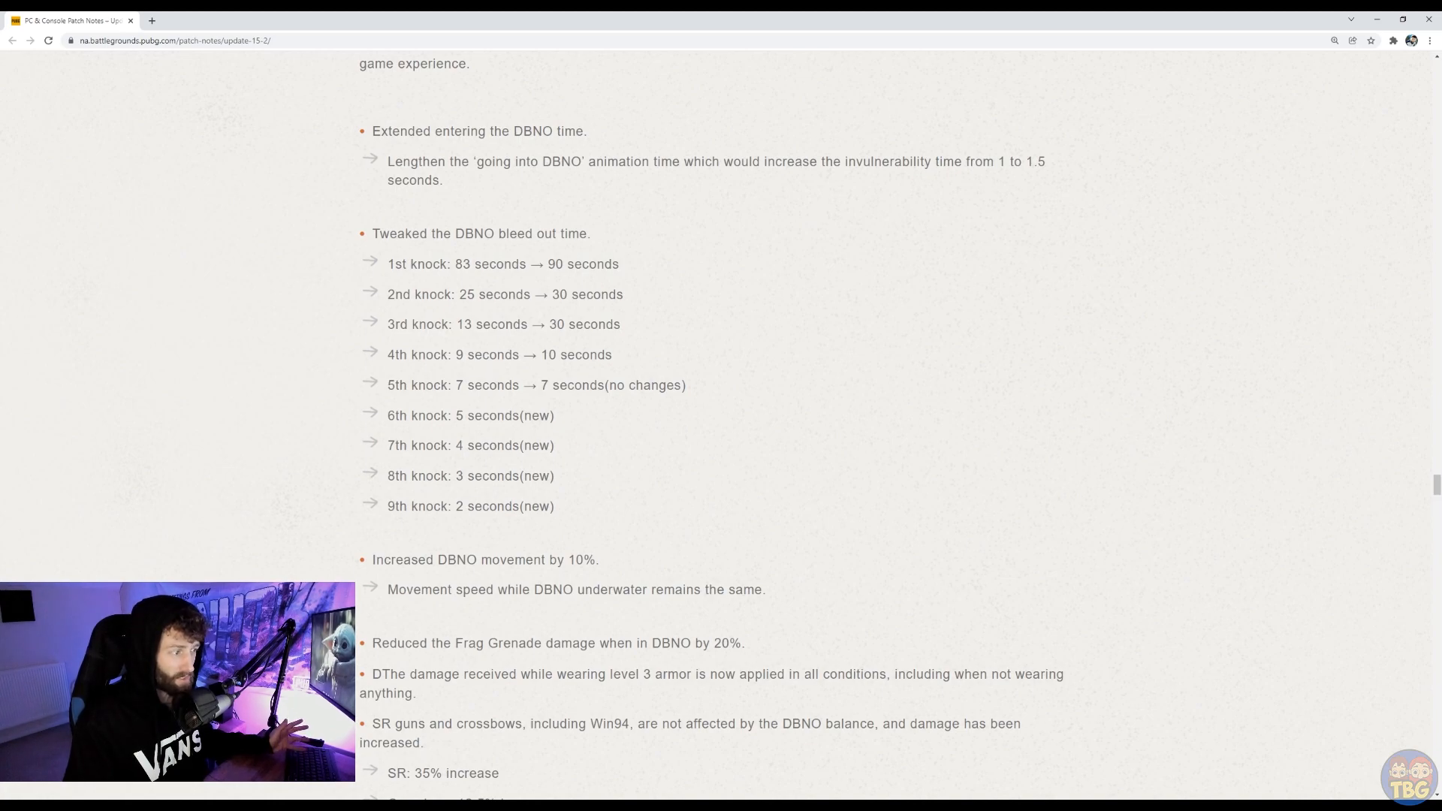
Step: Scroll through the DBNO movement, grenade and sniper damage changes to the QoL Screen Ping Marker heading
scroll(down, 3)
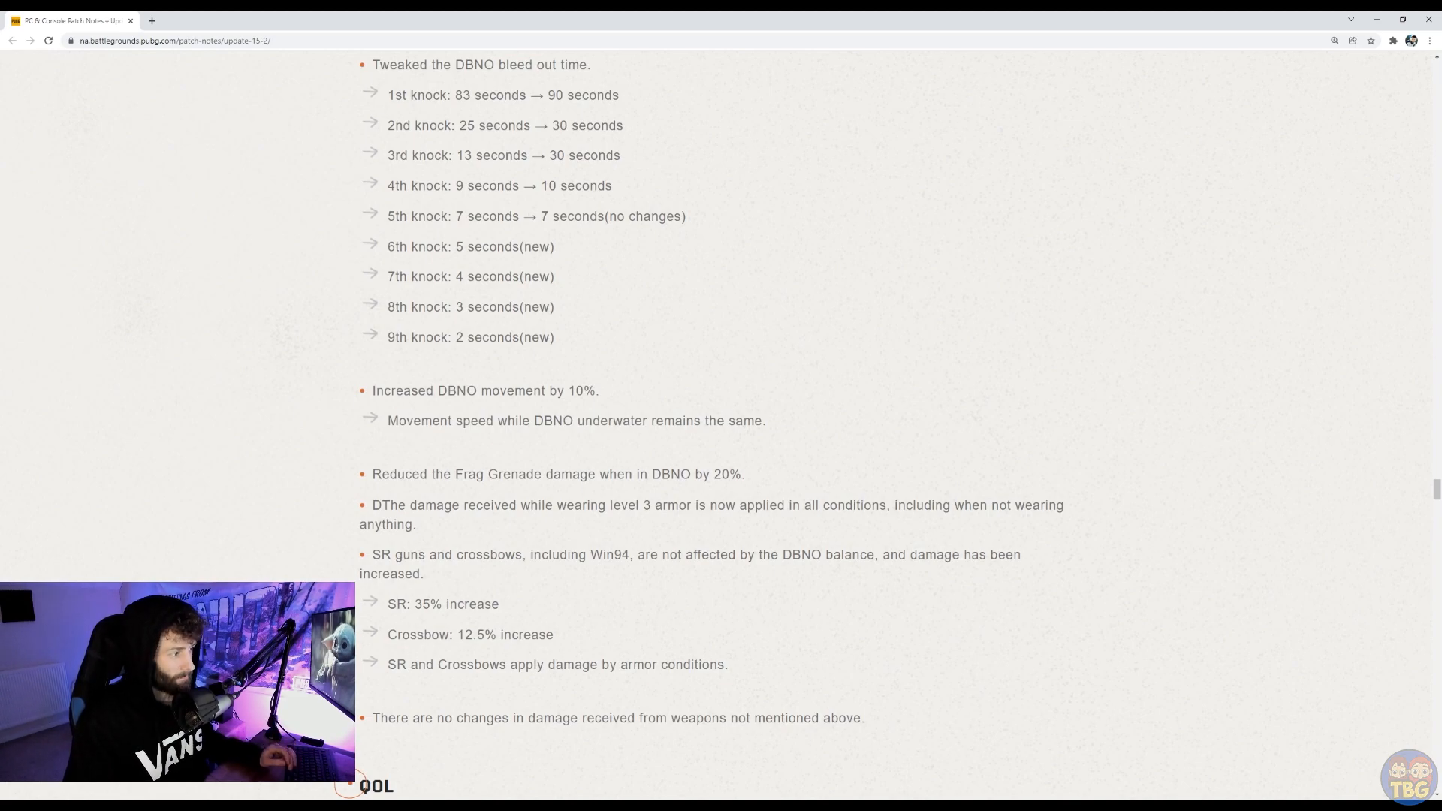
scroll(down, 3)
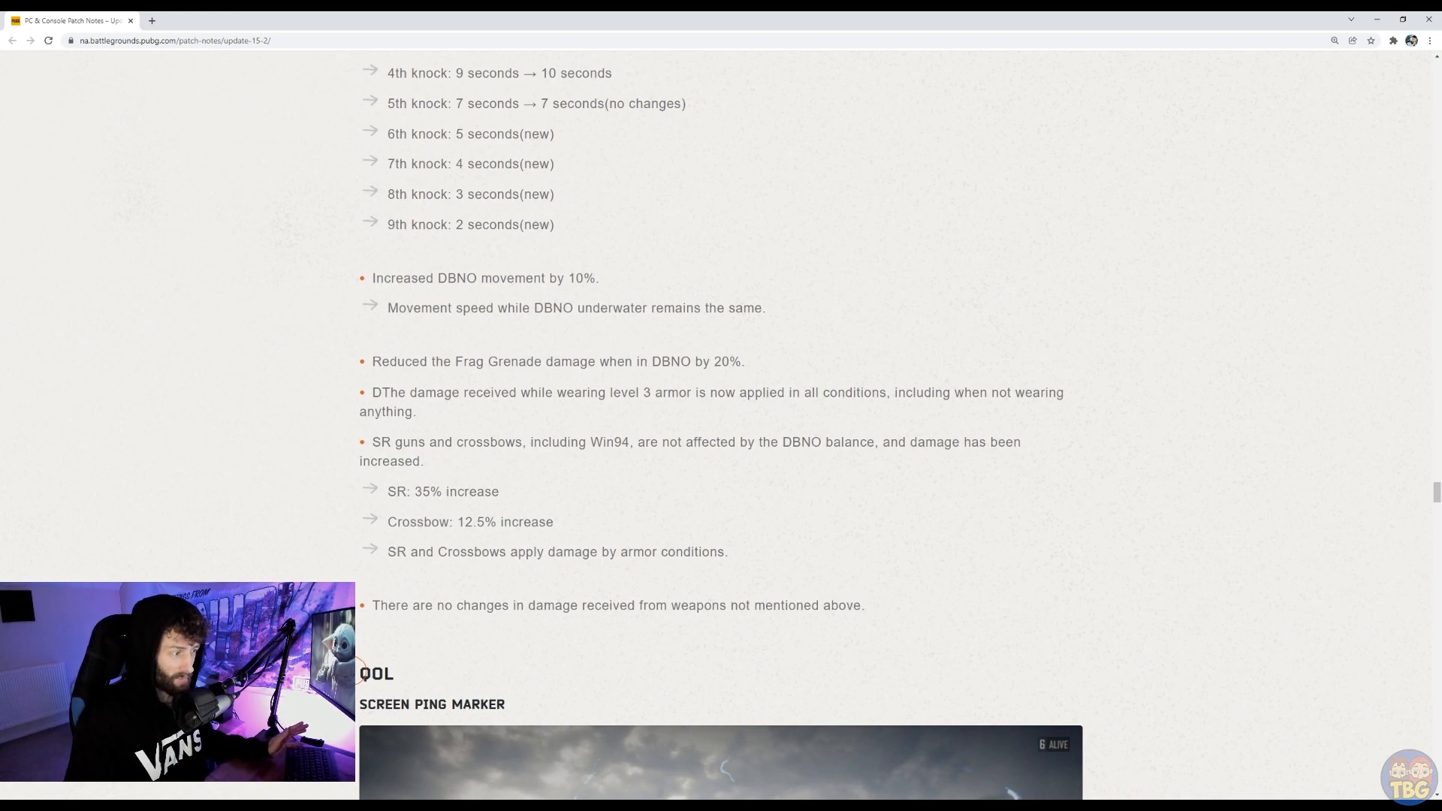
Step: Scroll through the Screen Ping Marker placement and removal rules to the Minimap Improvements heading
scroll(down, 3)
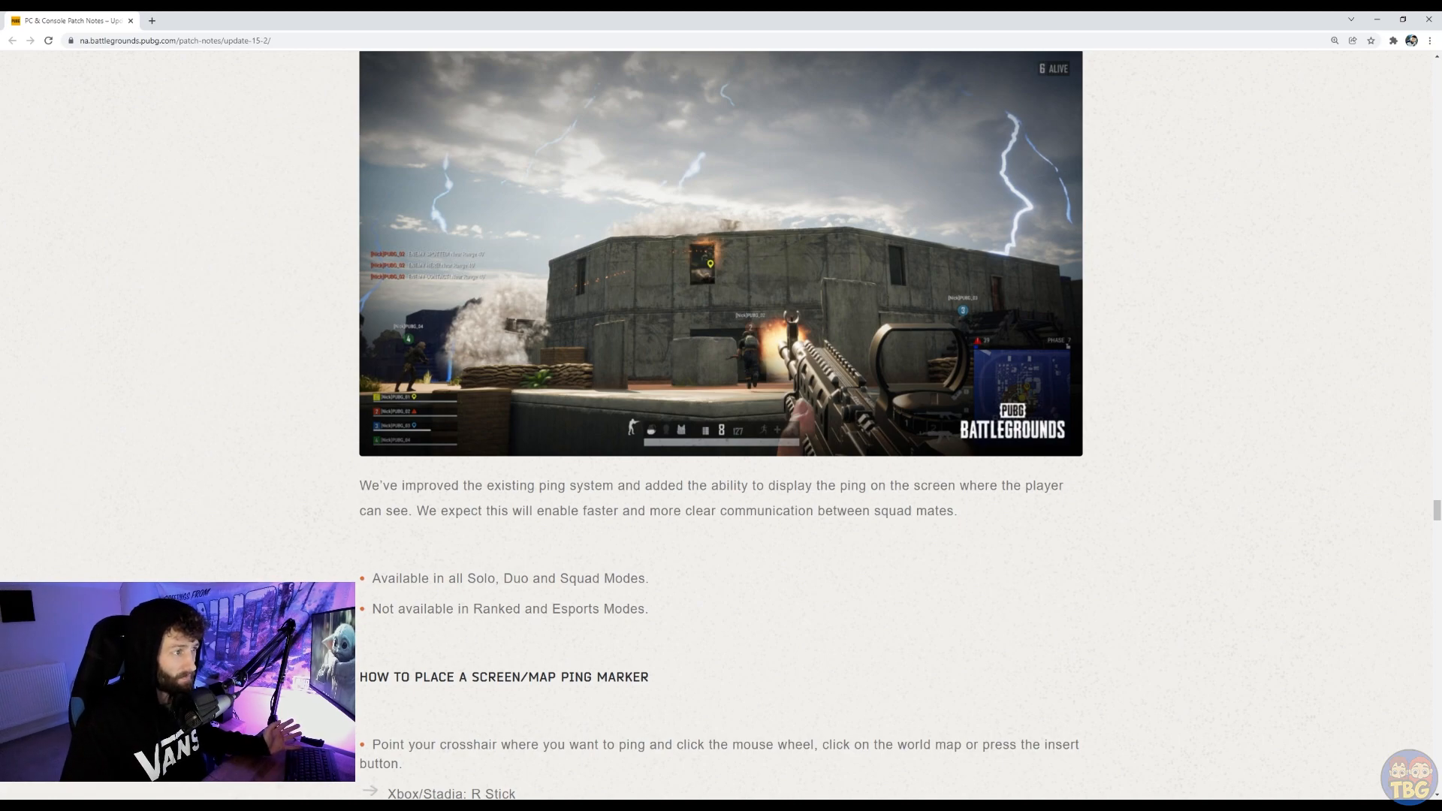
scroll(down, 3)
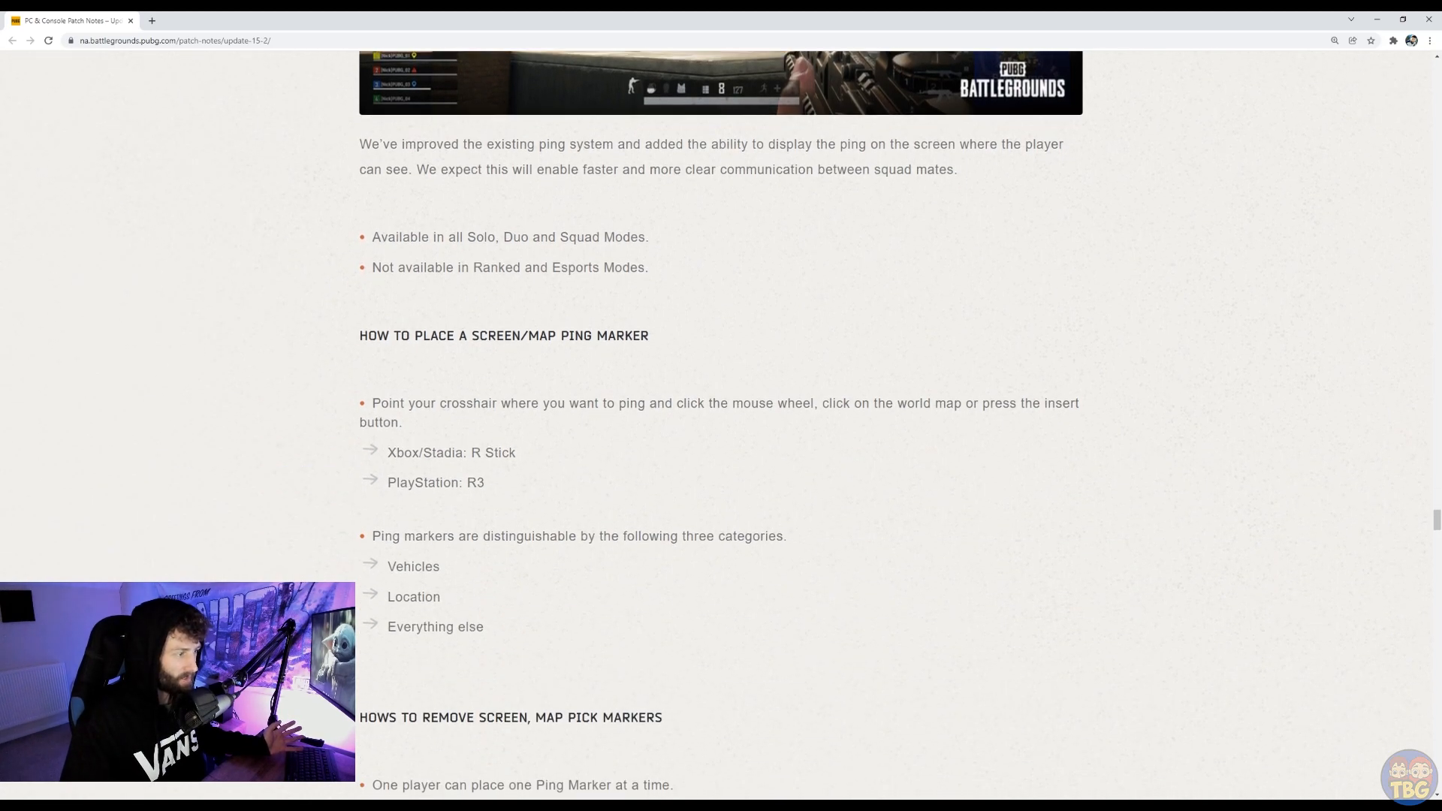
scroll(down, 3)
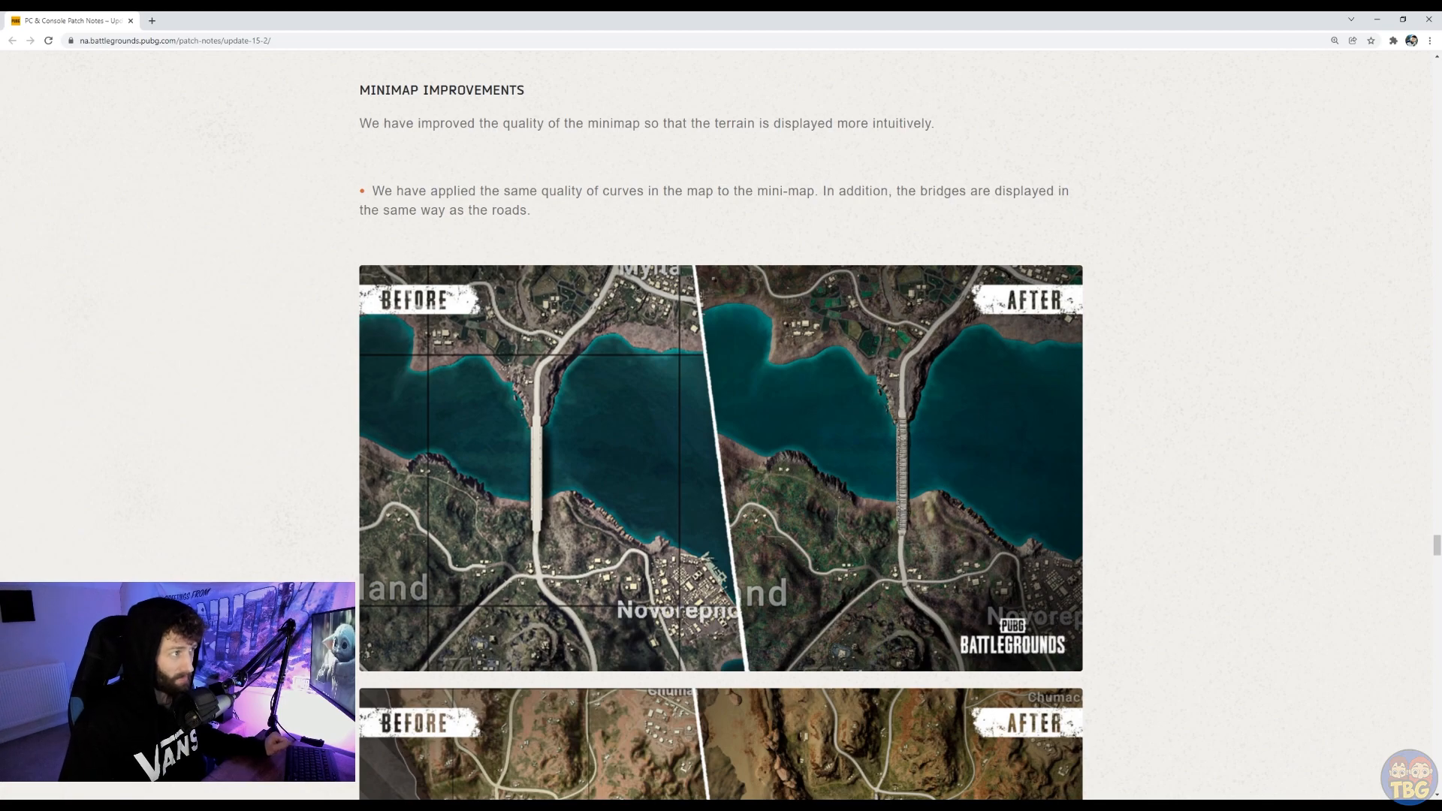
Step: Scroll past all the minimap before/after comparisons to the Lobby Updates UI/UX 2.0 heading
scroll(down, 3)
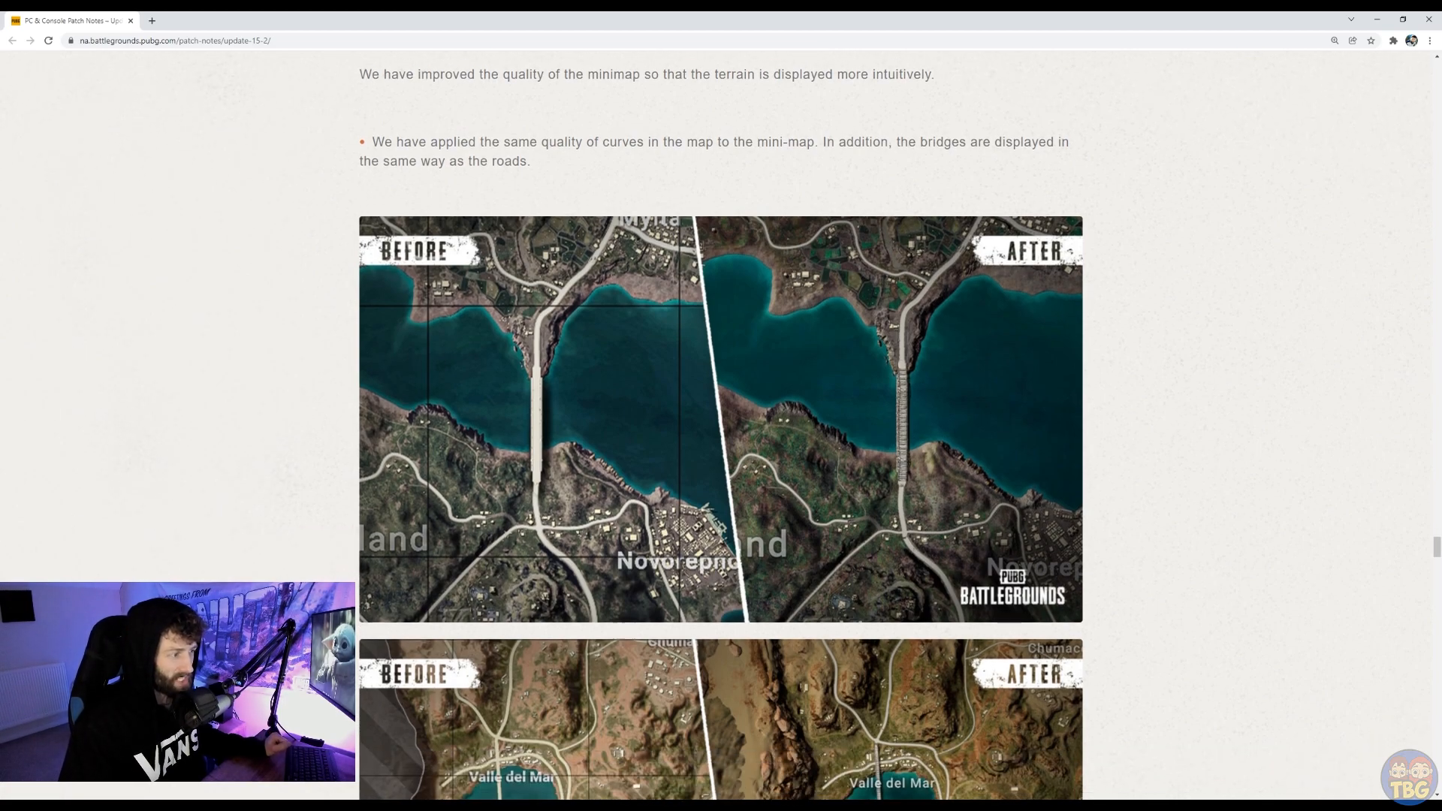
scroll(down, 3)
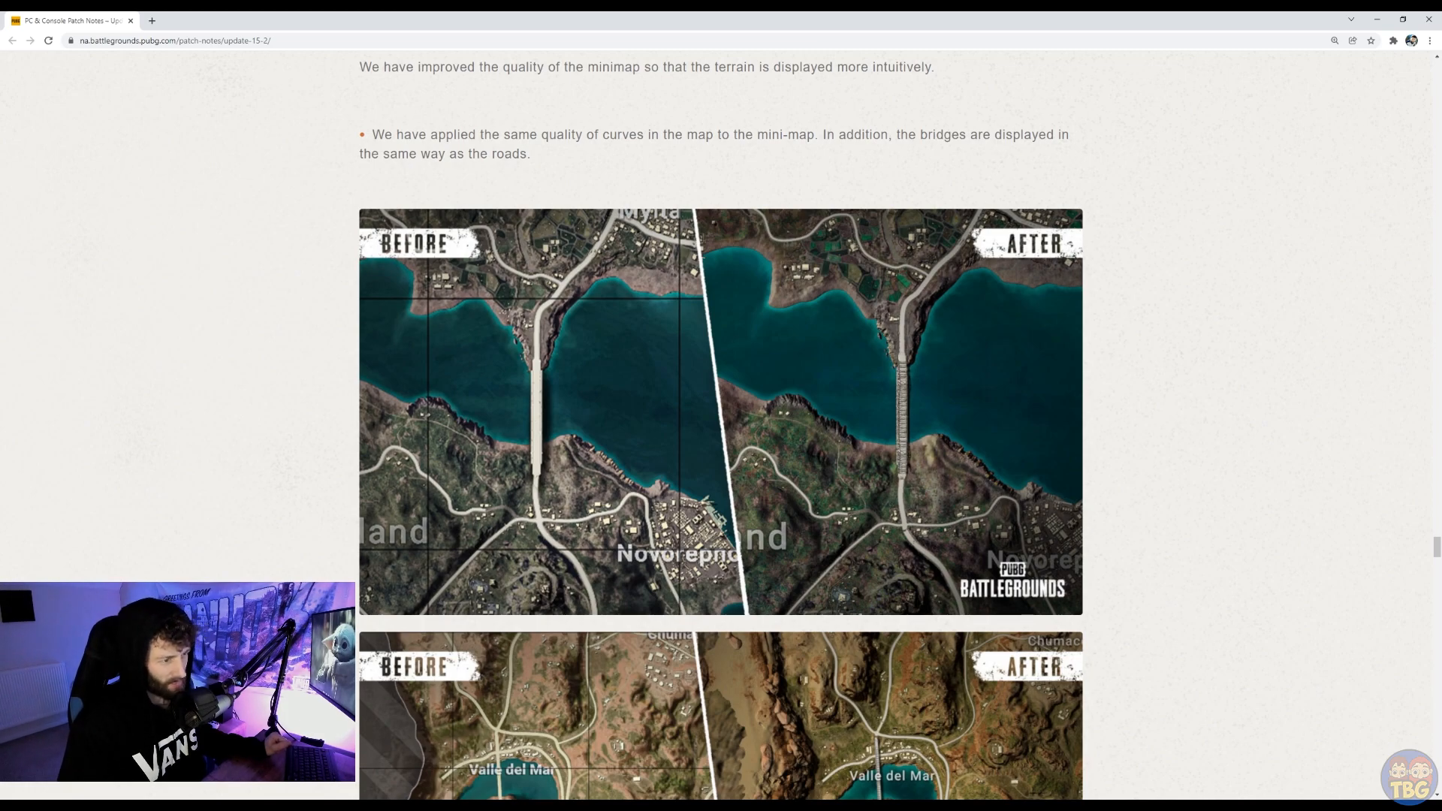
scroll(down, 3)
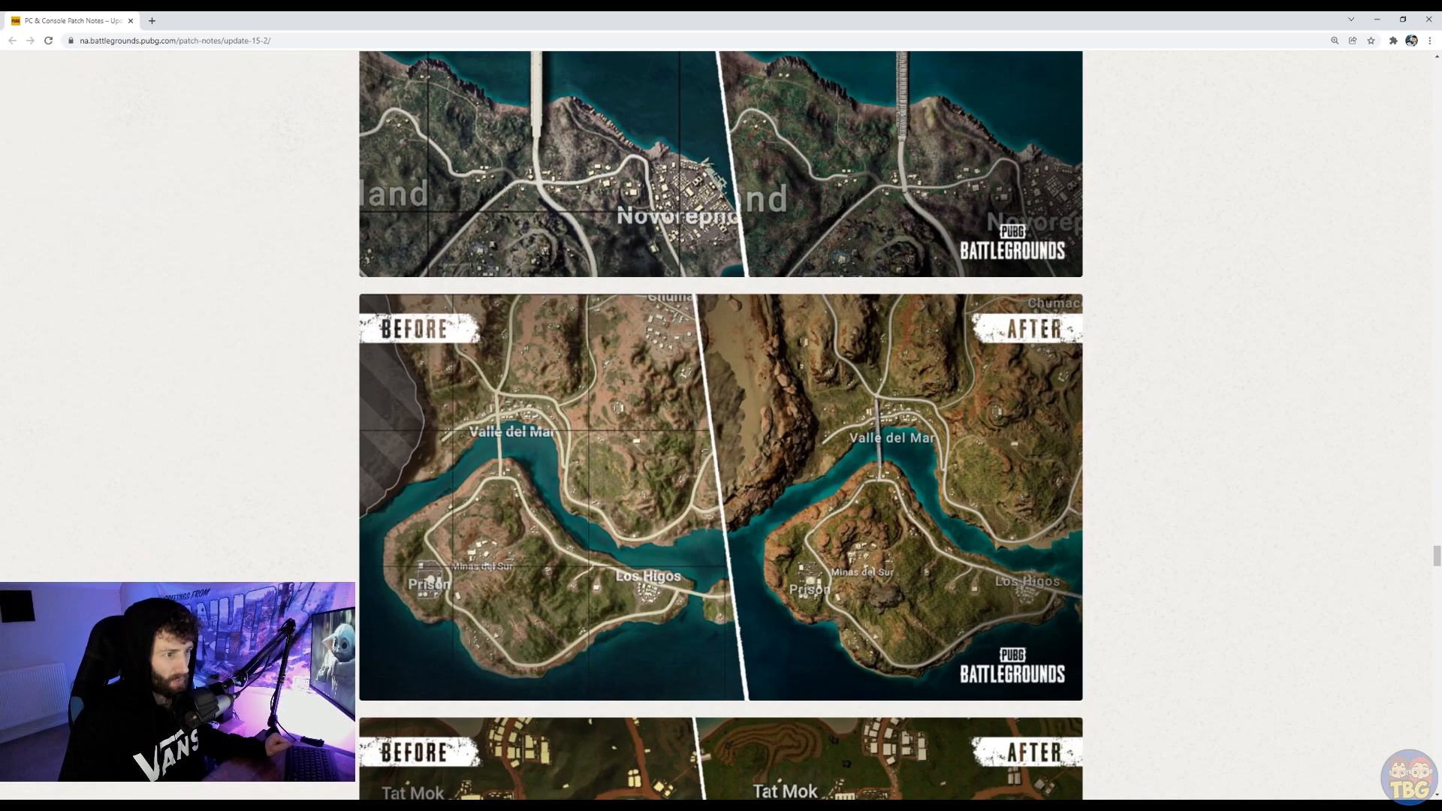
scroll(down, 3)
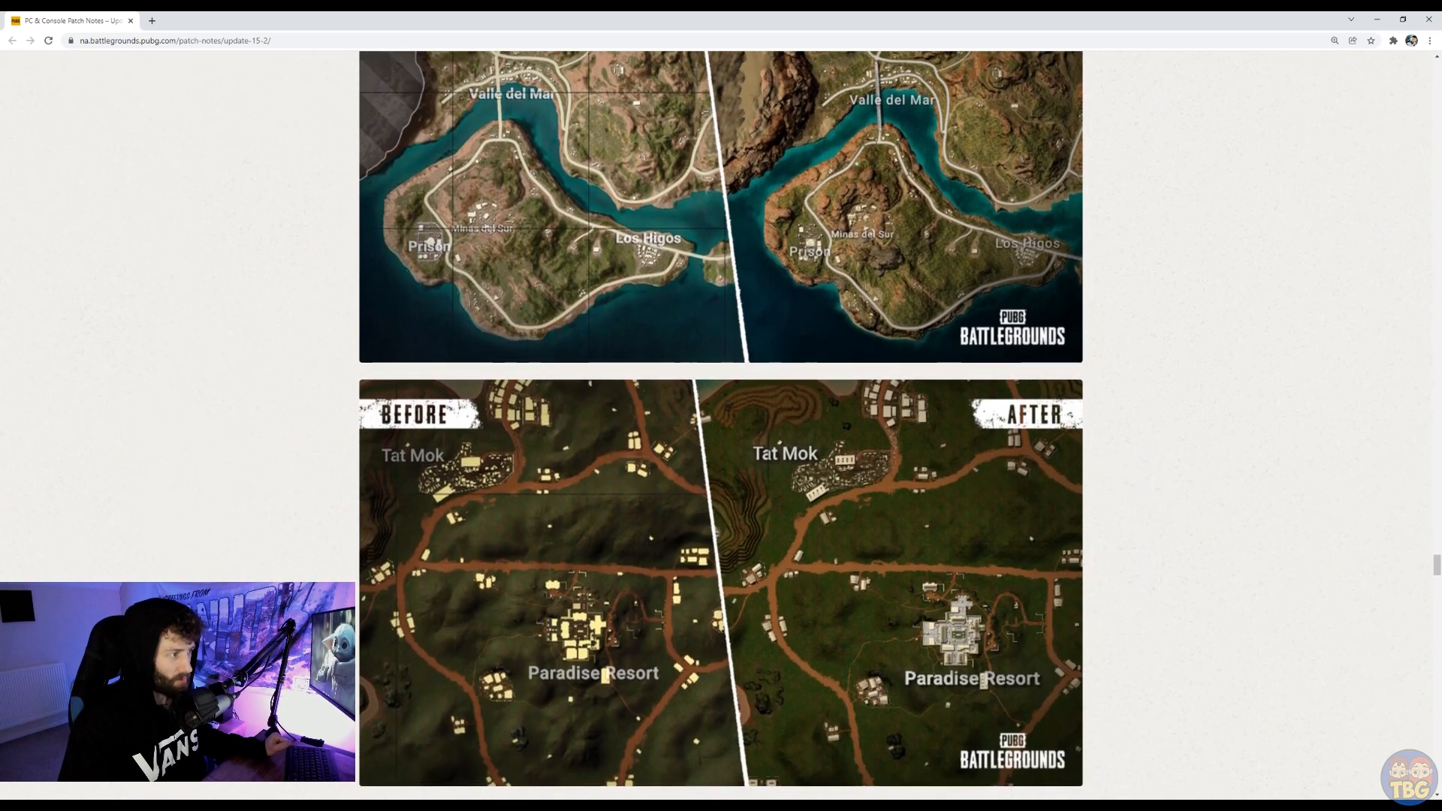
scroll(down, 3)
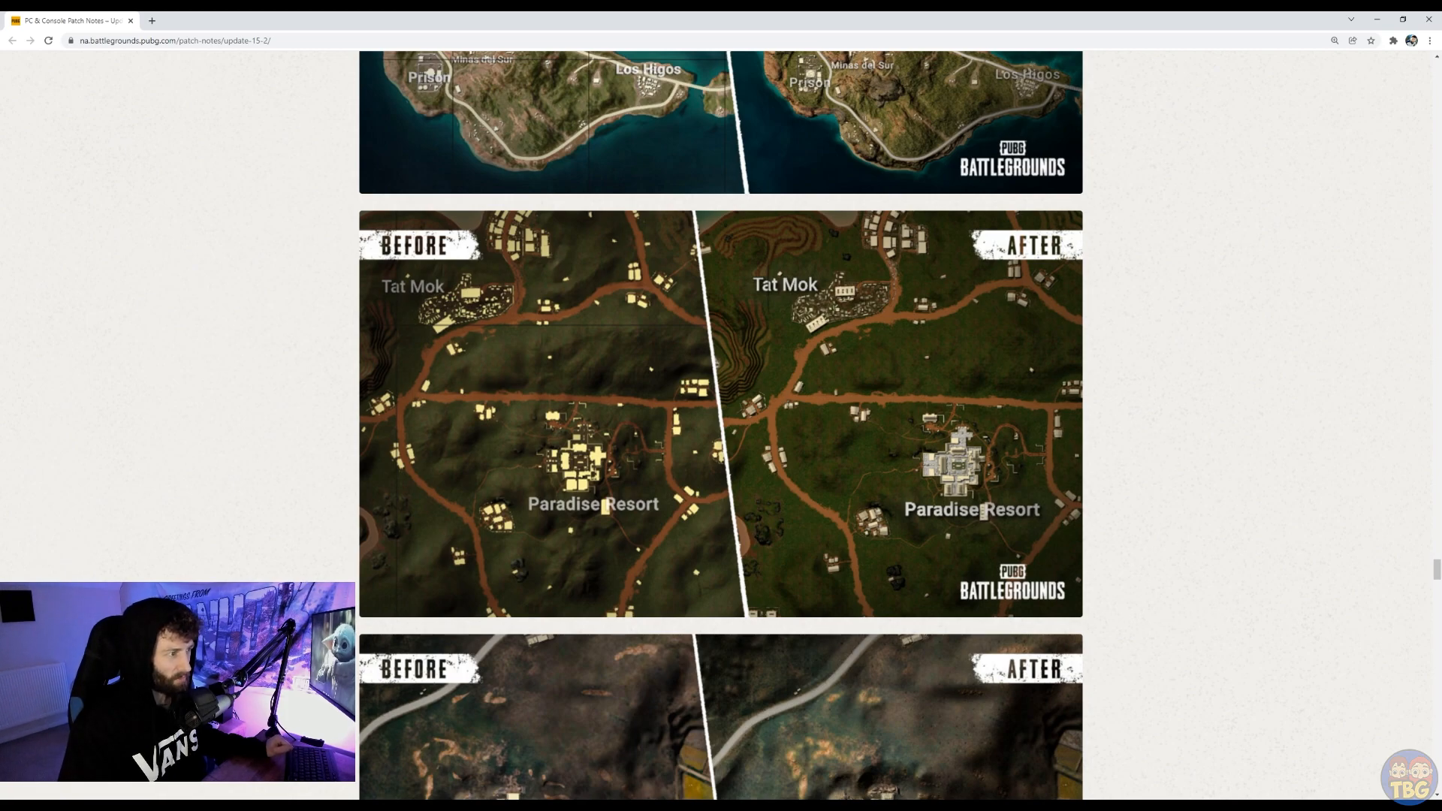
scroll(down, 3)
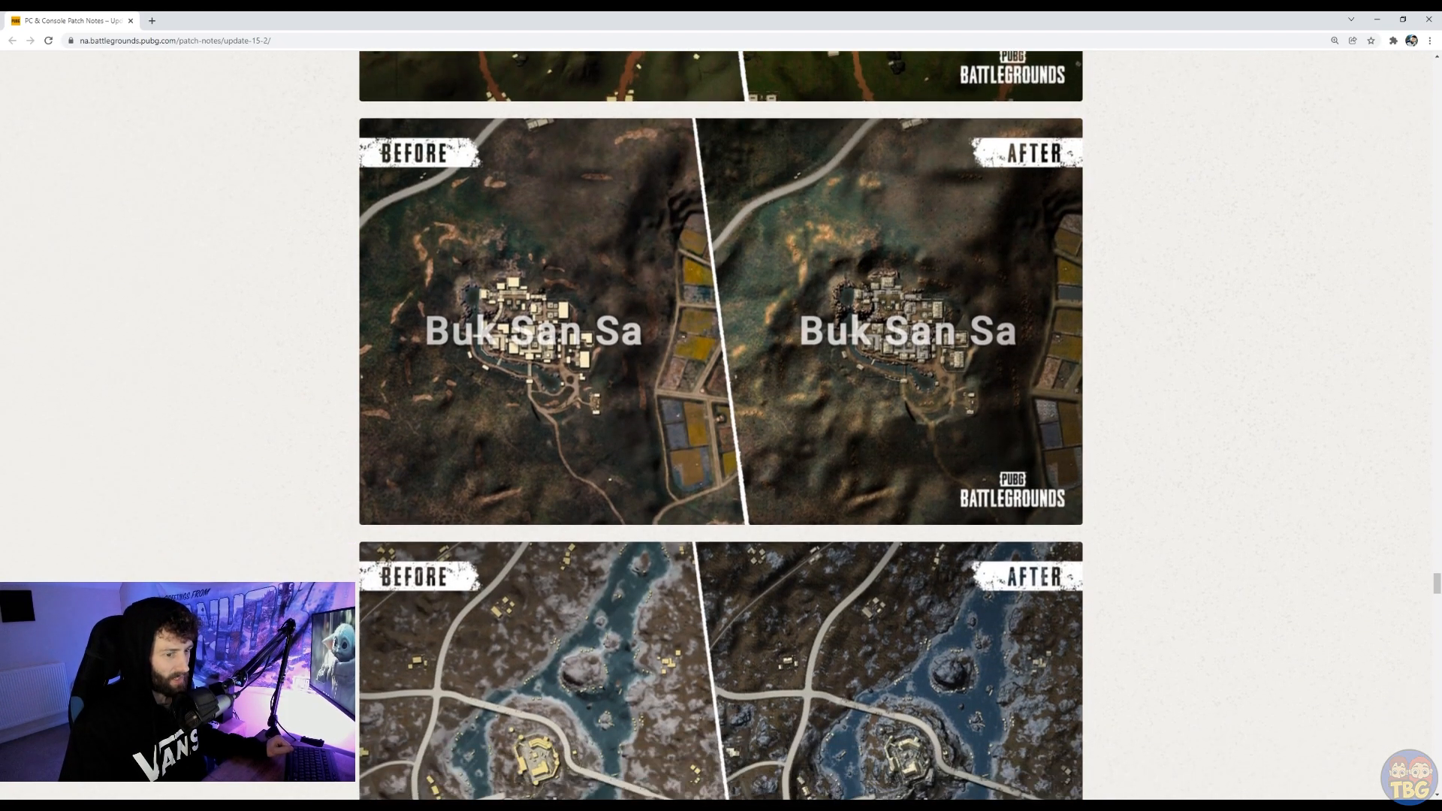
scroll(down, 3)
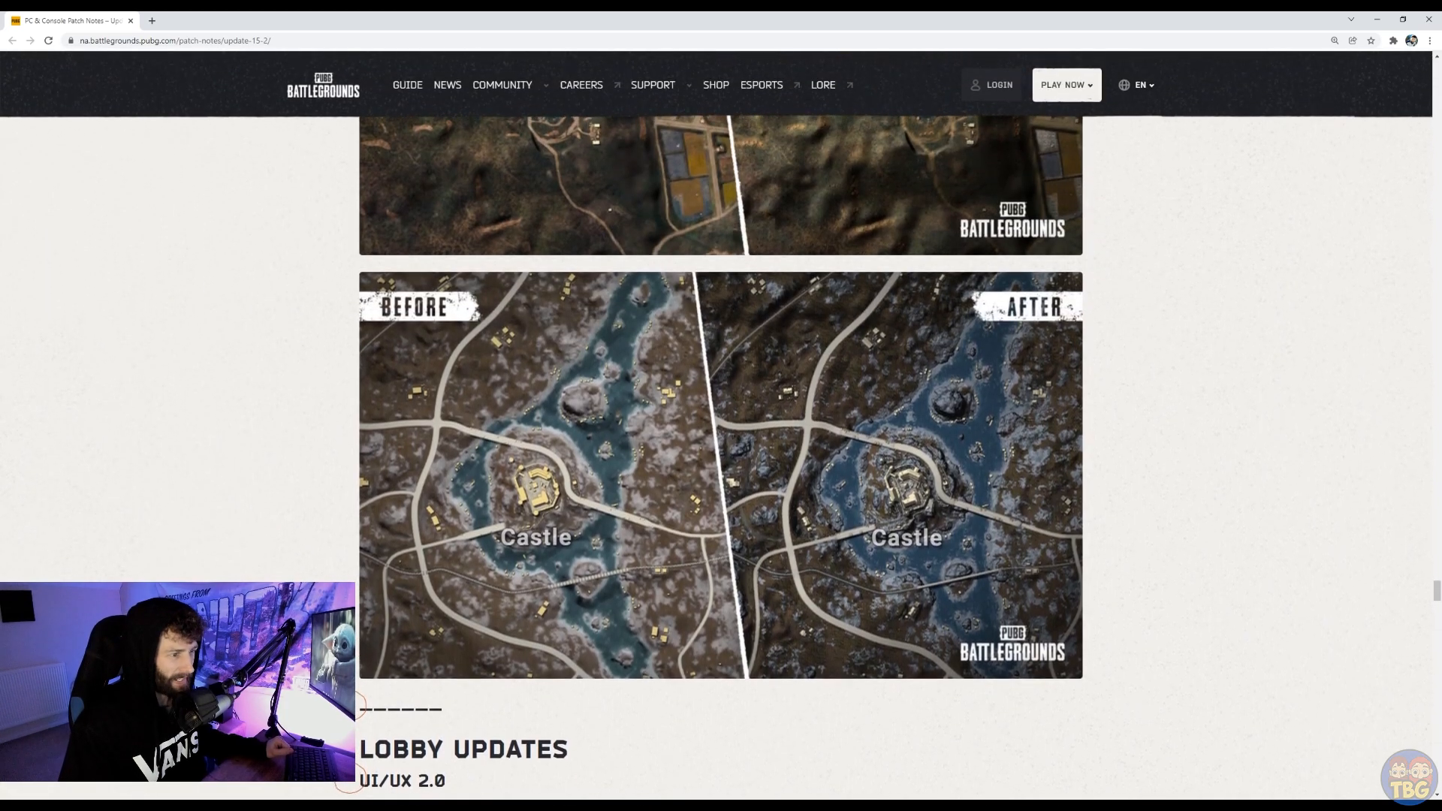
scroll(down, 3)
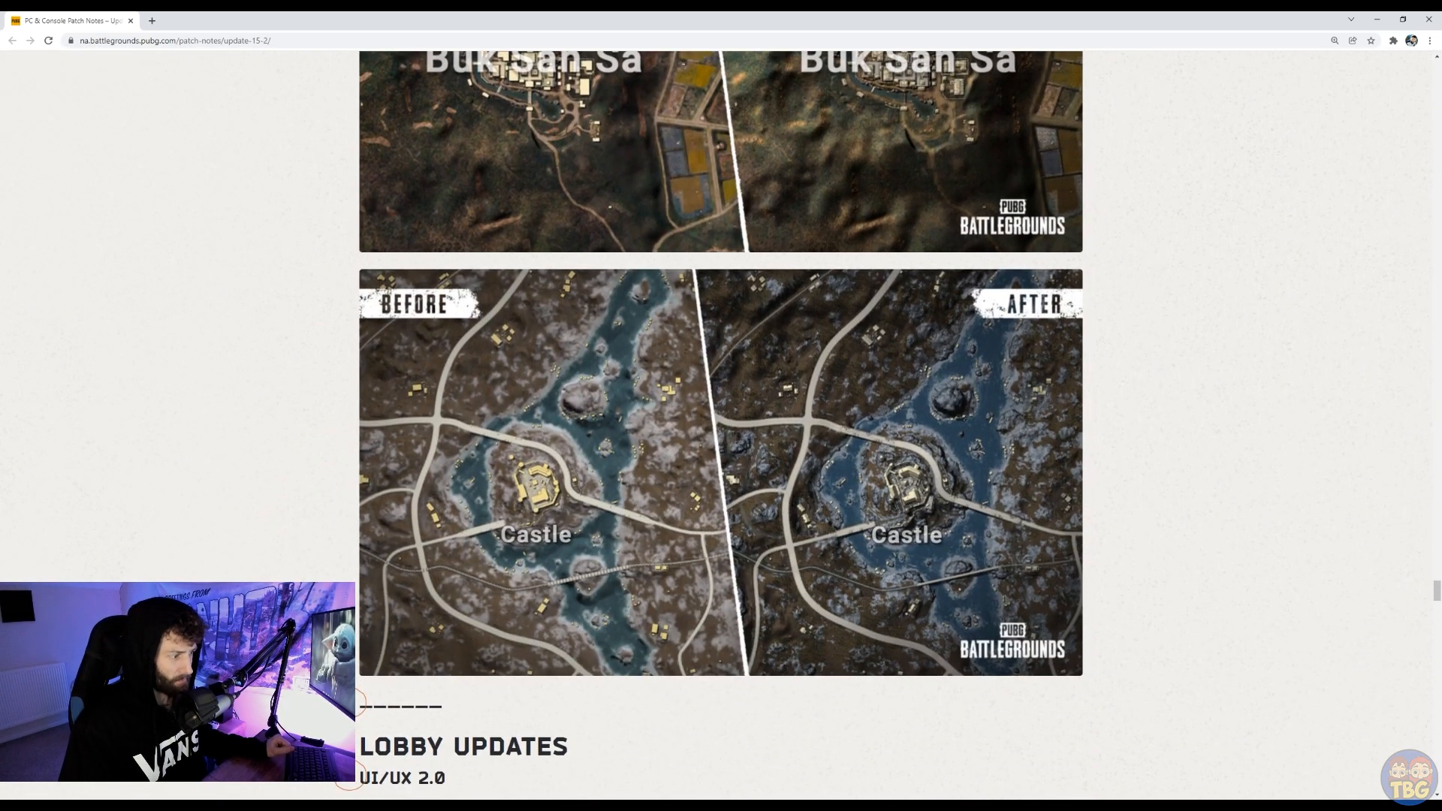
scroll(down, 3)
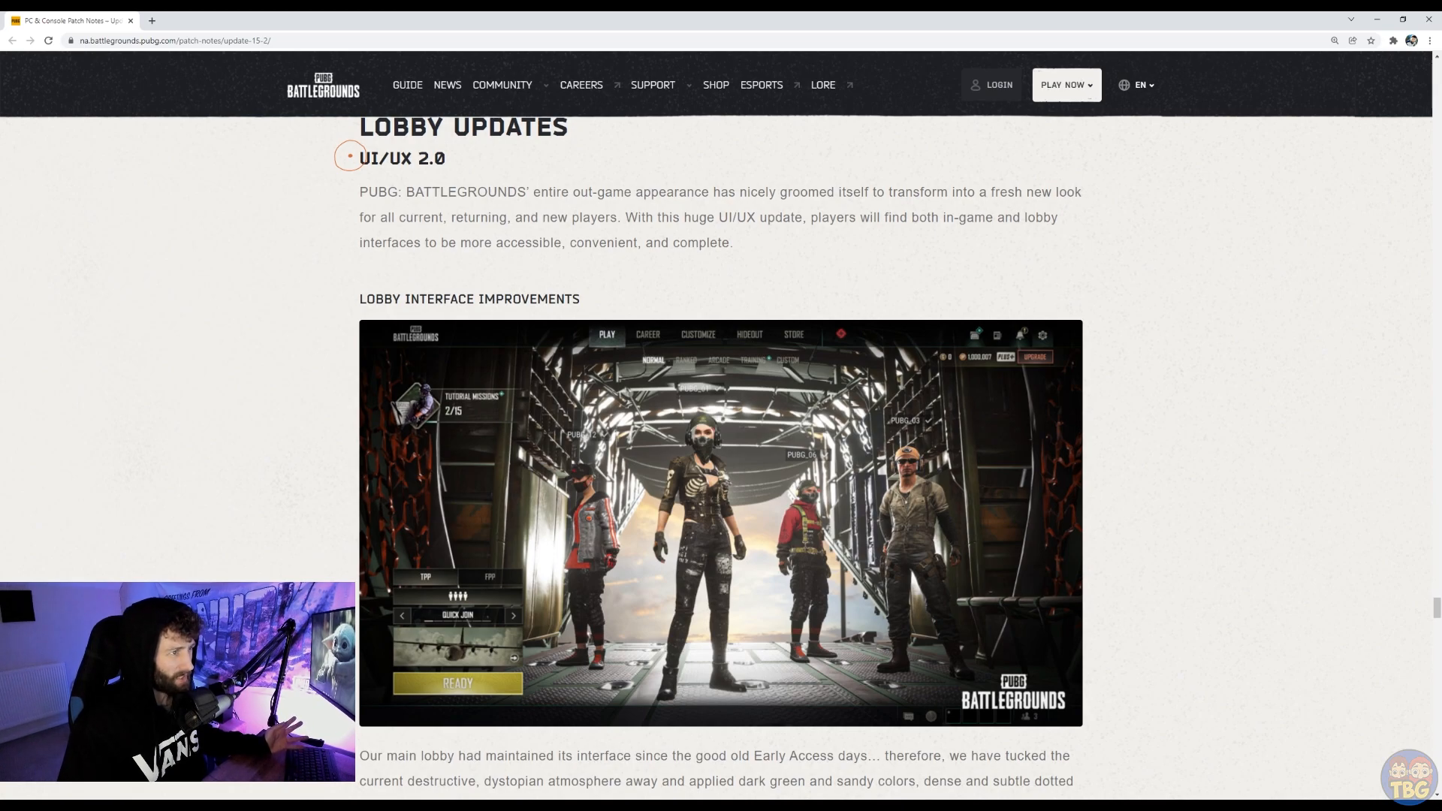
Step: Scroll through the Lobby Updates, Store, QoL and Settings notes
scroll(down, 3)
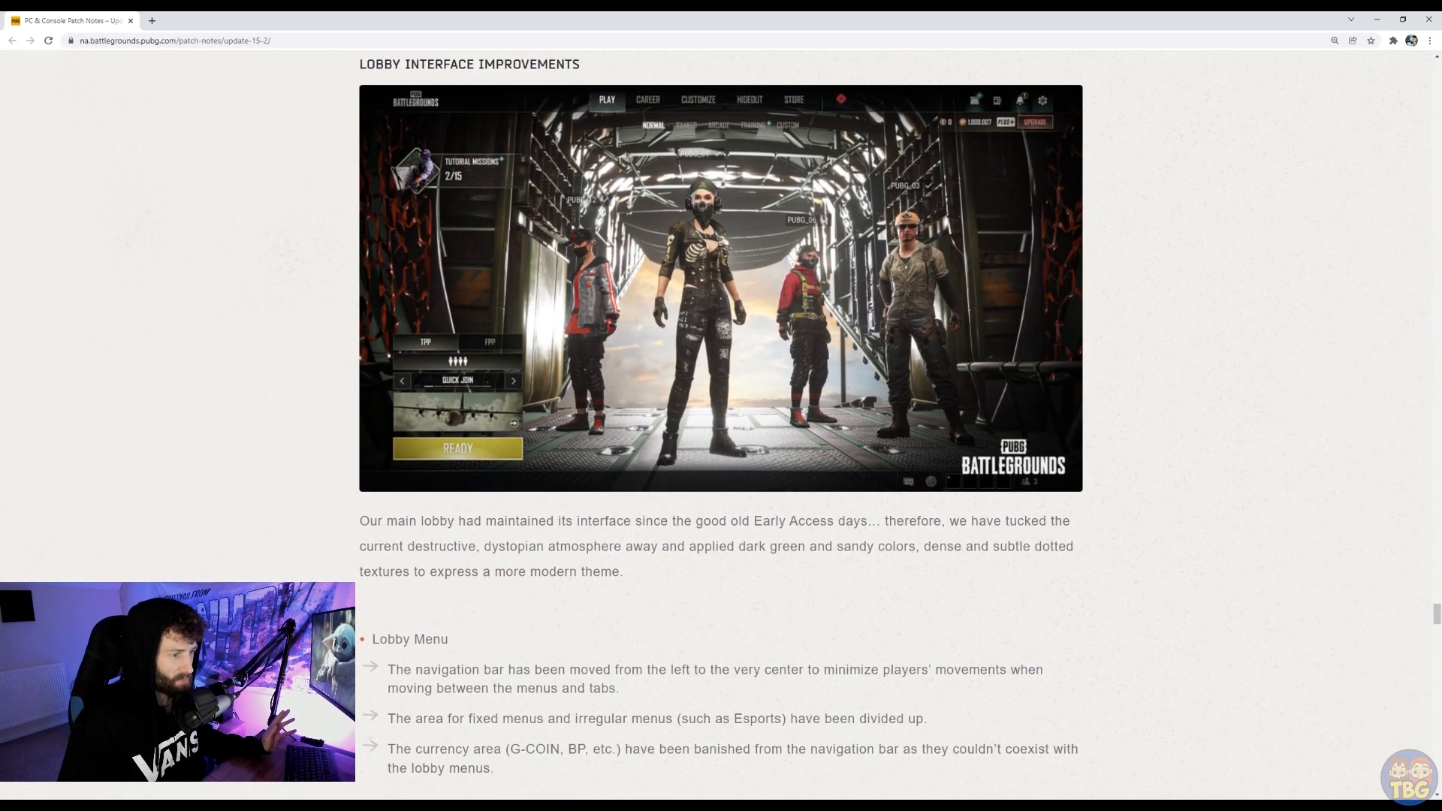
scroll(down, 3)
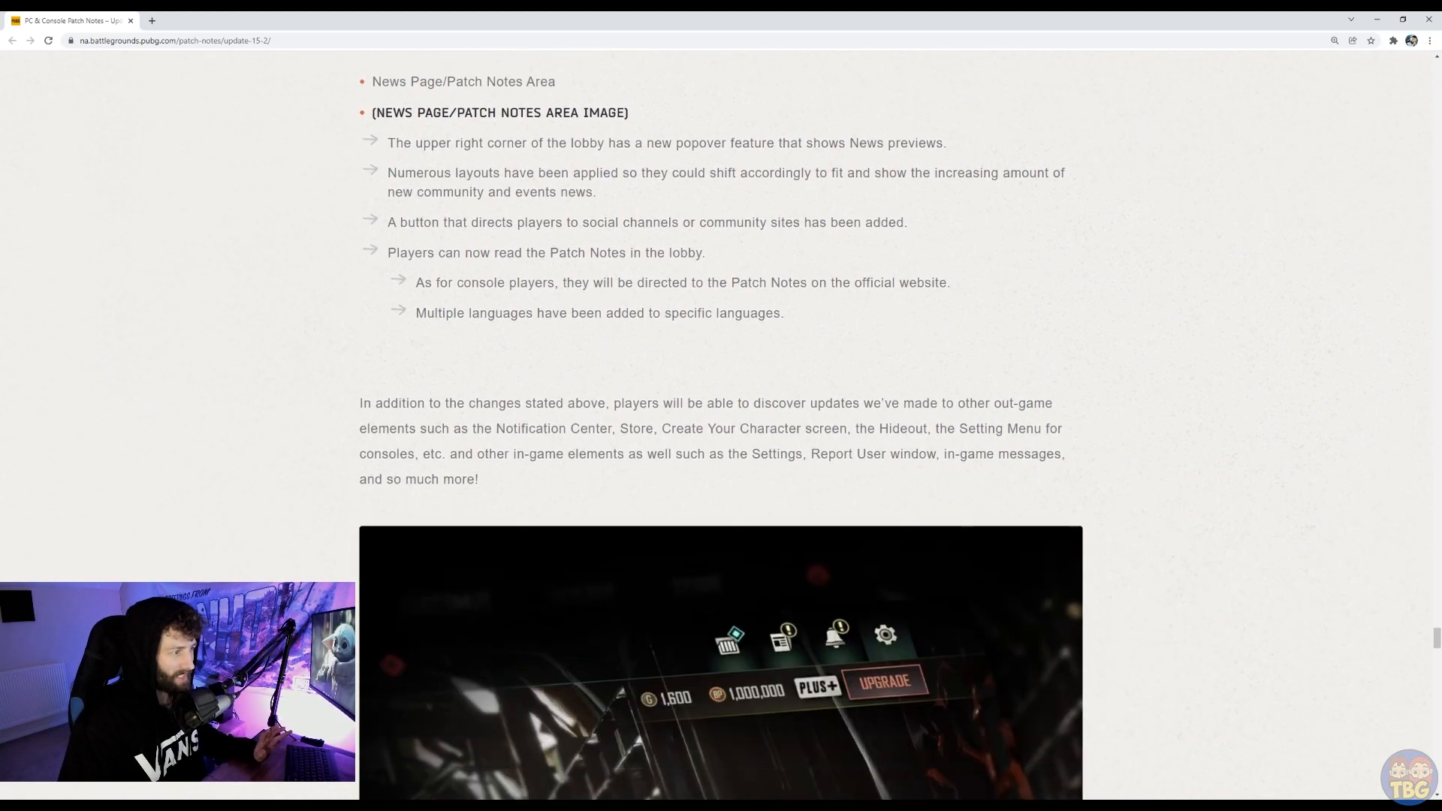
scroll(down, 3)
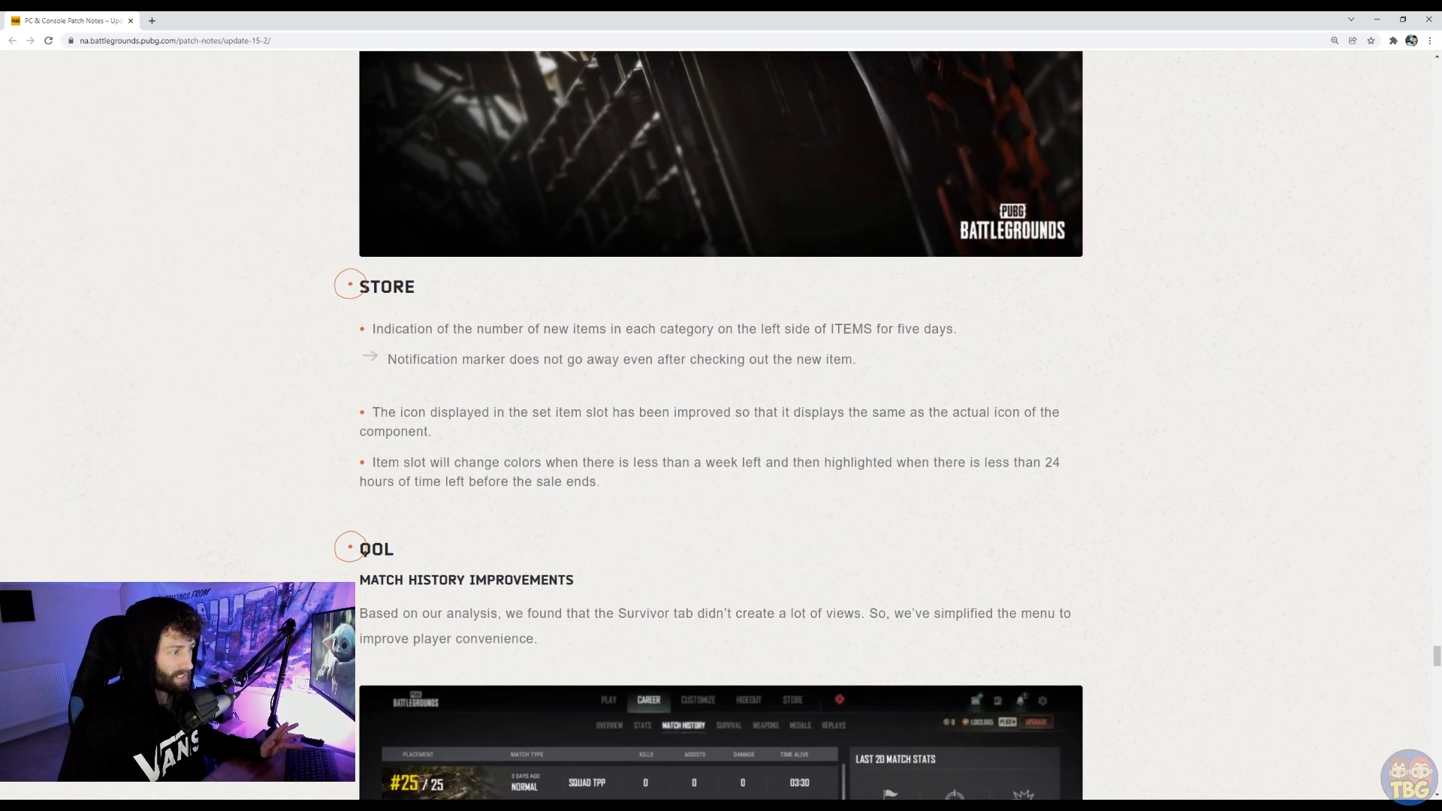
scroll(down, 3)
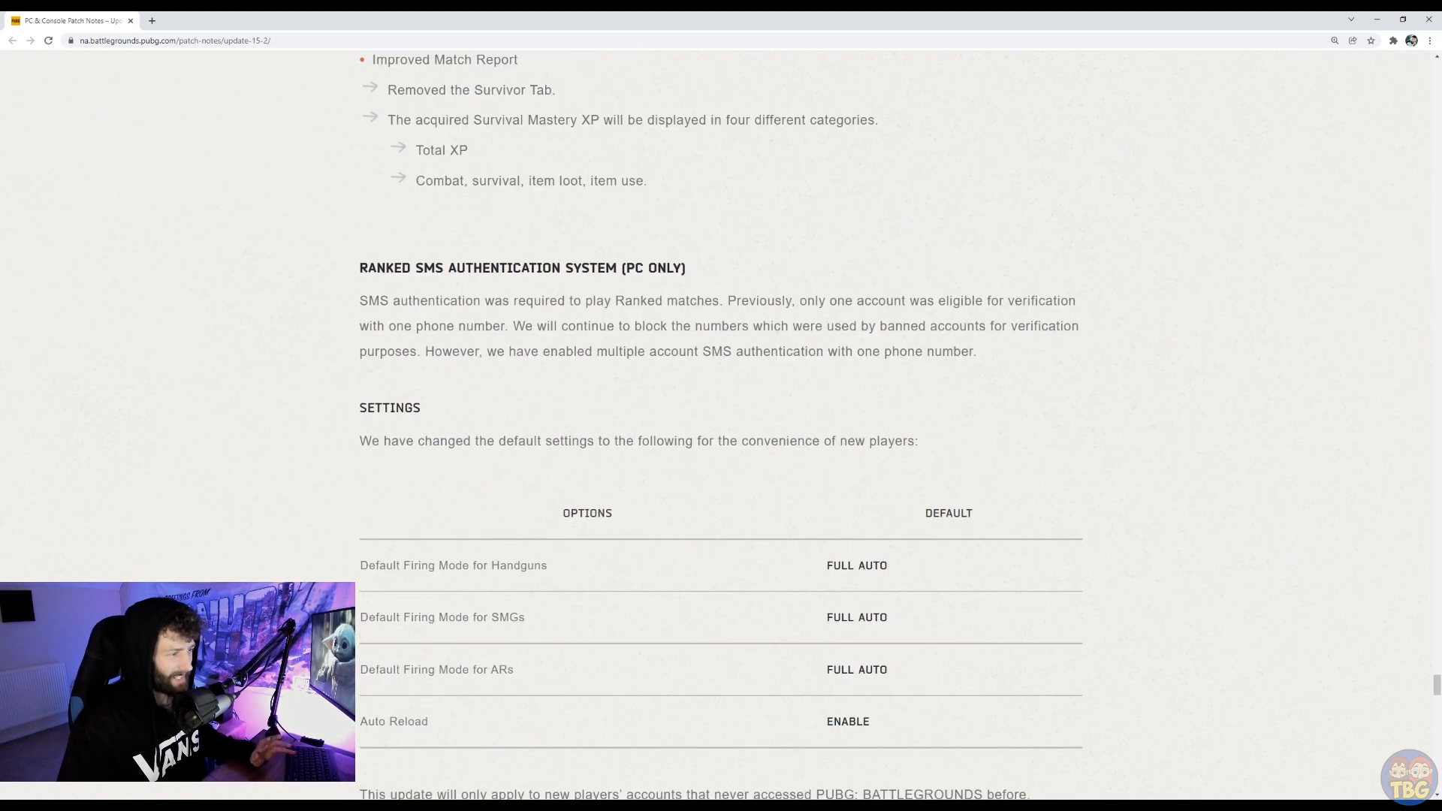
scroll(down, 3)
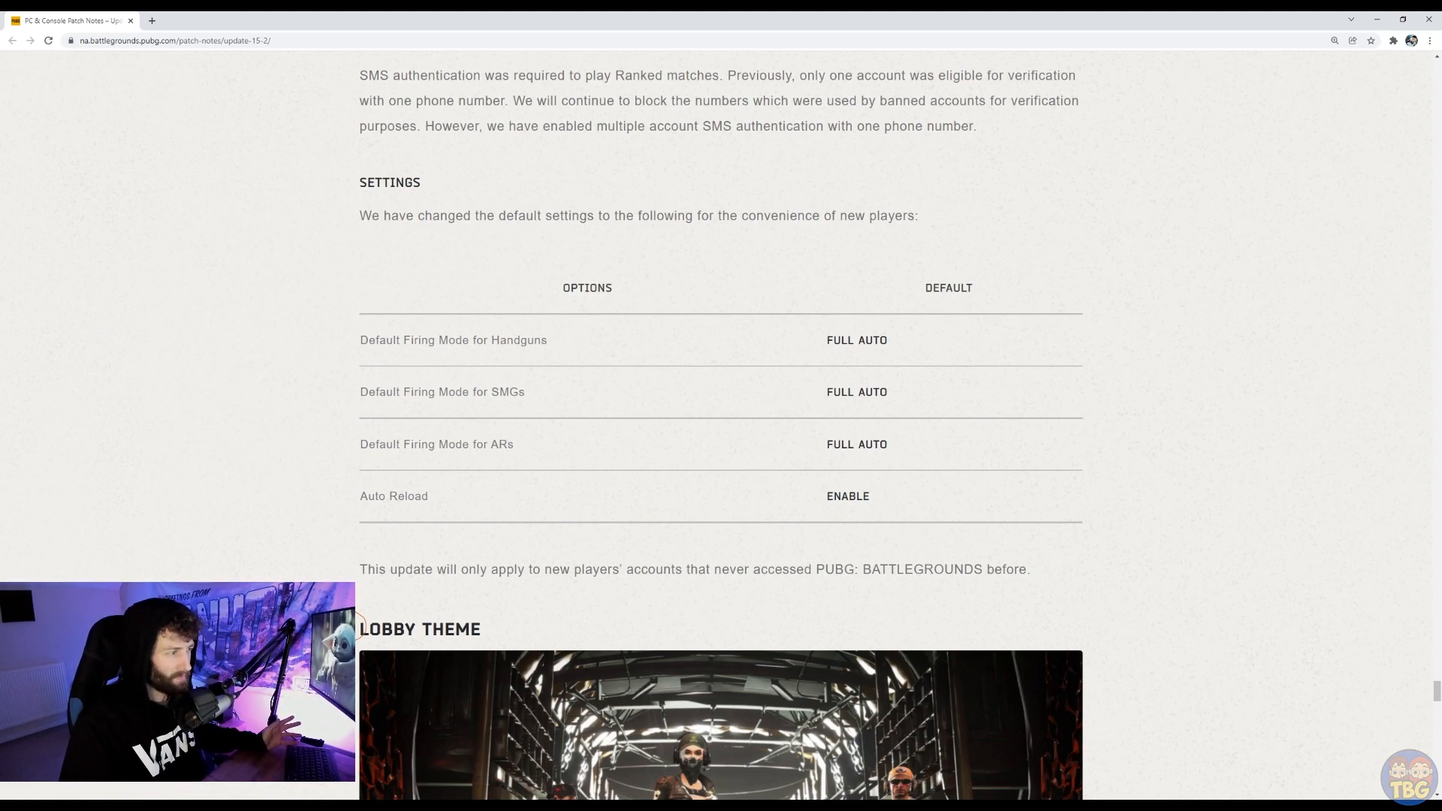
Step: Scroll past WSUS, Lobby Theme and Known Issues into the Bug Fixes World and Items & Skins list
scroll(down, 3)
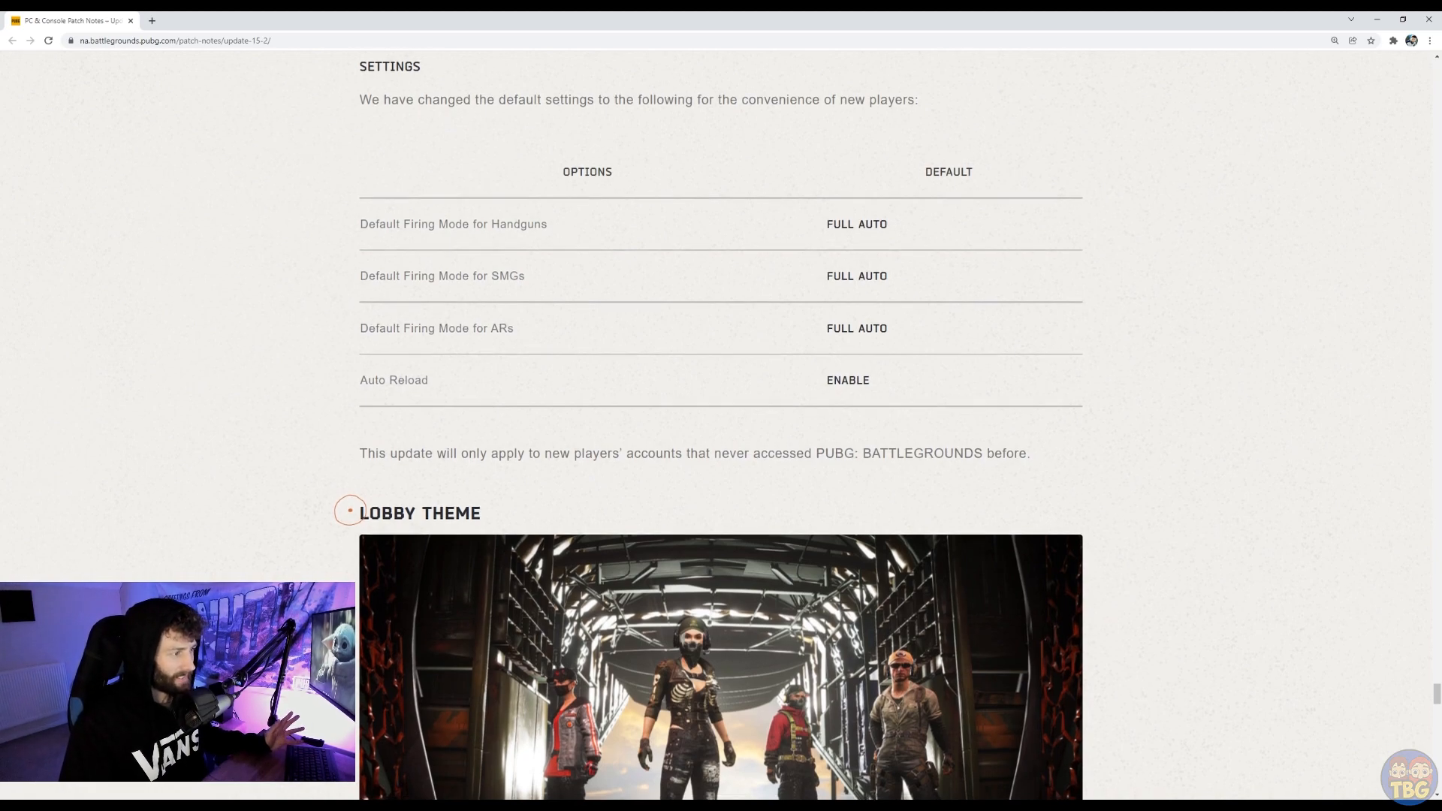
scroll(down, 3)
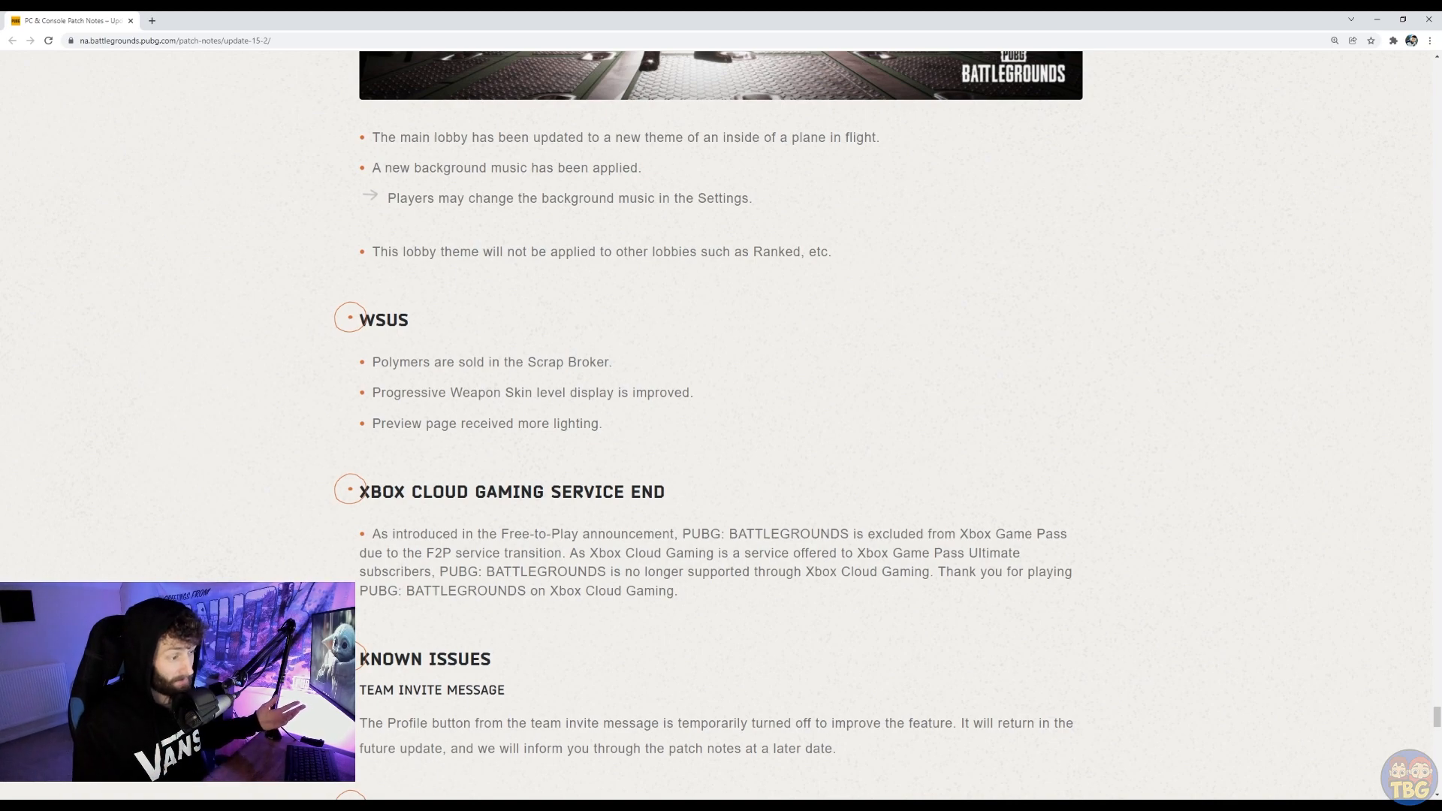
scroll(down, 3)
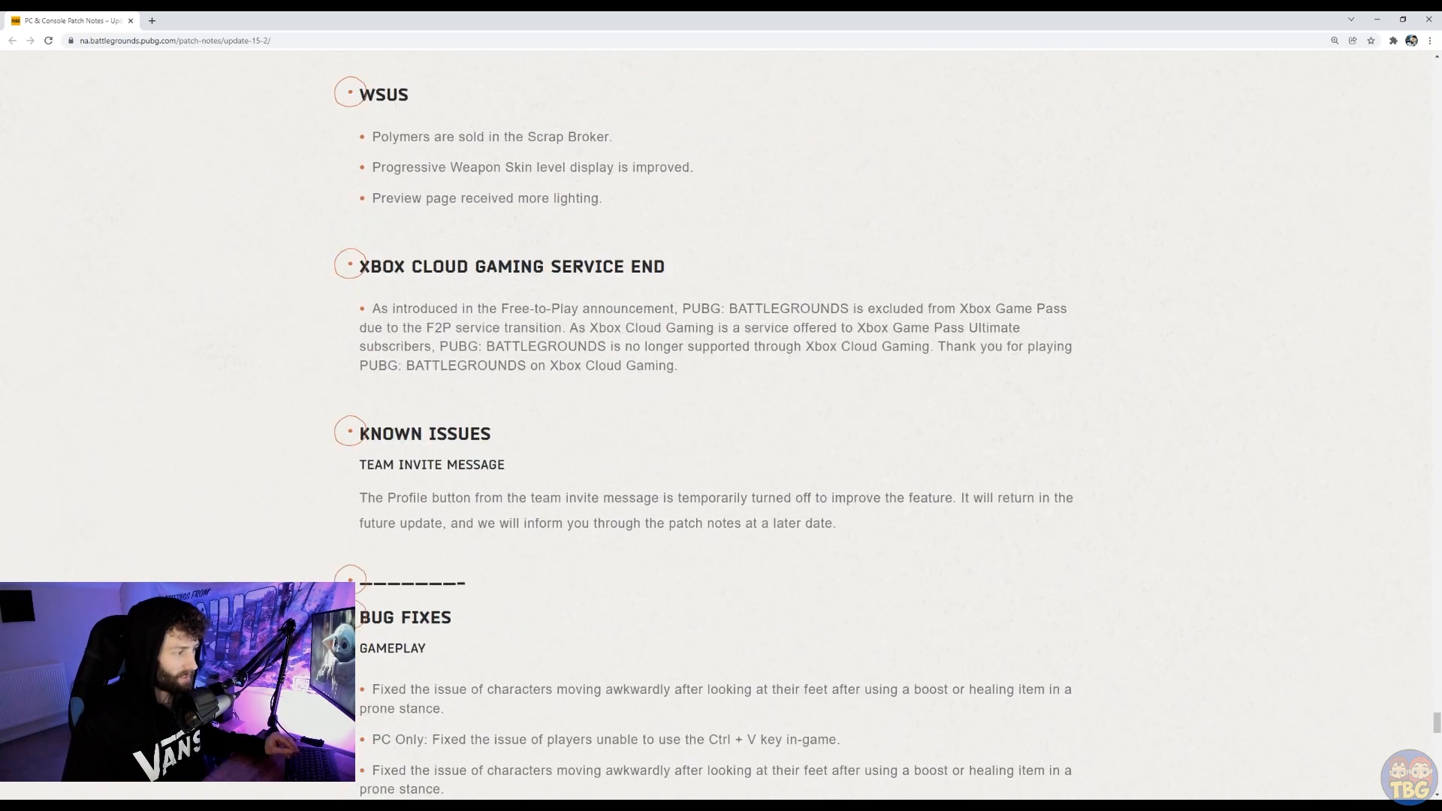
scroll(down, 3)
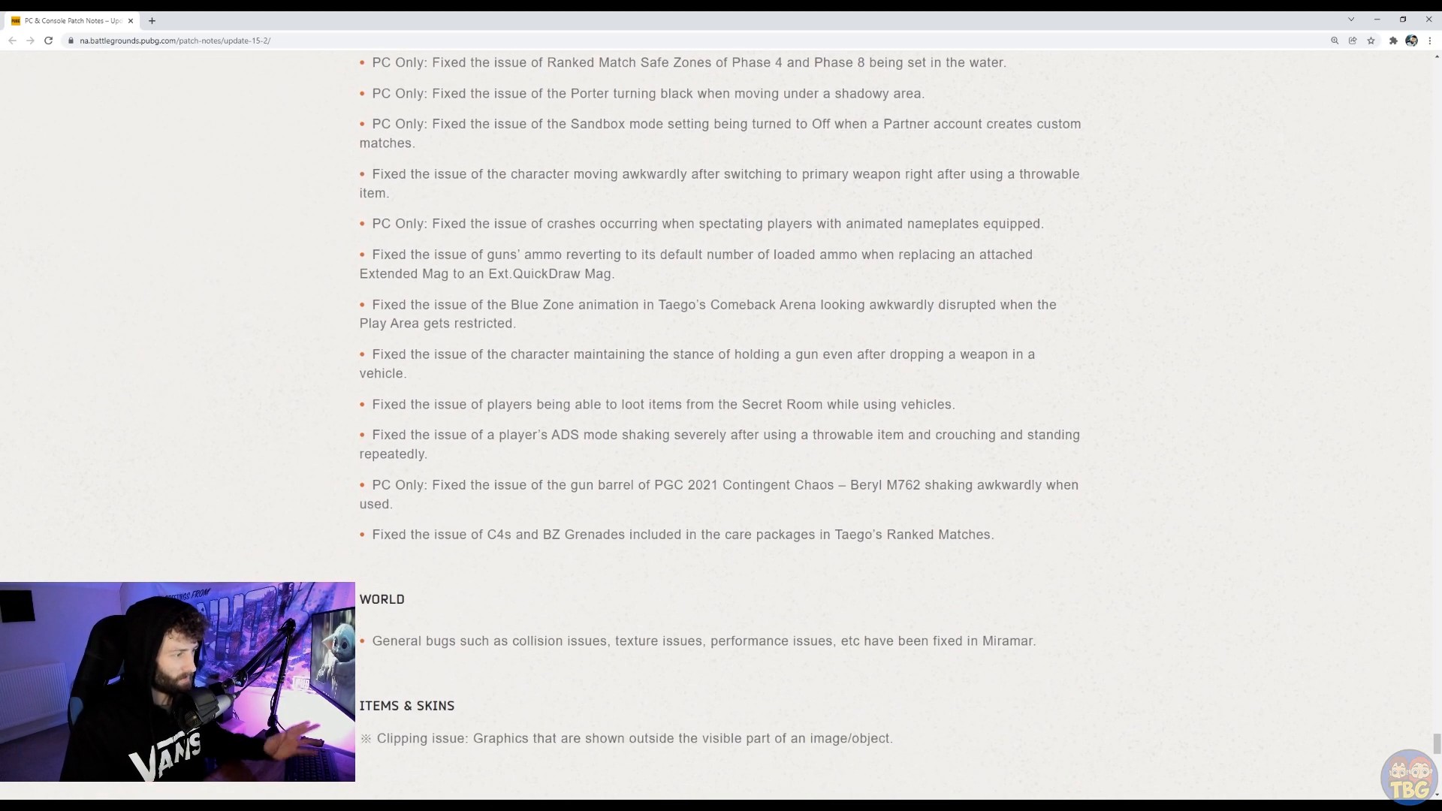